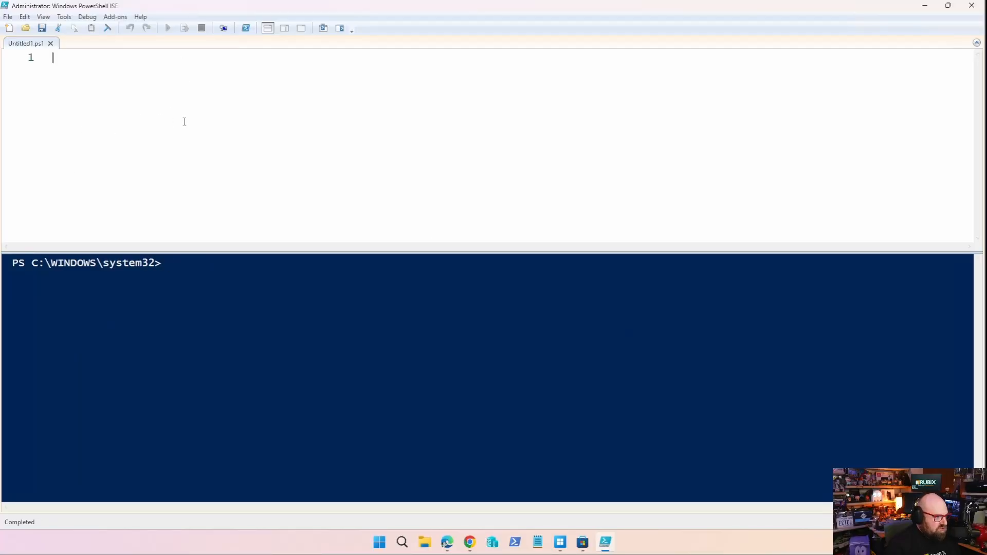
mouse_move(202, 125)
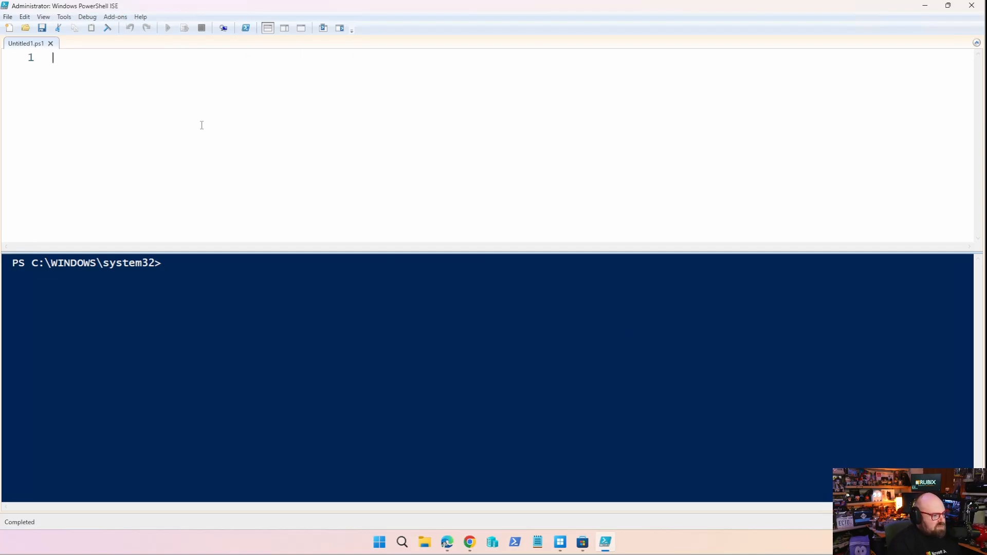
Write the SayHello function header with a param block taking [string]$name
type("funct")
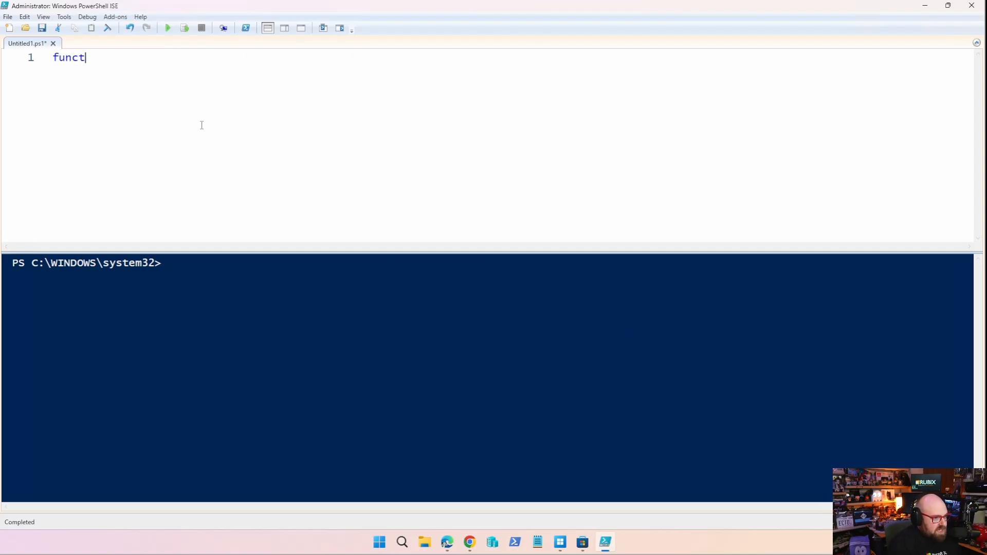
type("ion")
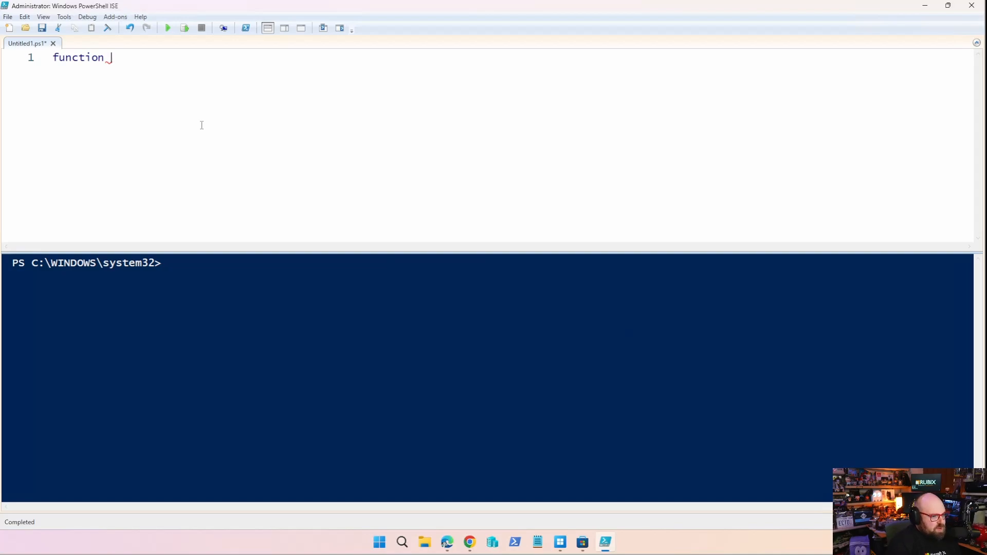
type("SayHello")
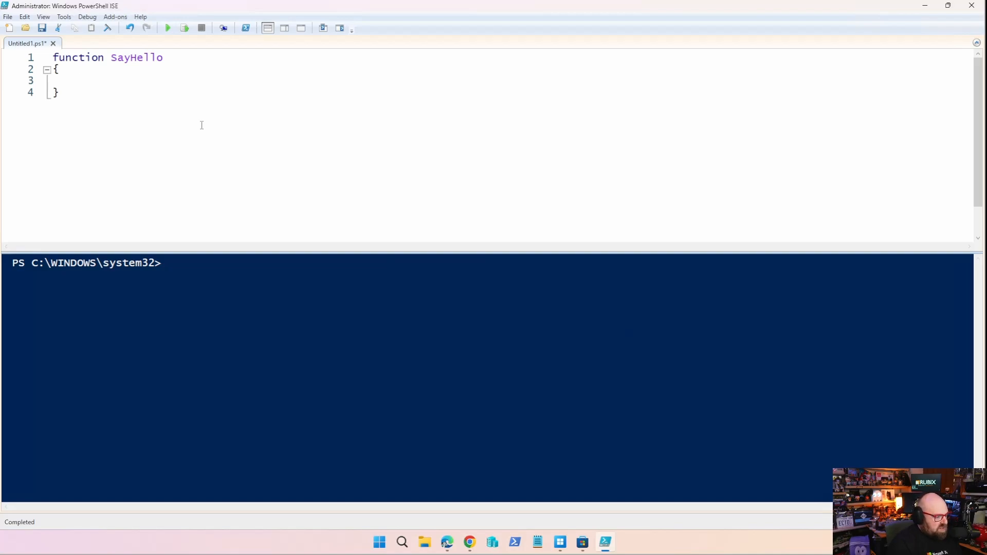
type("param")
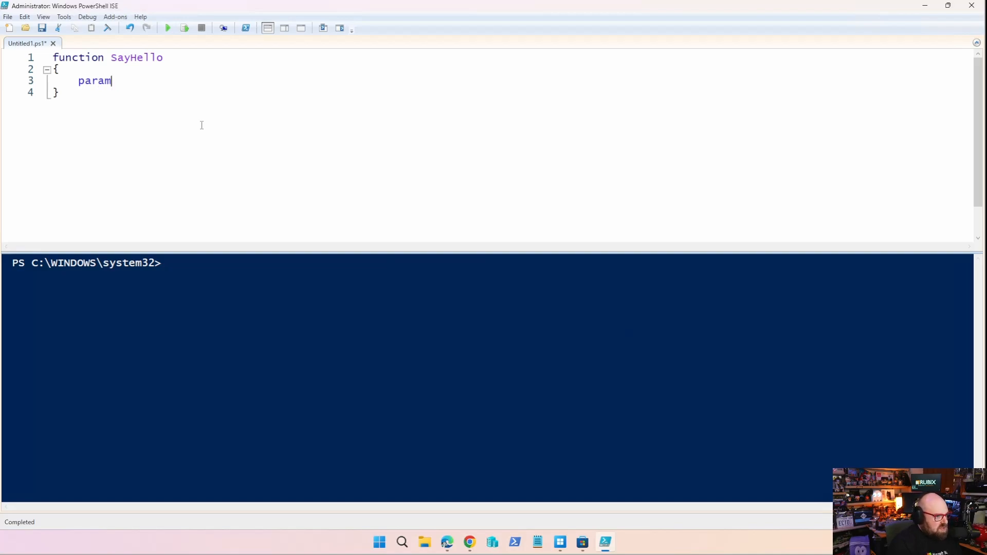
type("()")
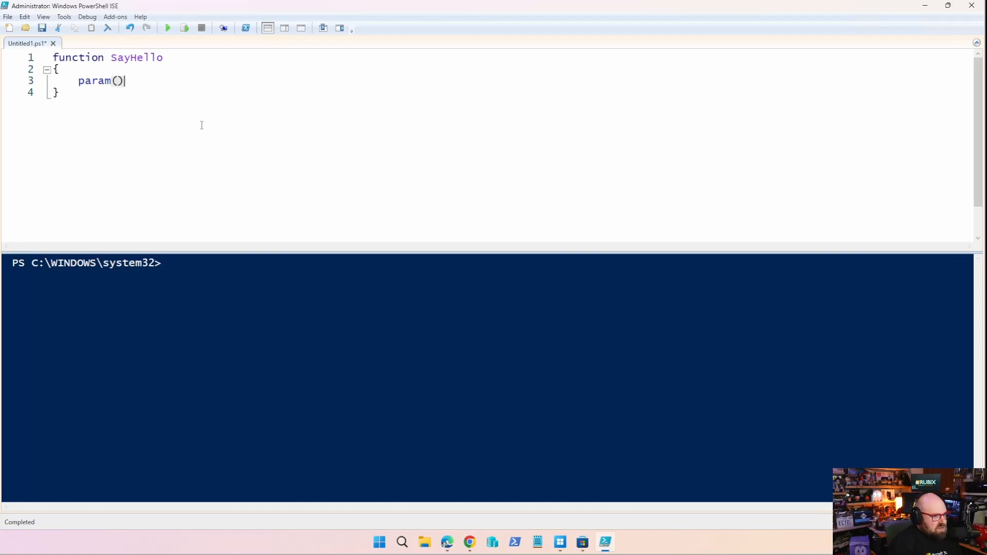
key("Enter")
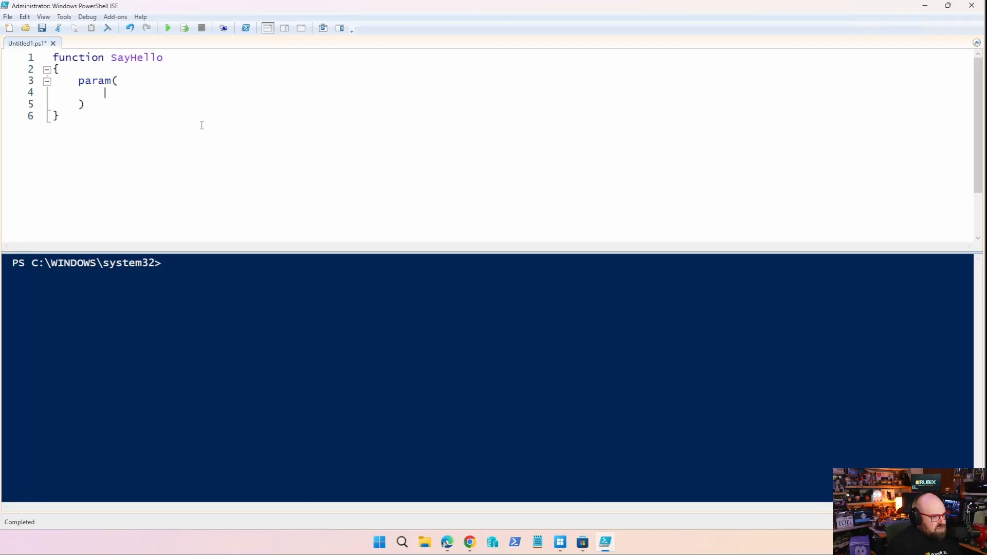
type("[string]")
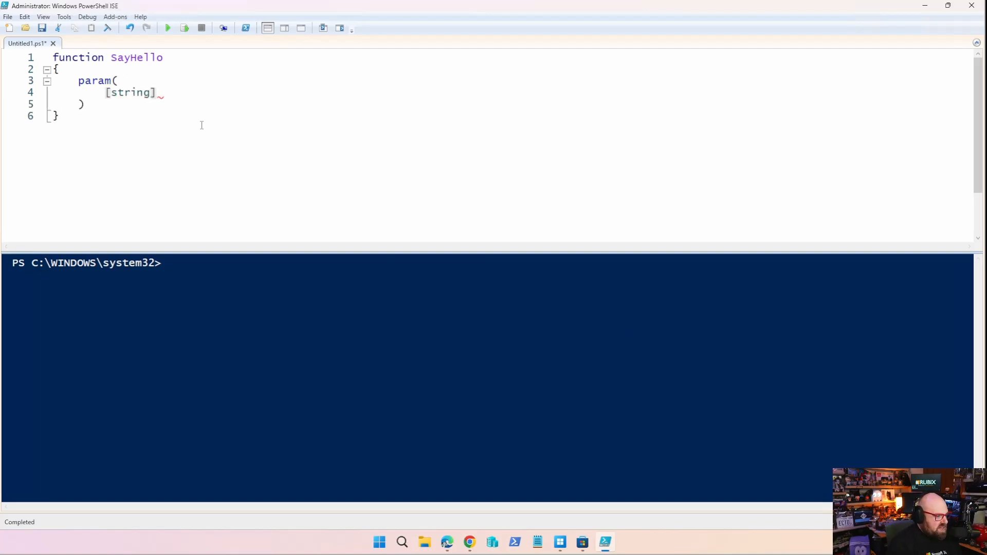
type("$")
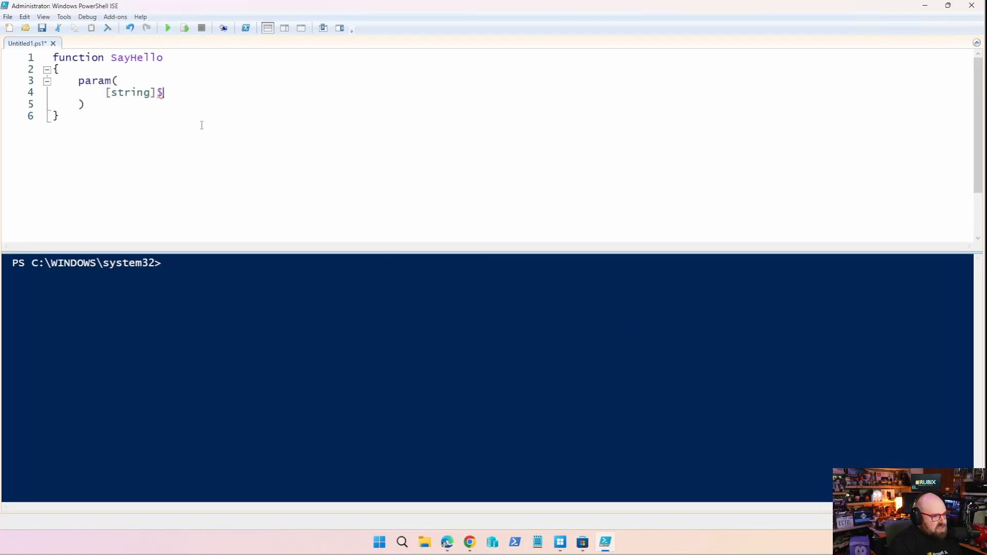
type("name")
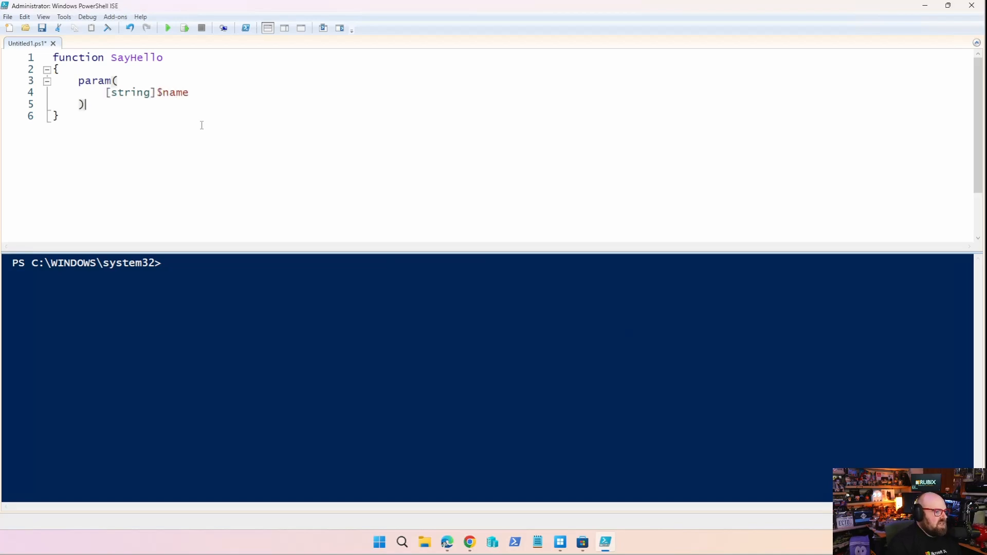
Add a body line writing "Hello, $name" with Write-Output
key("Enter")
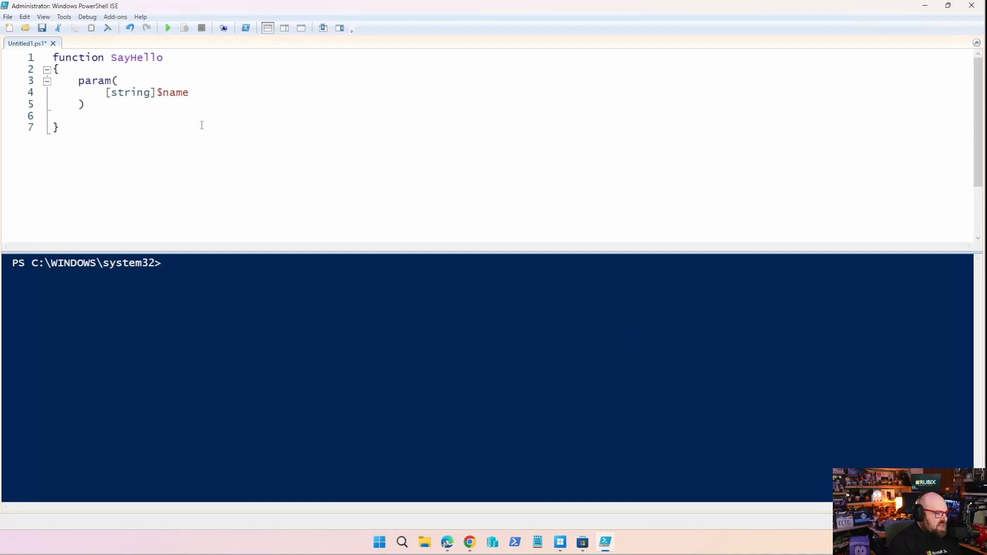
type("Write-")
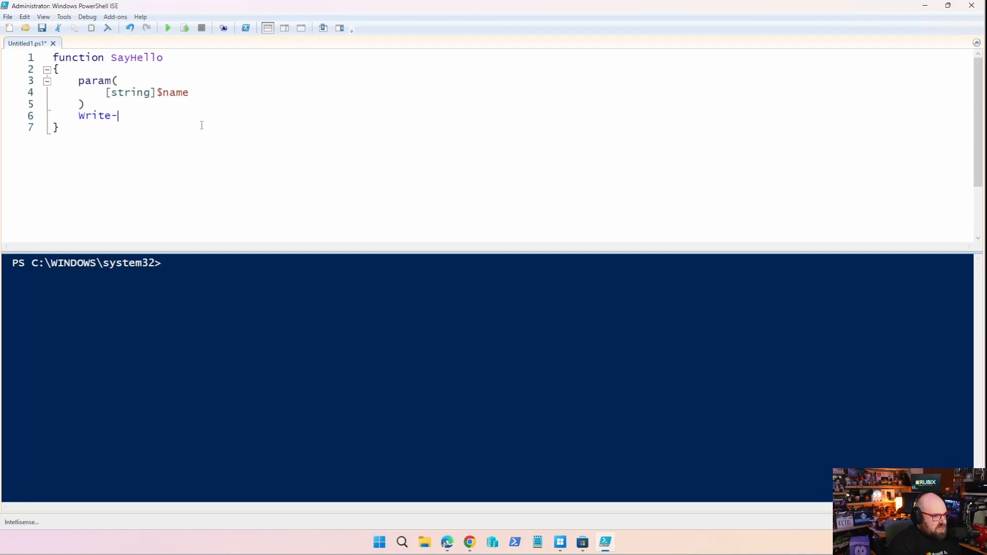
type("Output \"")
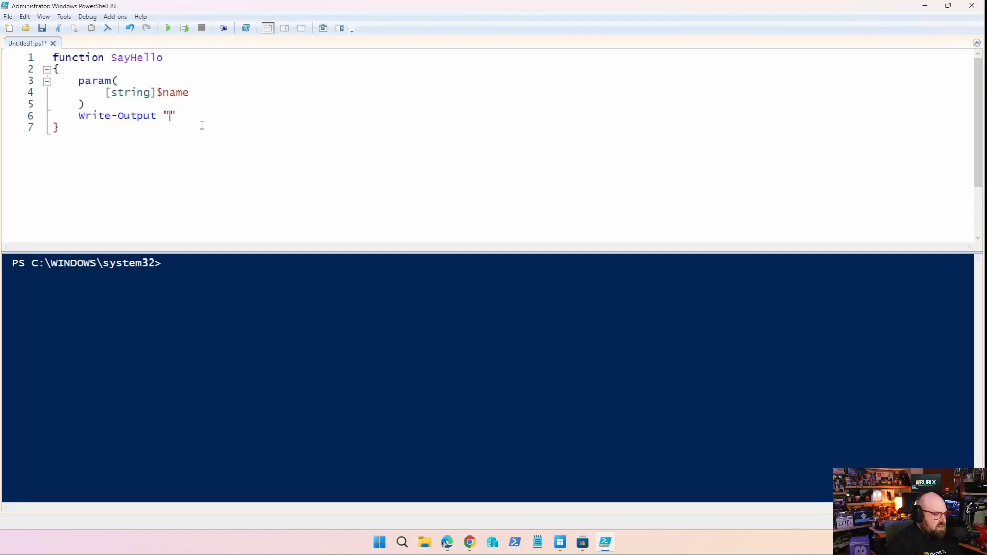
type("Hello")
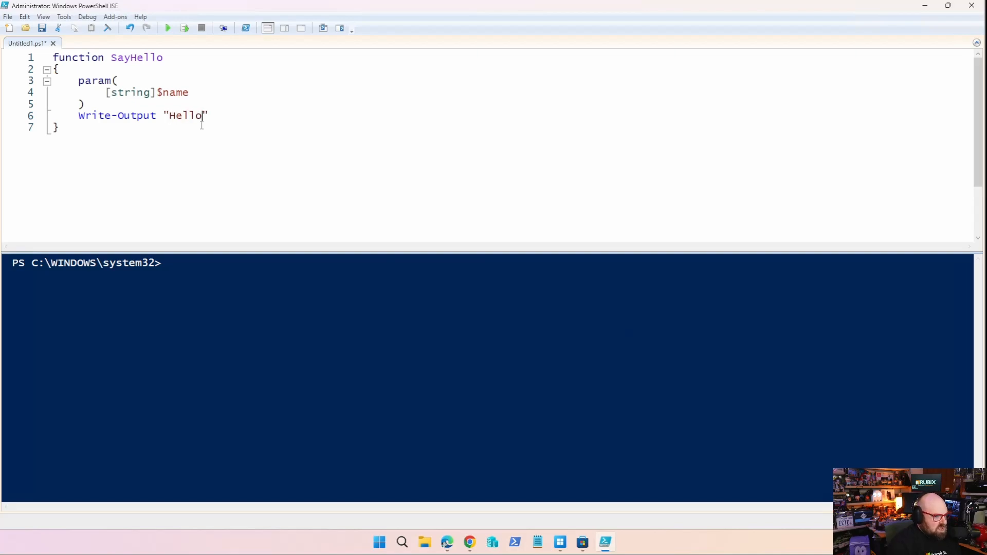
type(",")
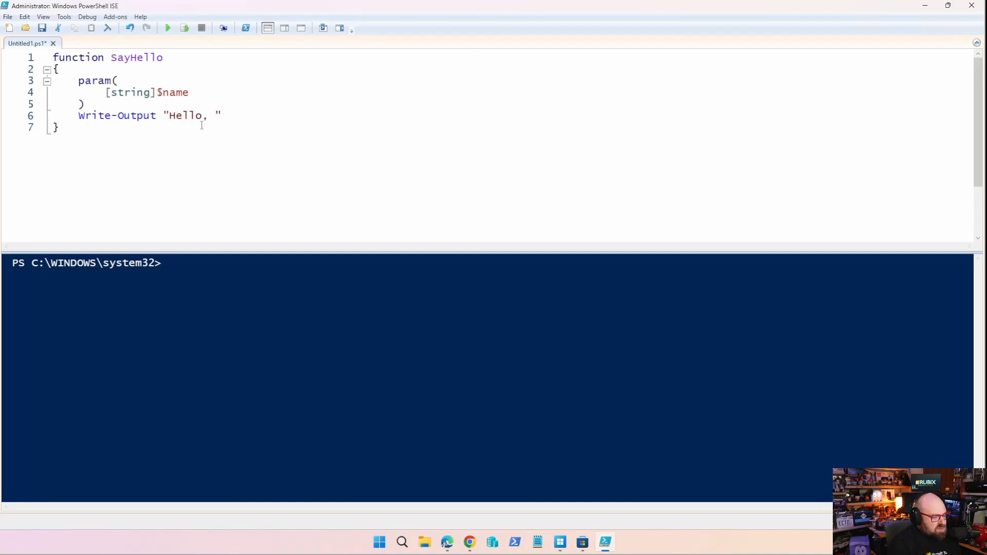
type("$name\"")
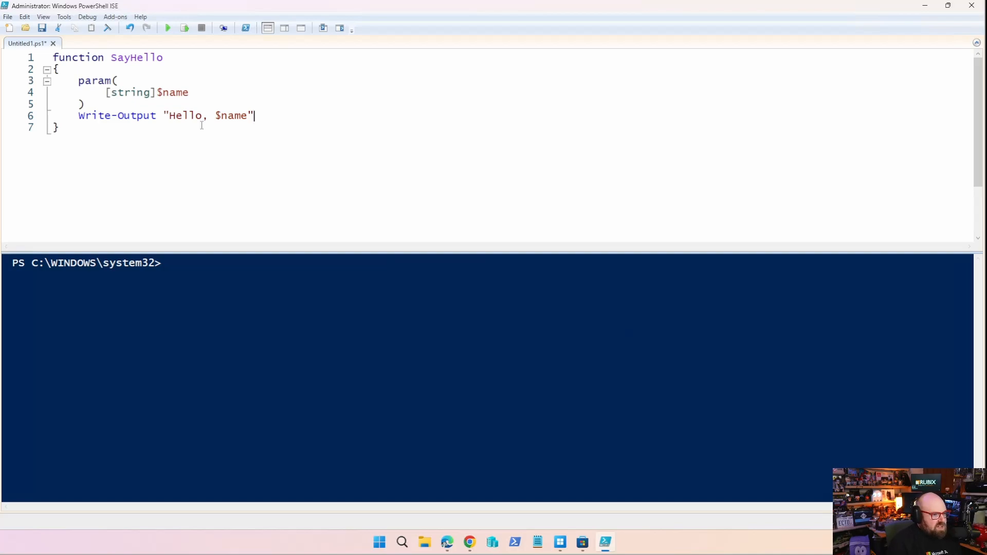
Run the script, then call SayHello with "Bob" and "Steve" in the console
left_click(167, 28)
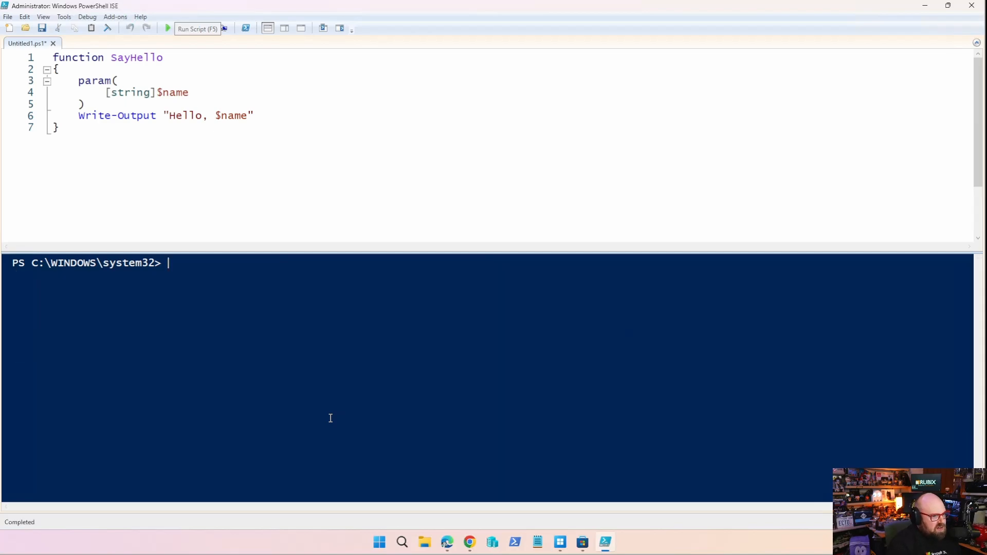
type("SayHello \"Bob")
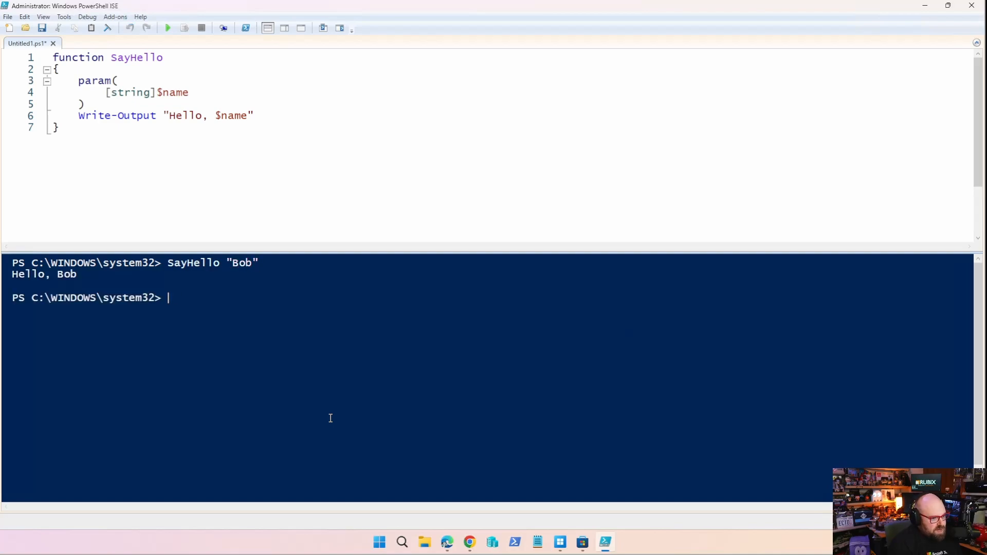
type("SayHello \"Steve")
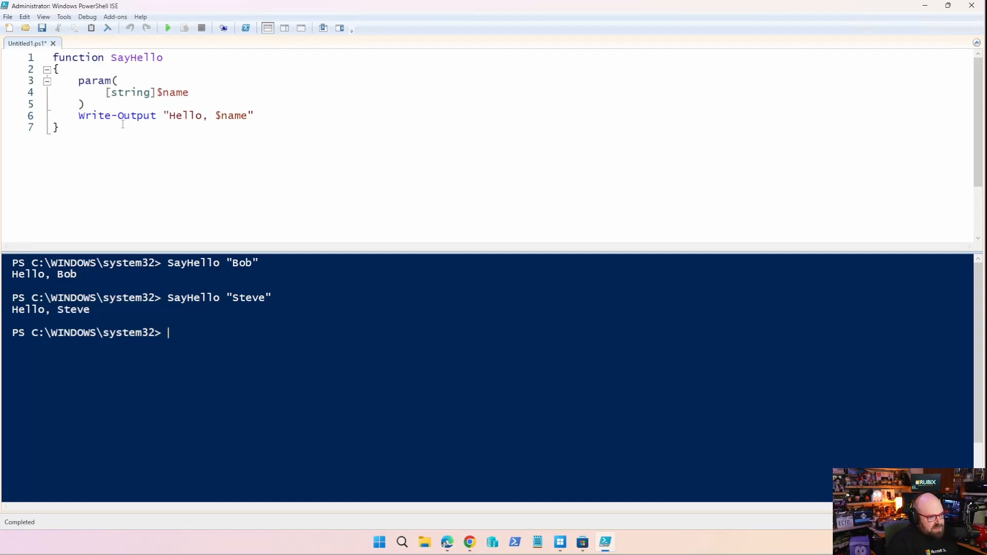
mouse_move(247, 370)
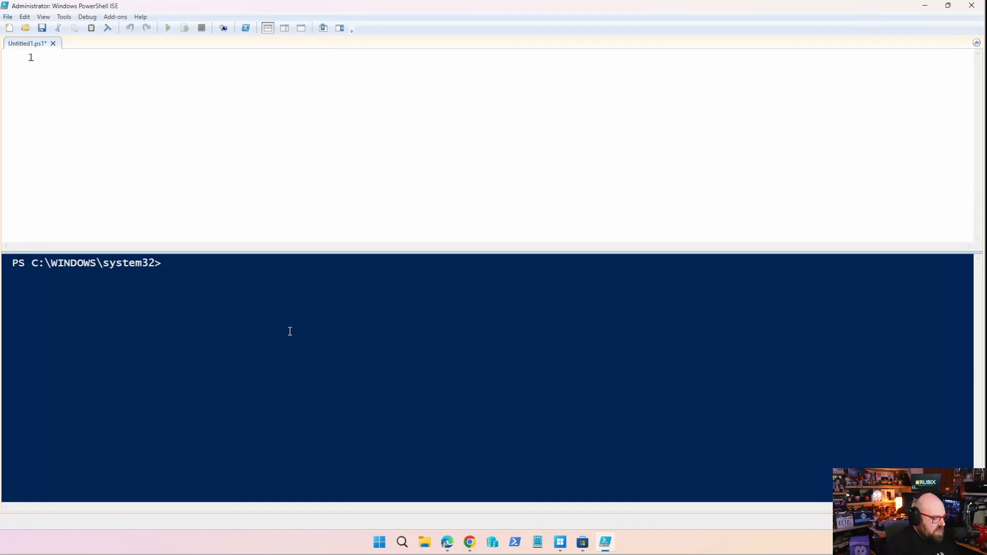
type("Connect-Mg")
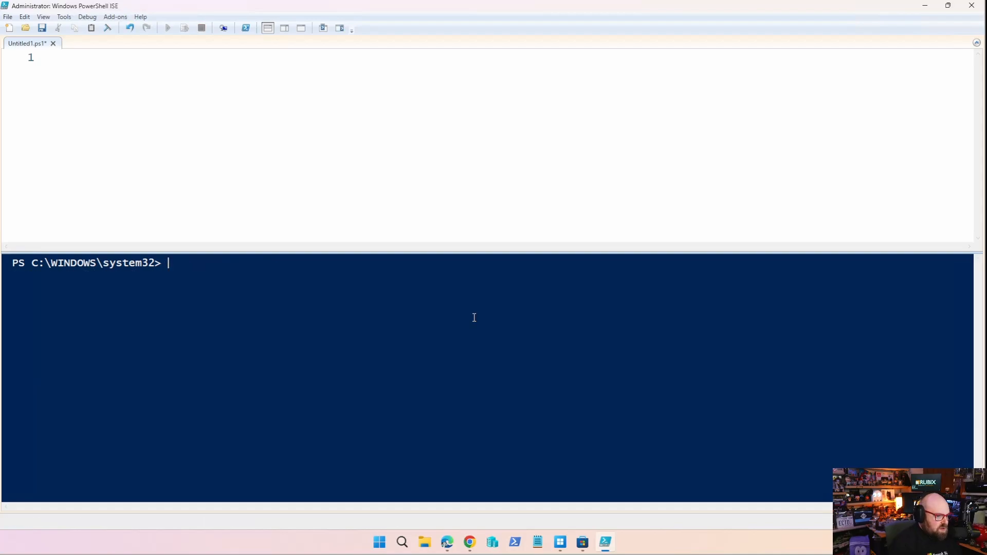
type("$user")
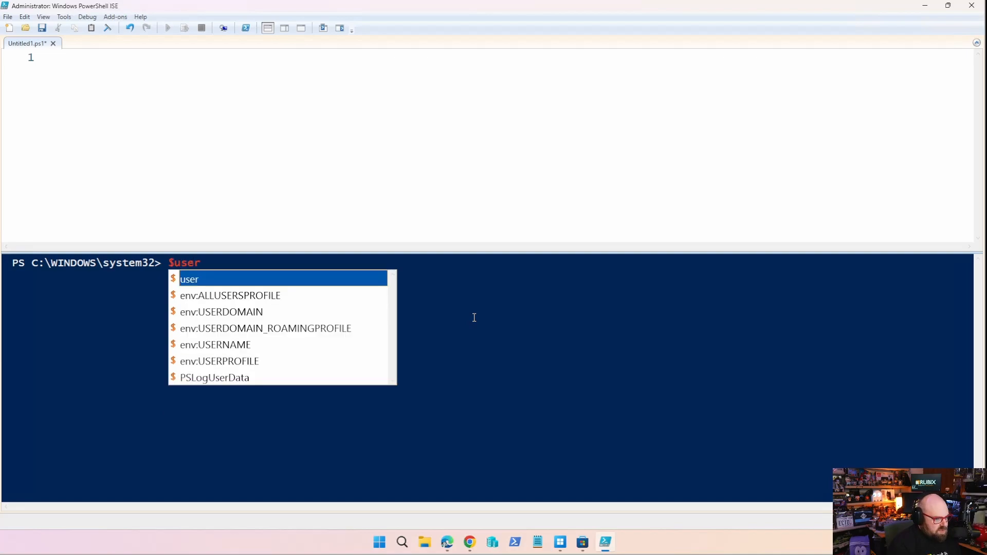
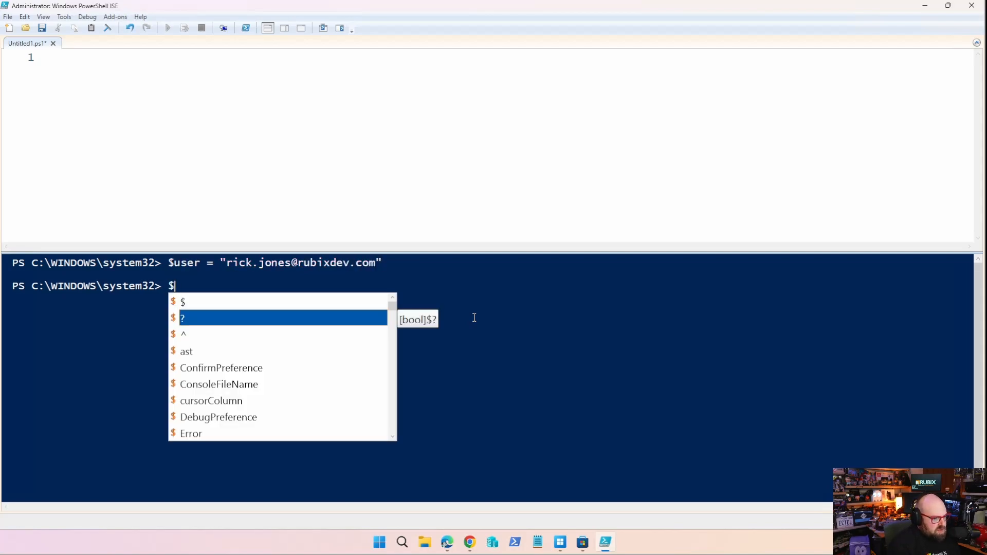
Start an Invoke-MgGraphRequest GET to the graph.microsoft.com deviceManagement URI
type("invoke-")
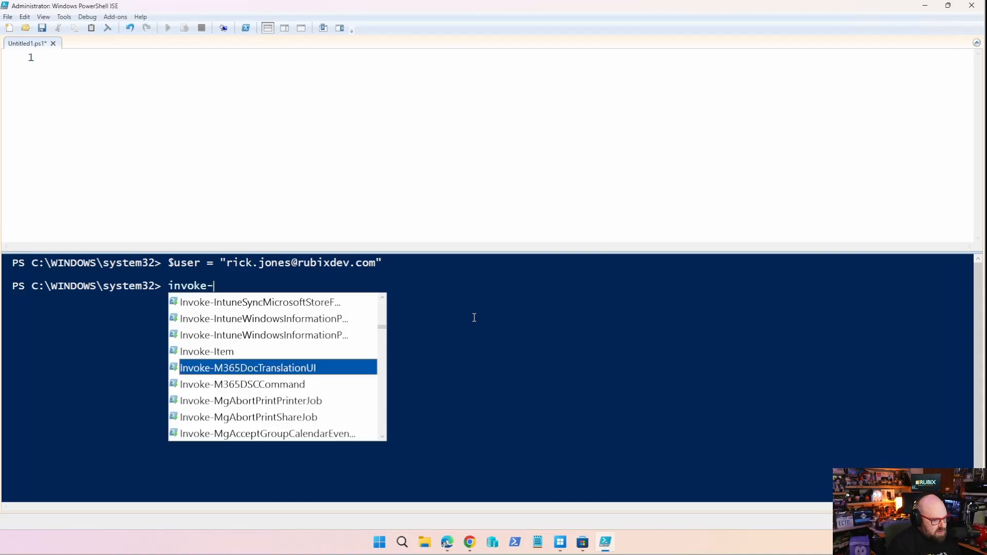
type("mggrap")
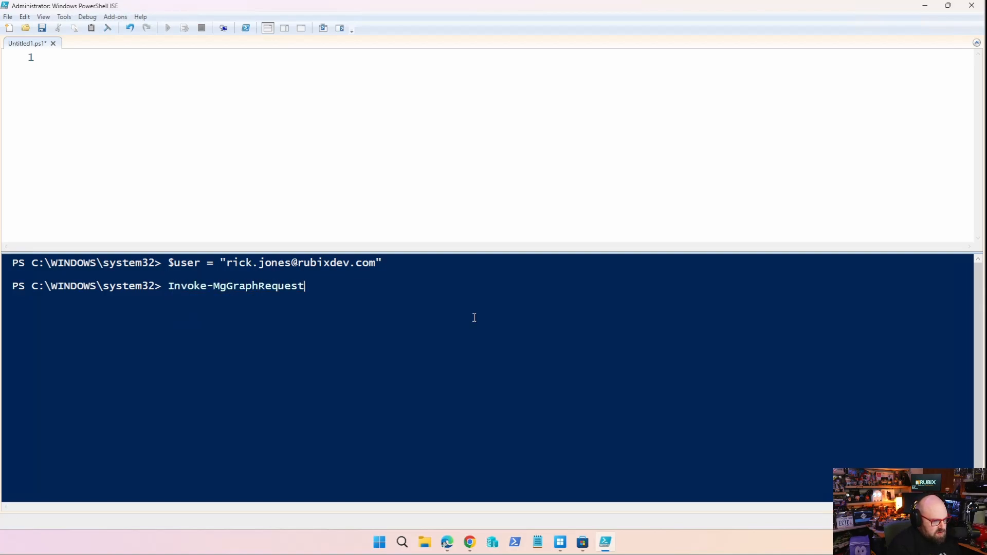
type("-Method G")
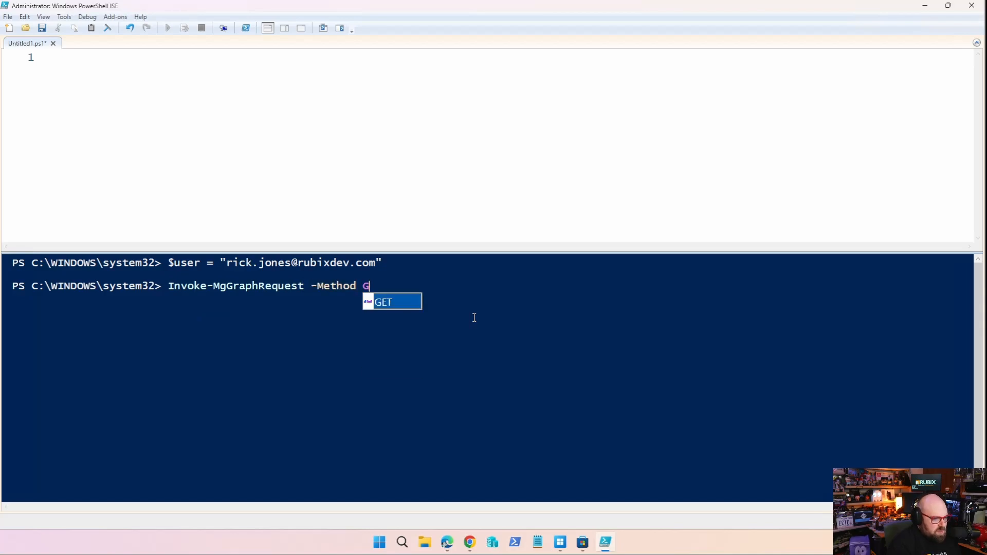
type("ET -Uri")
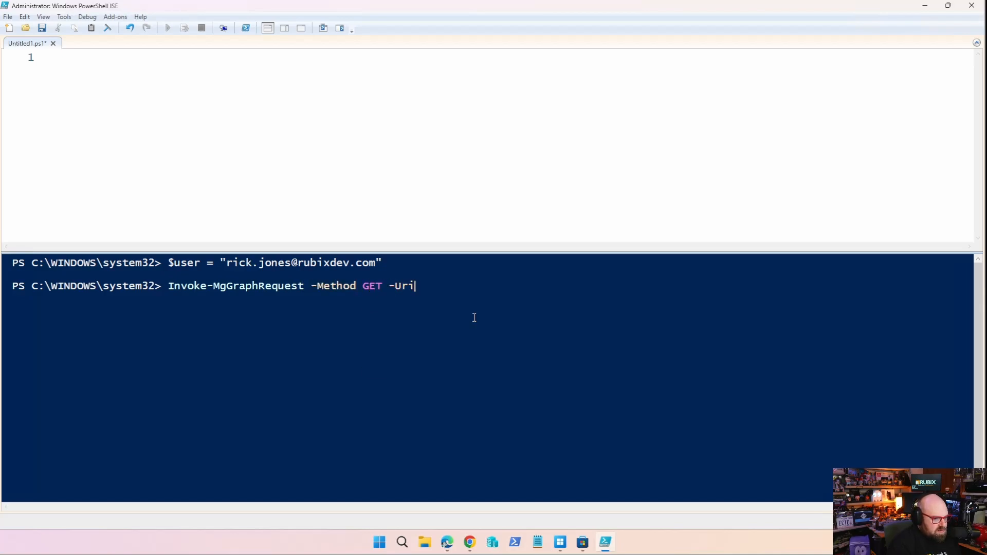
type("\"ht")
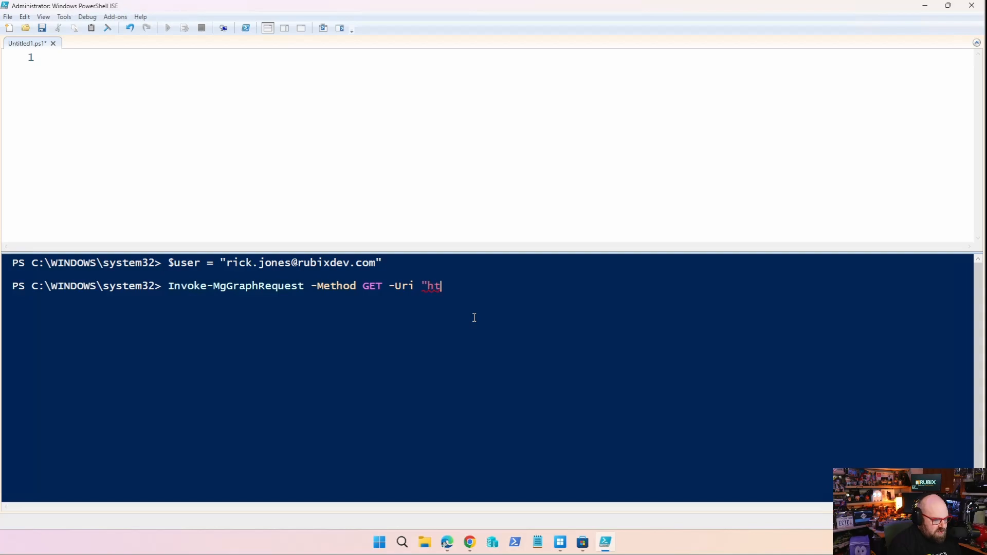
type("tps://graph")
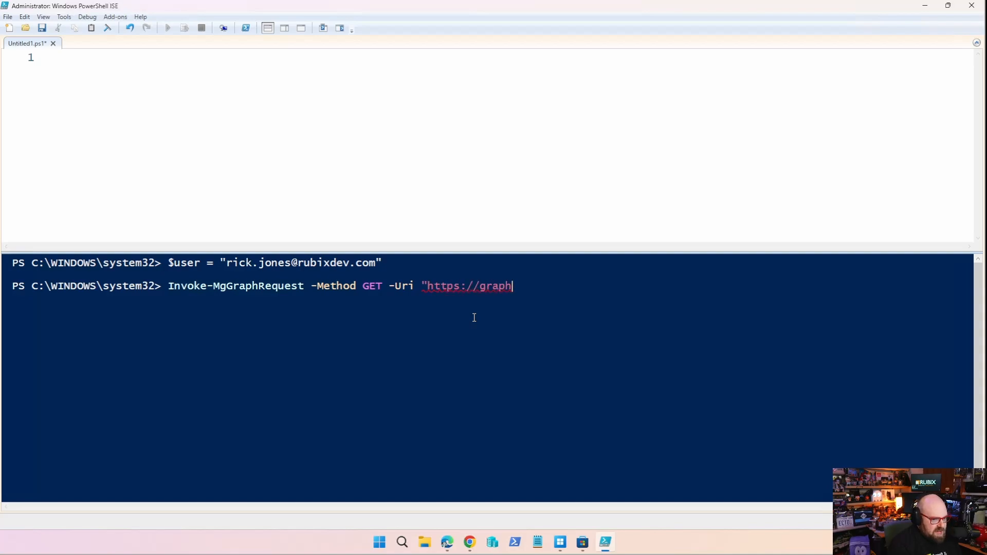
type(".microsoft.com/beta/devi")
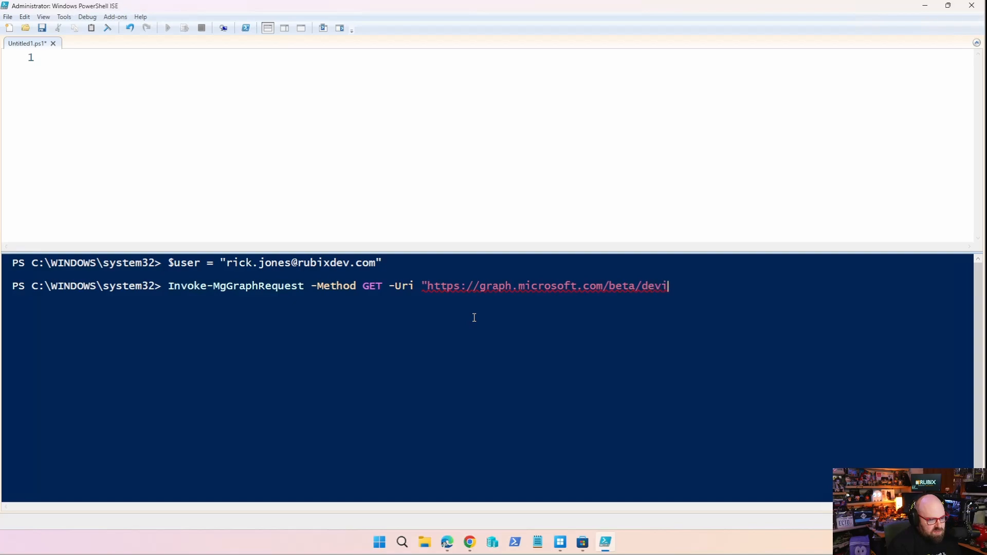
type("ceManagement/")
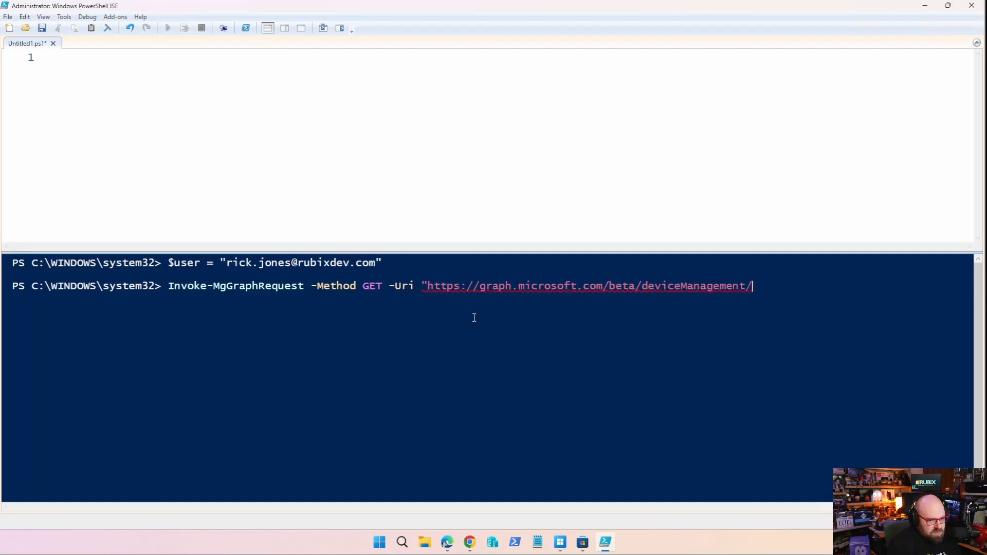
Filter managedDevices on userPrincipalName eq $user and run the request
type("managedDe")
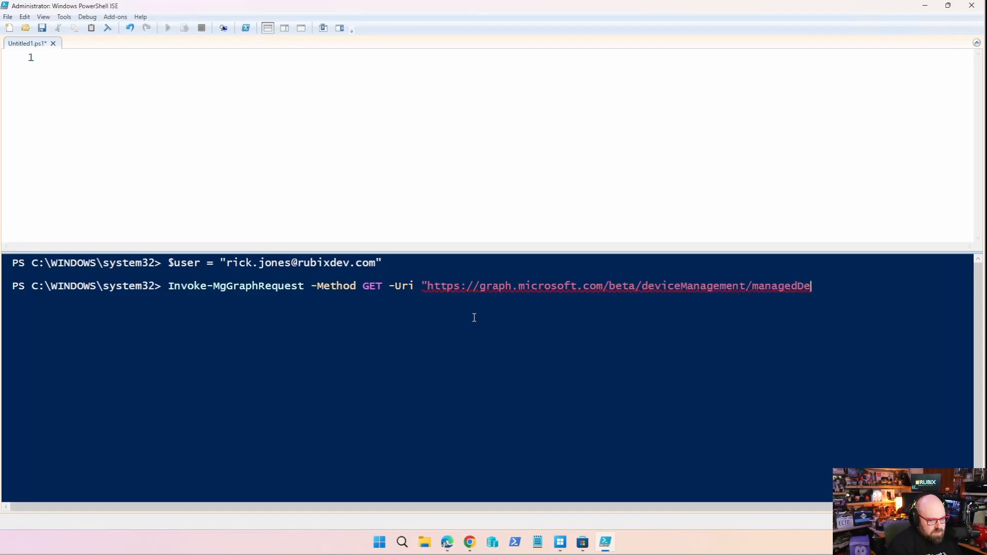
type("vices")
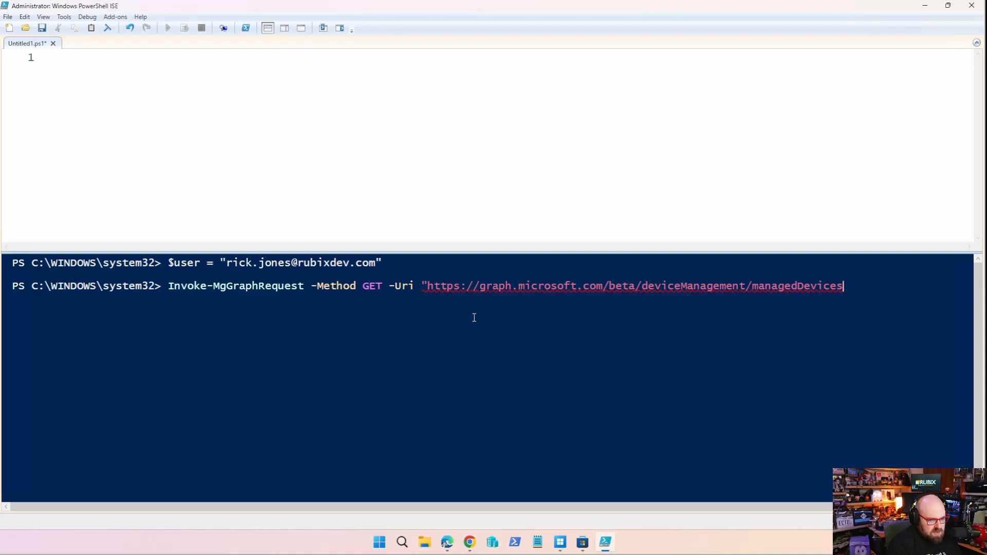
type("?`$filt")
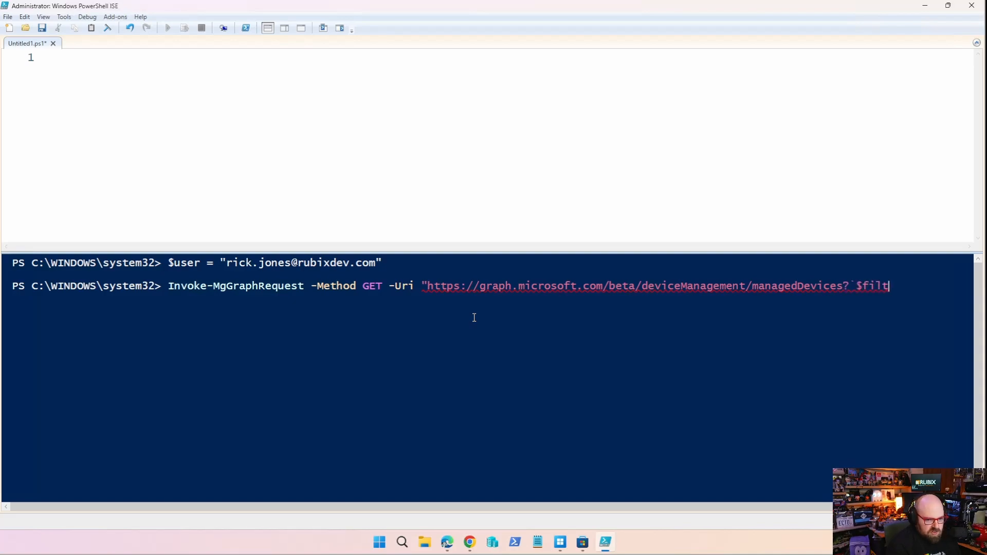
type("er=")
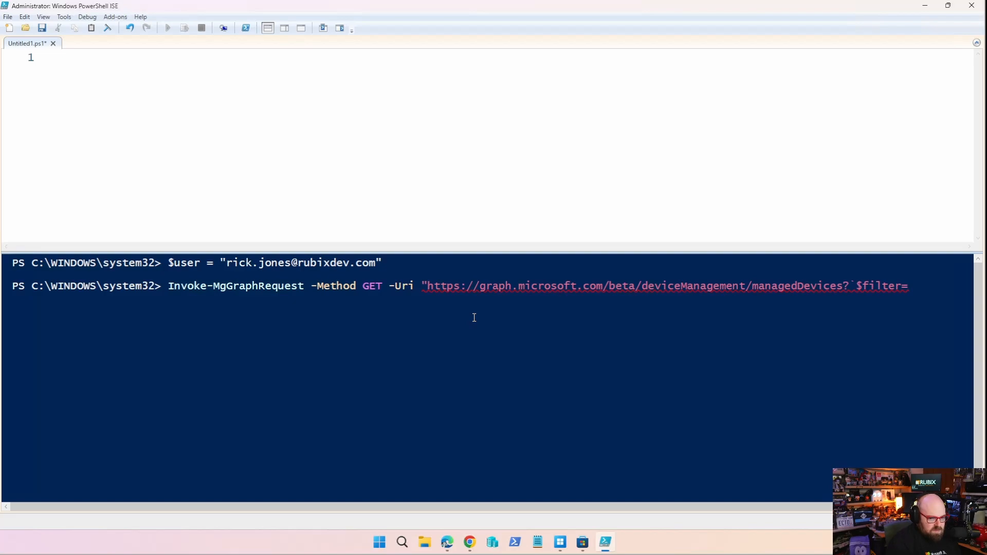
type("userPrincipal")
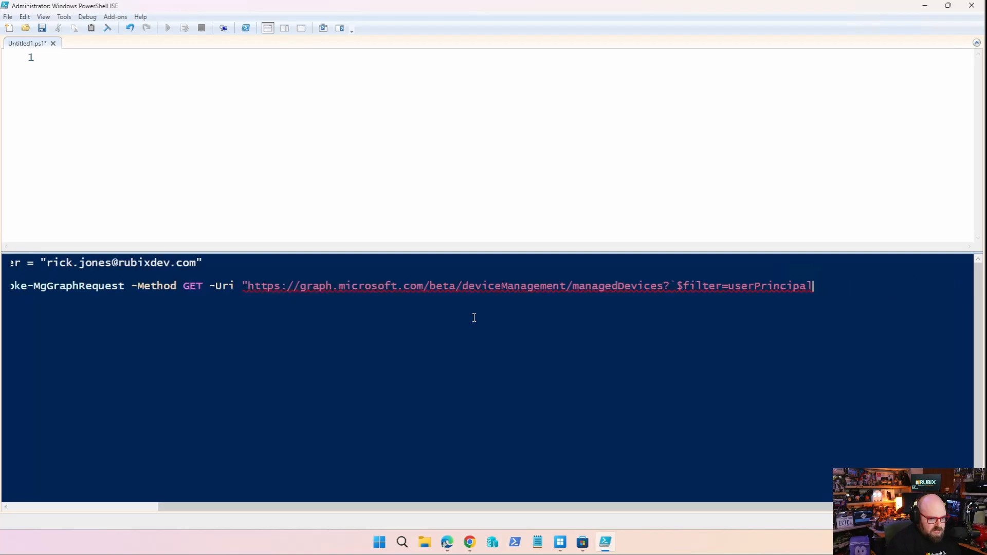
type("Name eq '")
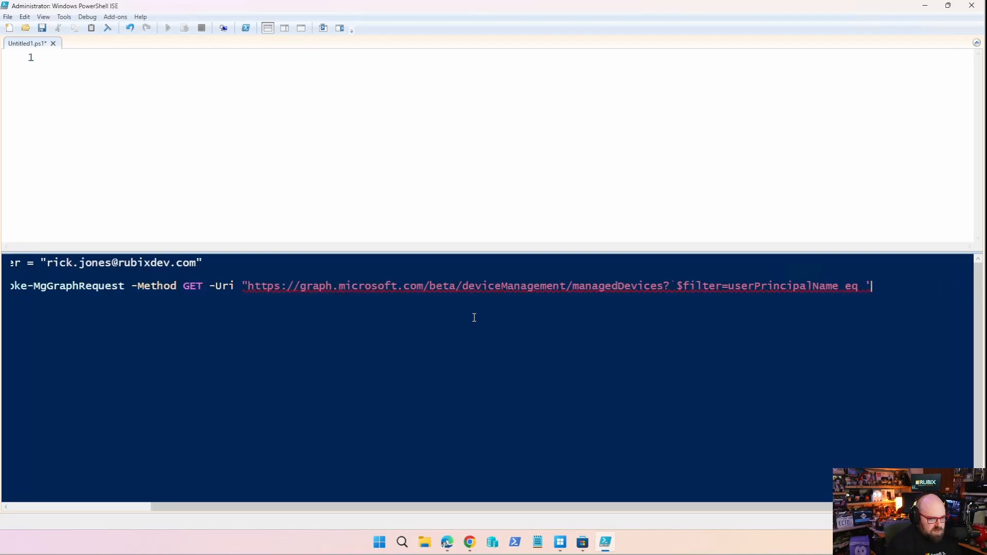
type("$($user")
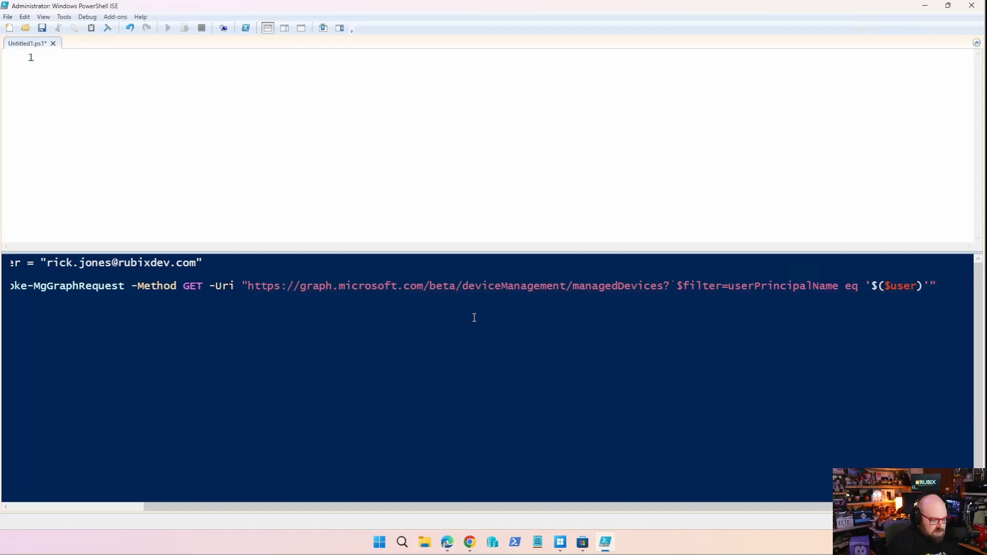
key("F5")
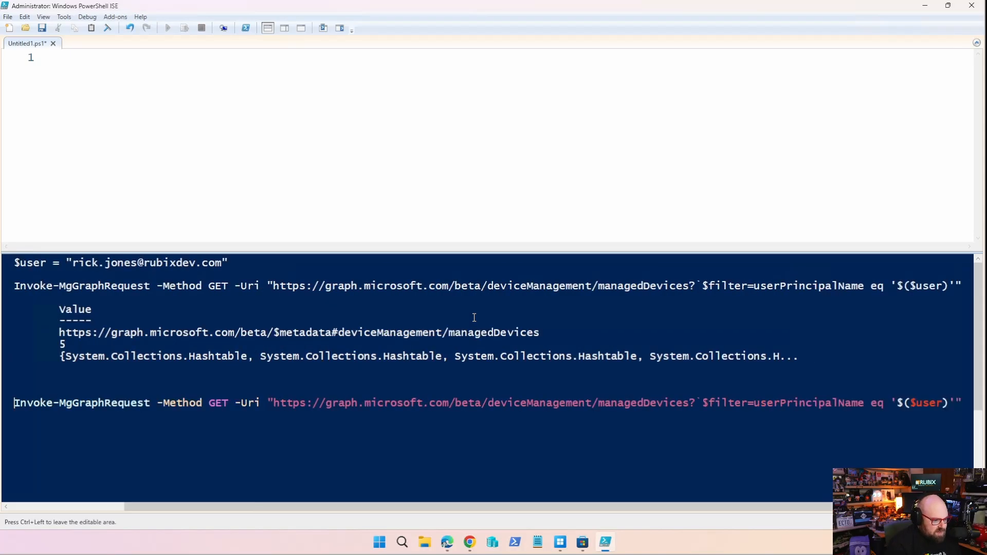
Store the request results in $devices and scroll through the listed device properties
type("$")
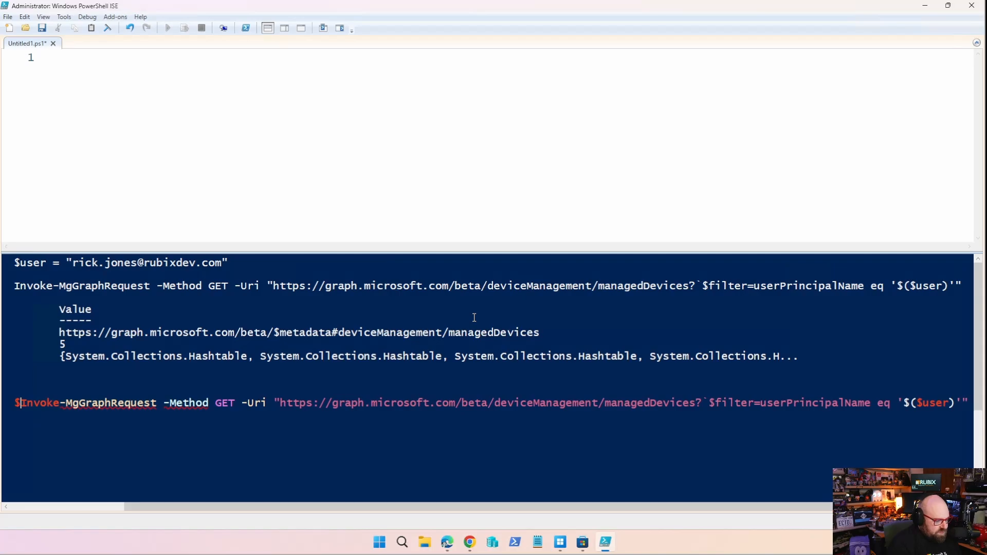
type("devices =")
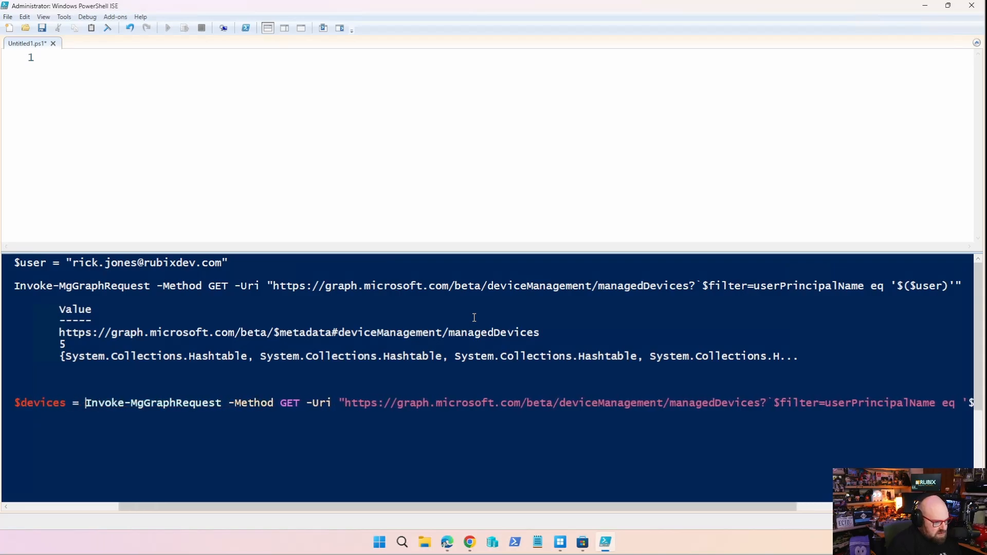
scroll("right", 3)
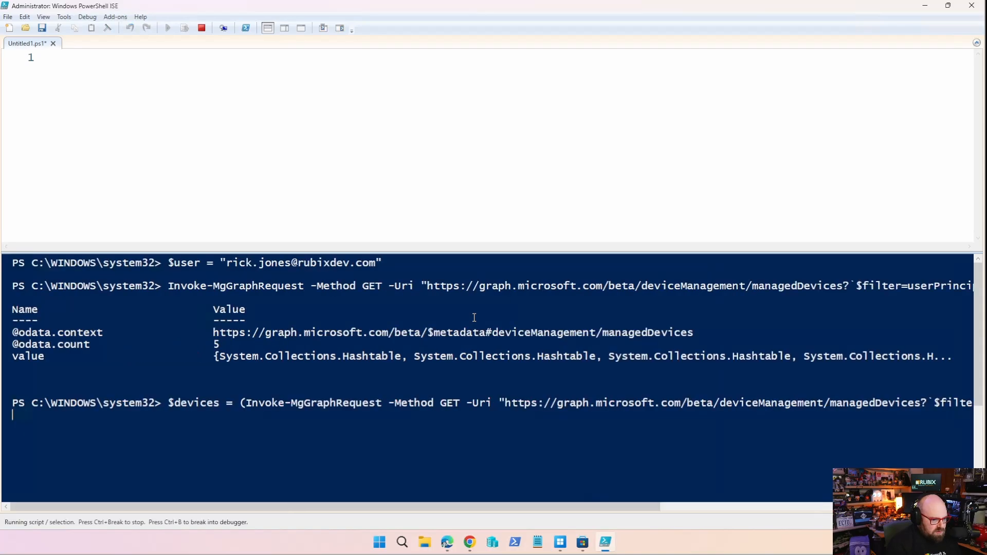
type("$de")
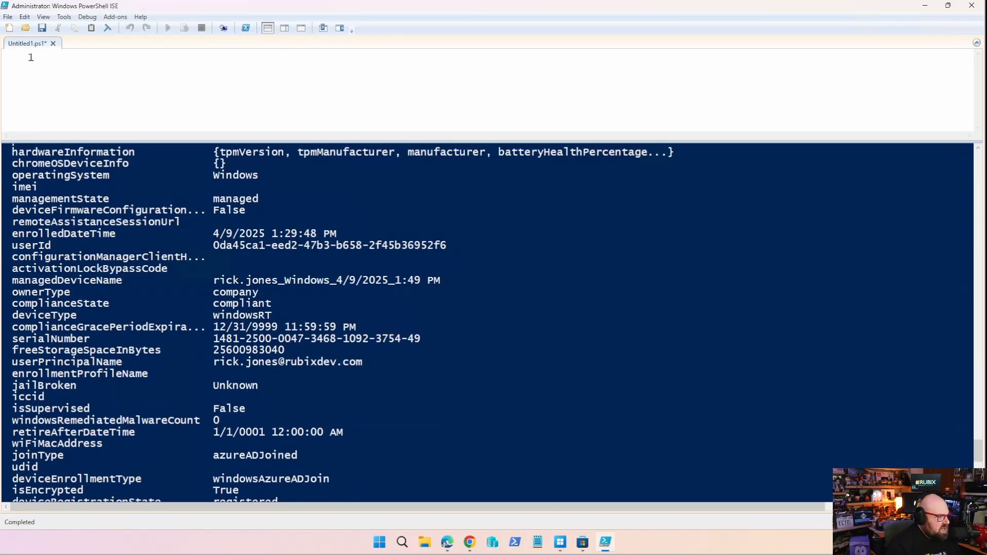
scroll("down", 3)
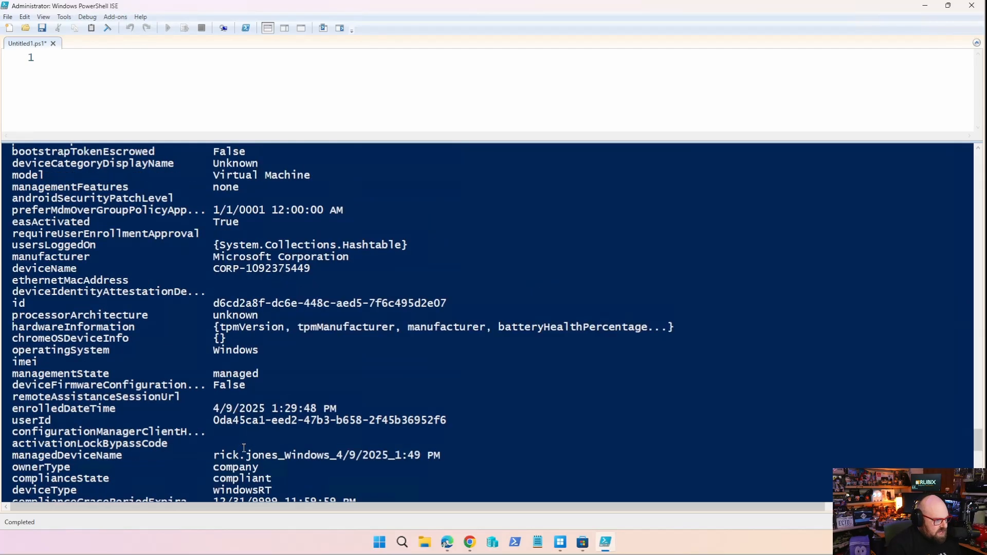
scroll("down", 3)
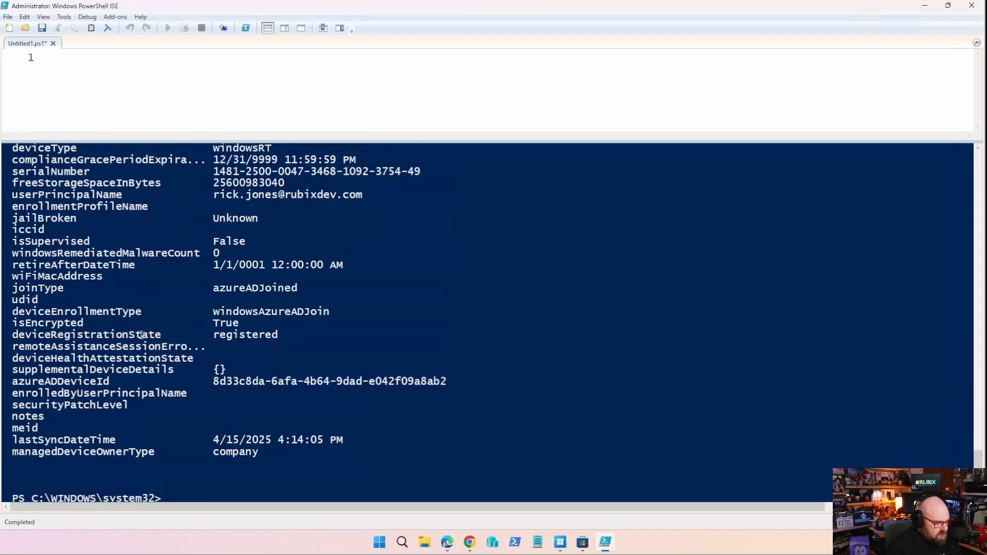
scroll("up", 3)
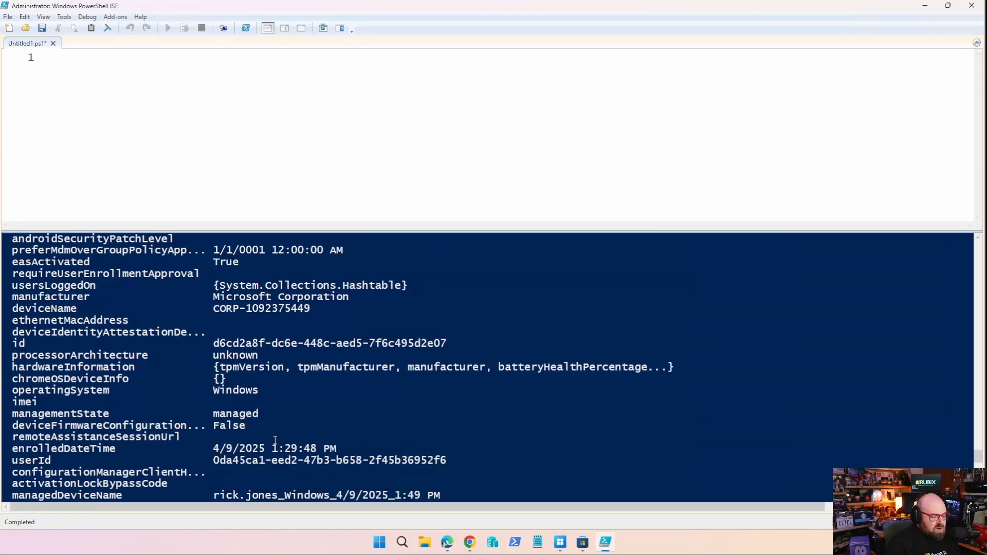
scroll("down", 3)
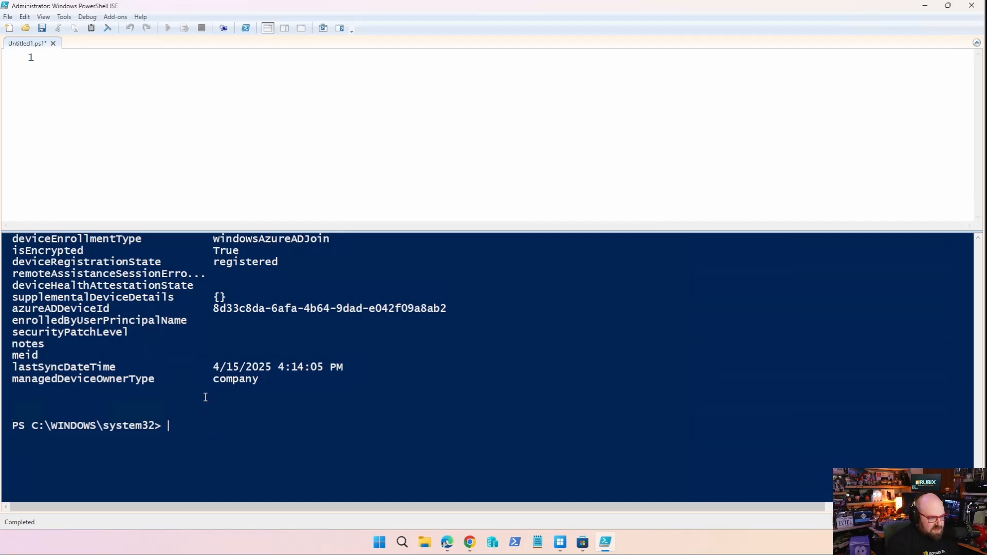
mouse_move(206, 409)
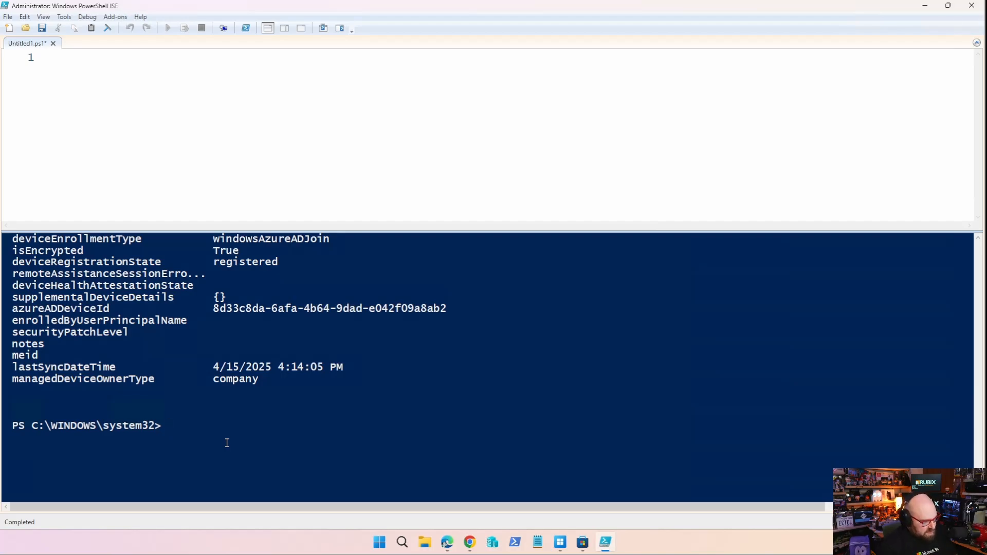
mouse_move(242, 429)
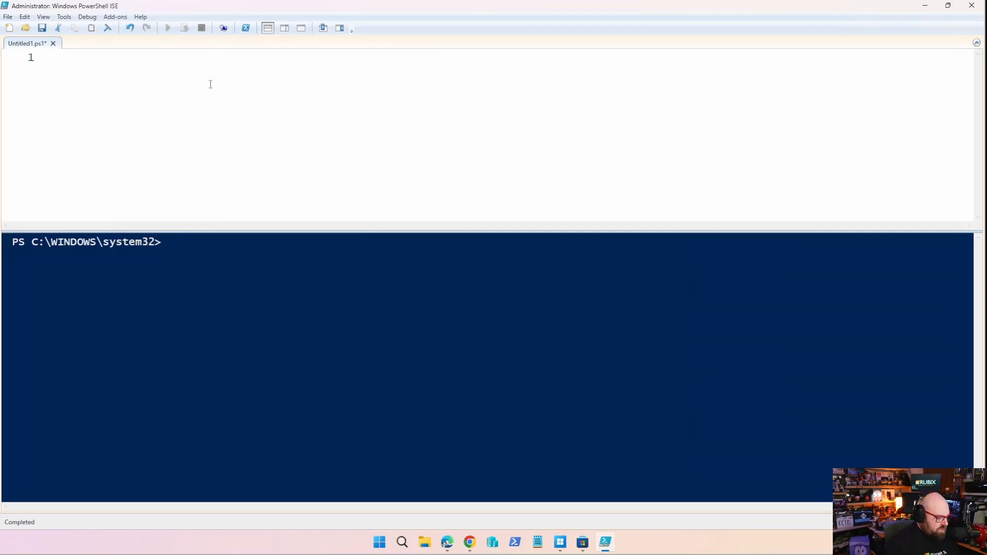
Write function GetDeviceCompliance with a Param block taking [string]$userName
type("function GetD")
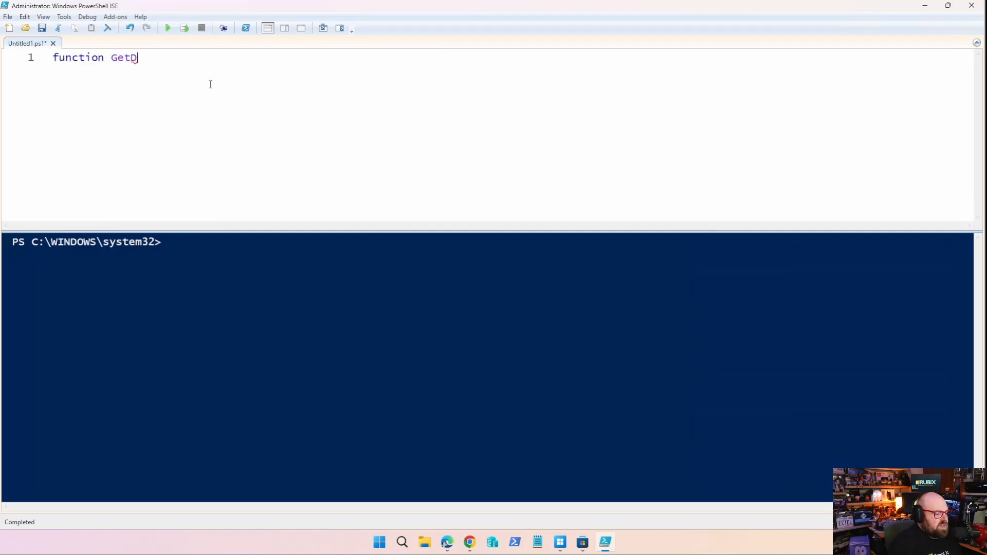
type("eviceComplian")
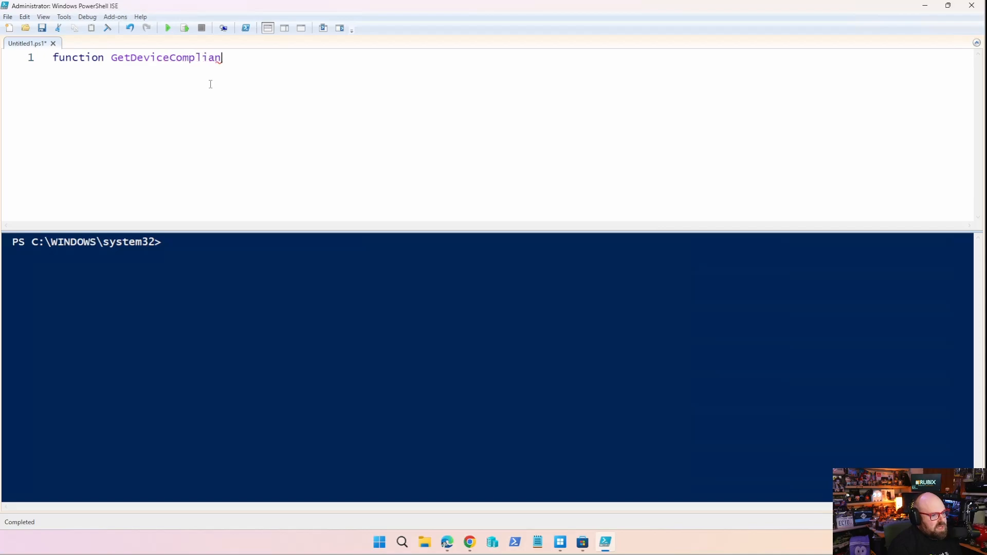
type("ce")
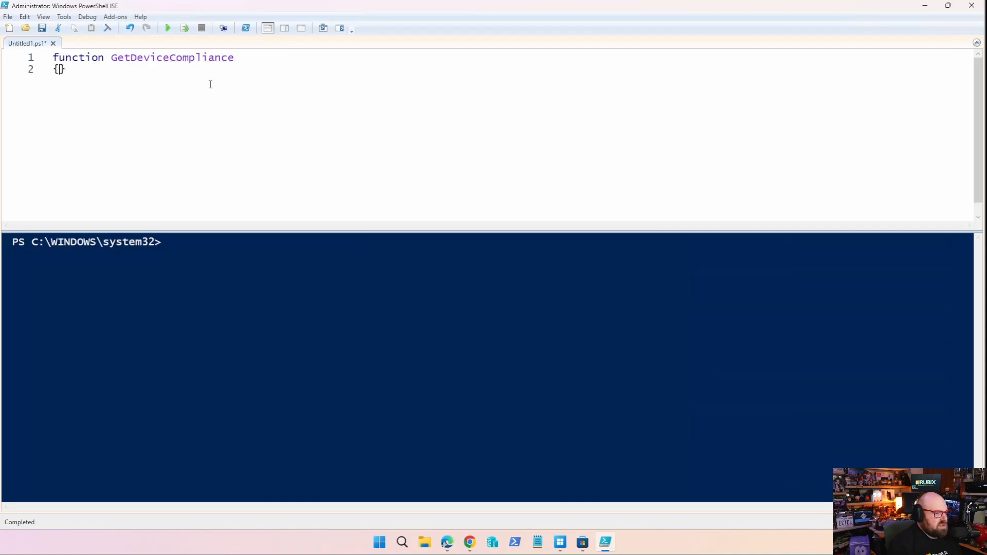
key("Enter")
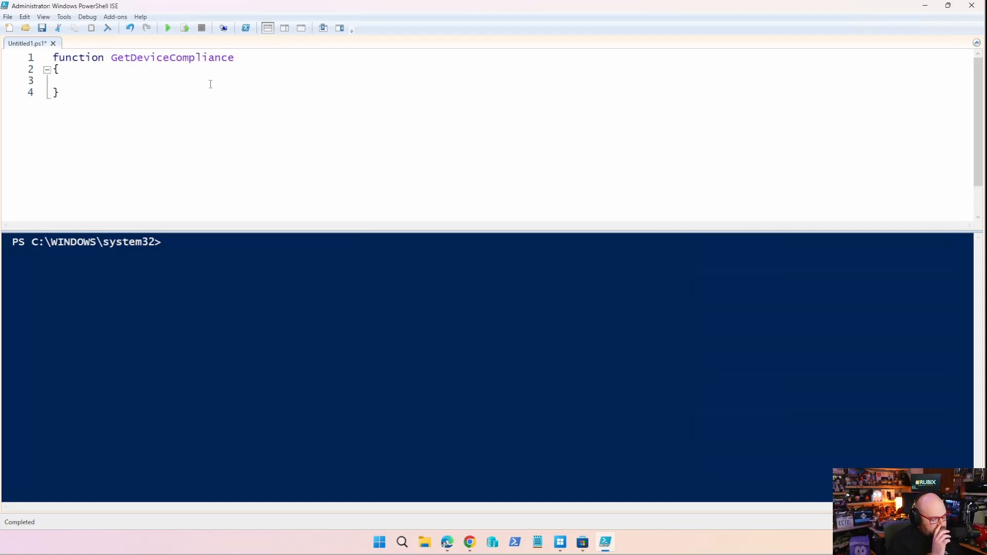
type("Param(")
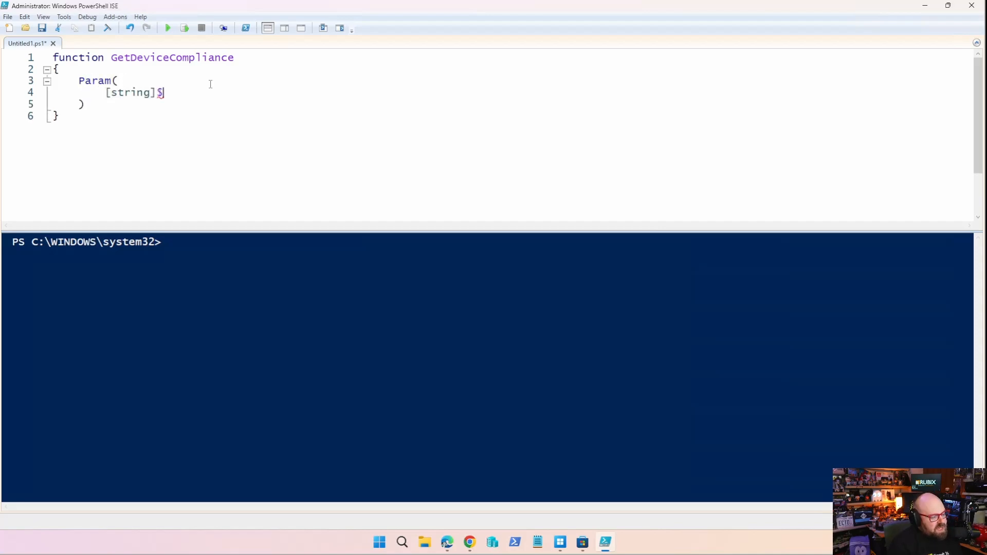
type("userna")
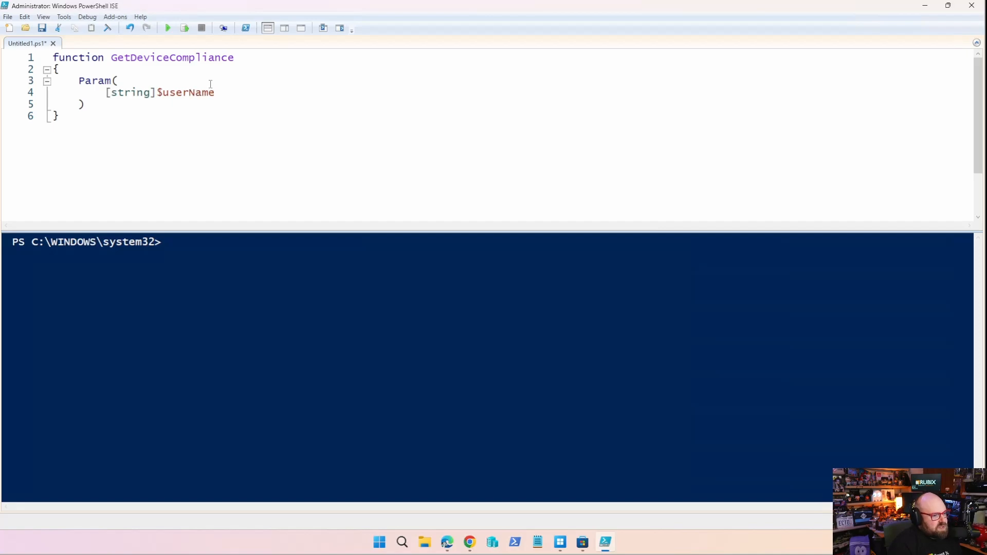
key("Enter")
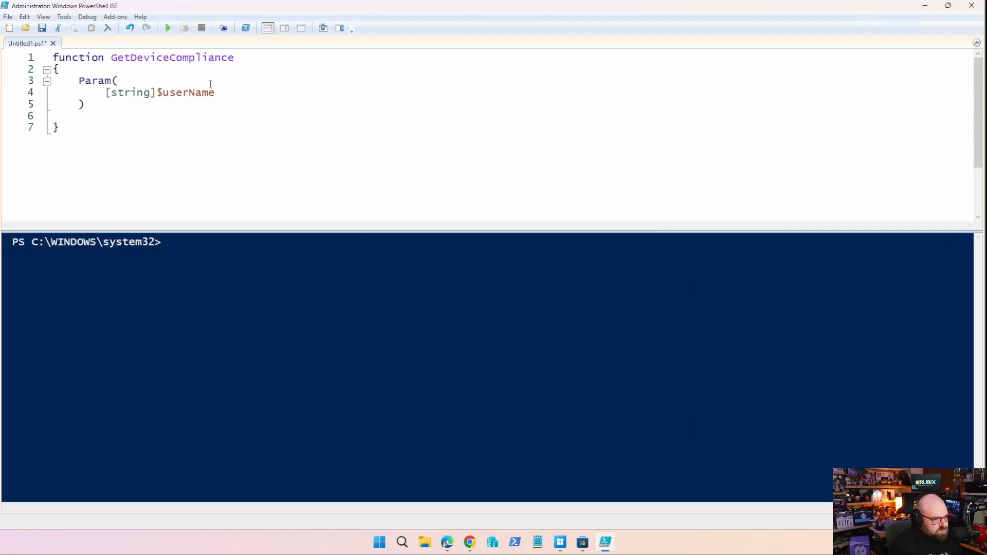
Assign $devices from an Invoke-MgGraphRequest to the beta deviceManagement endpoint
type("$devices")
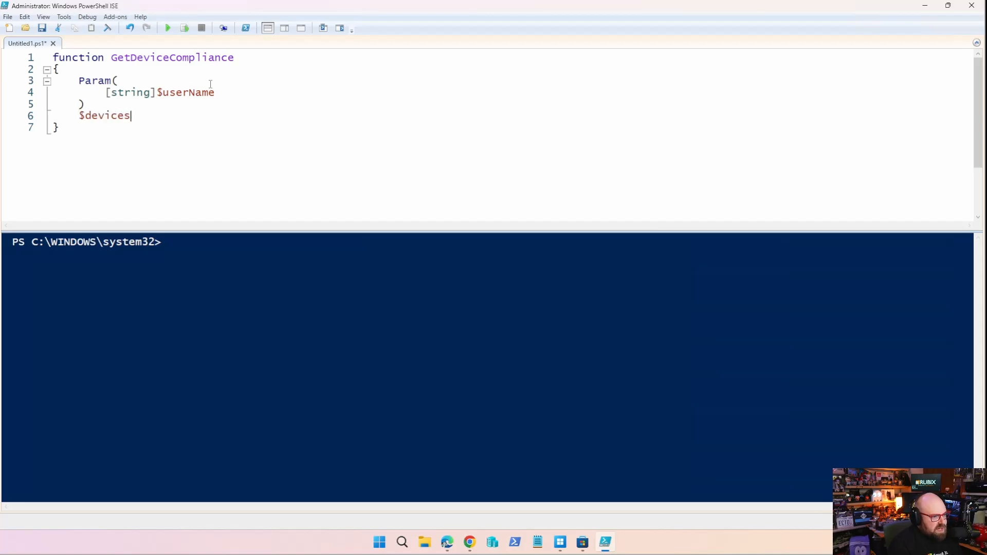
type("= (")
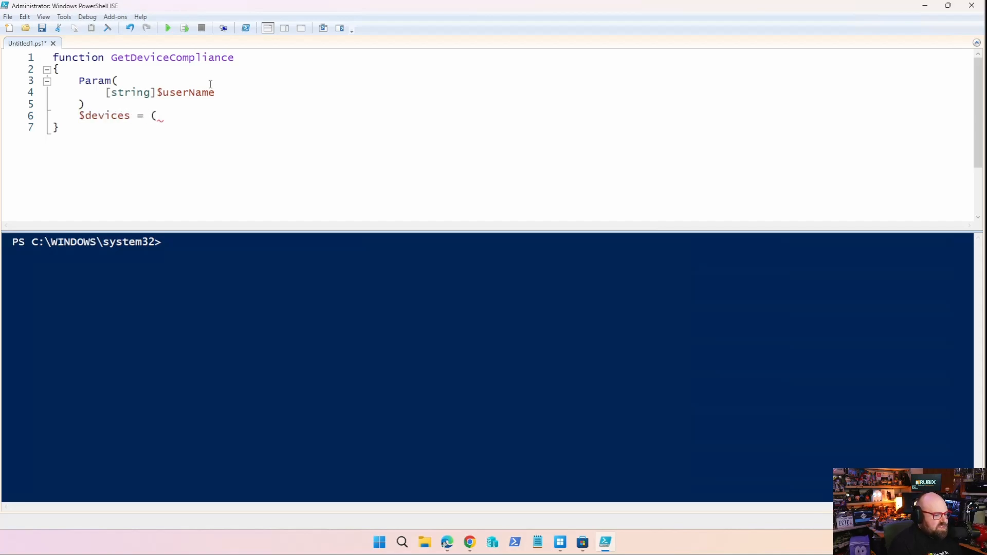
type("Invoke-Mg")
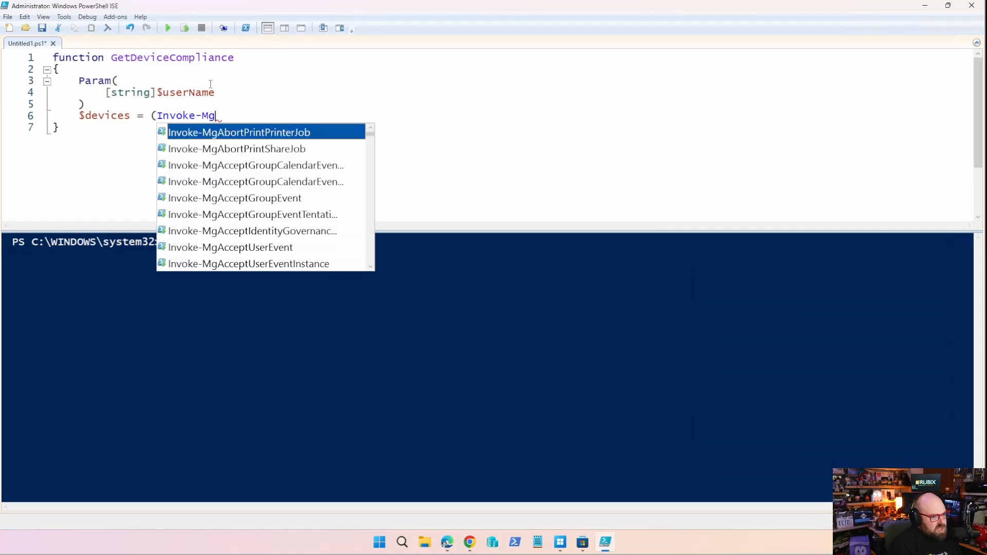
type("GraphRequest -Method GET -Uri")
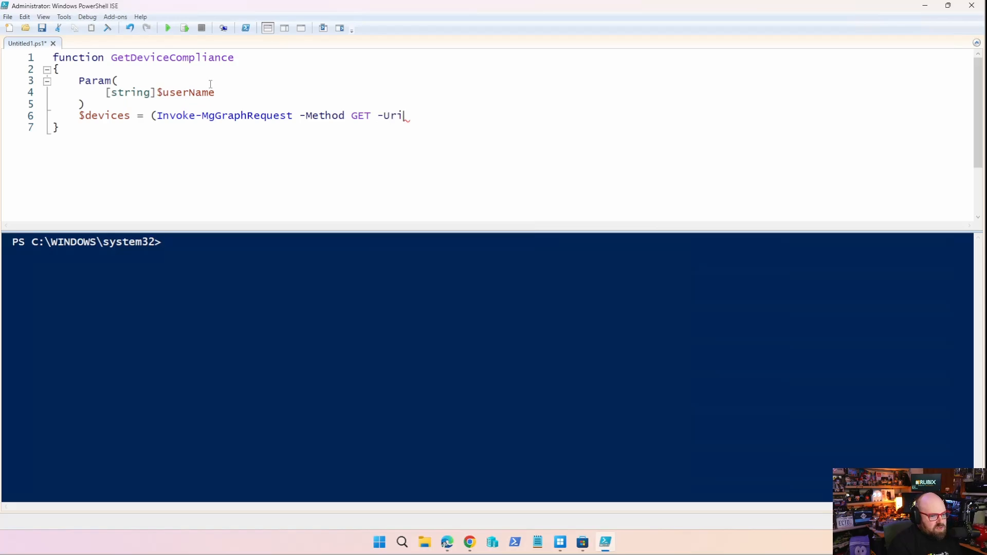
type("\"https://")
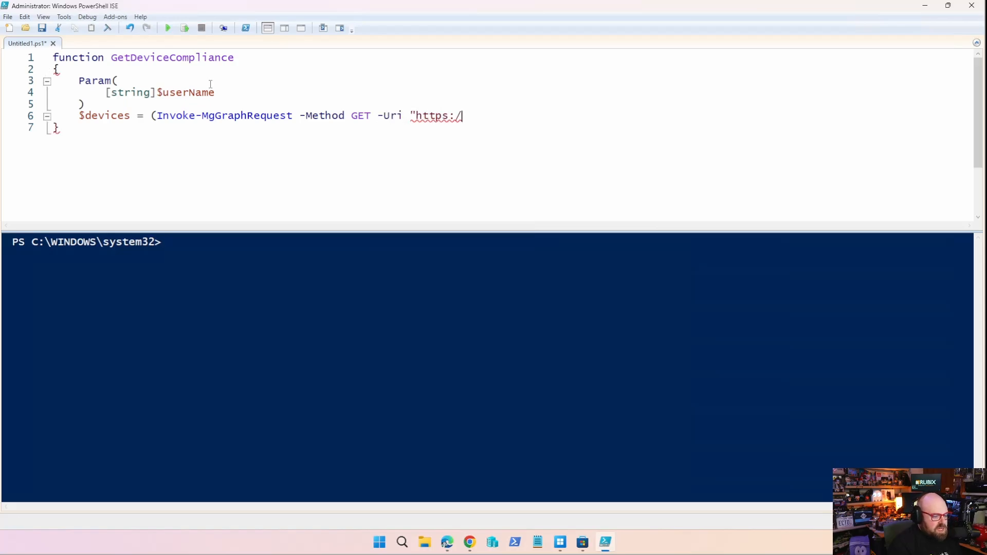
type("/graph.mic")
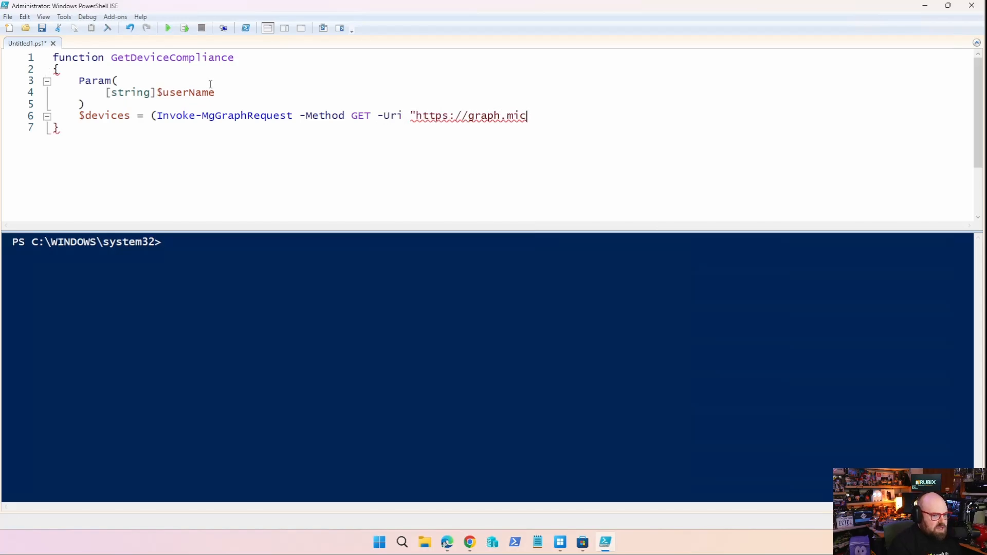
type("rosoft.com/")
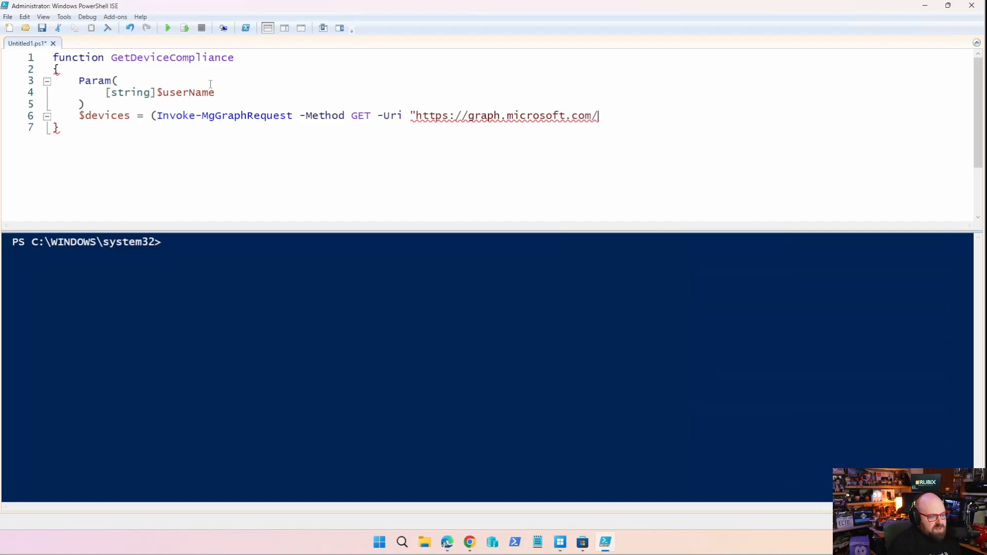
type("beta/dev")
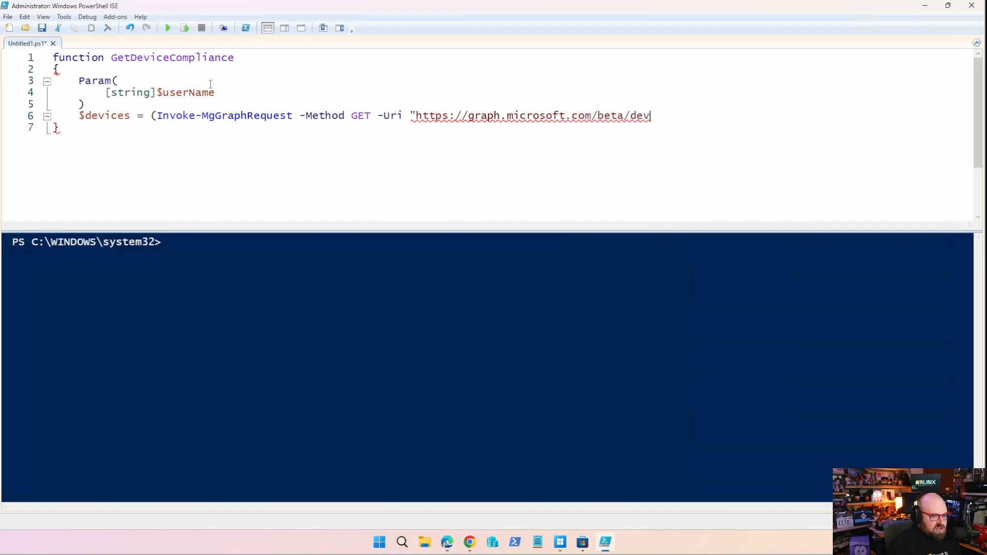
type("iceManagement/")
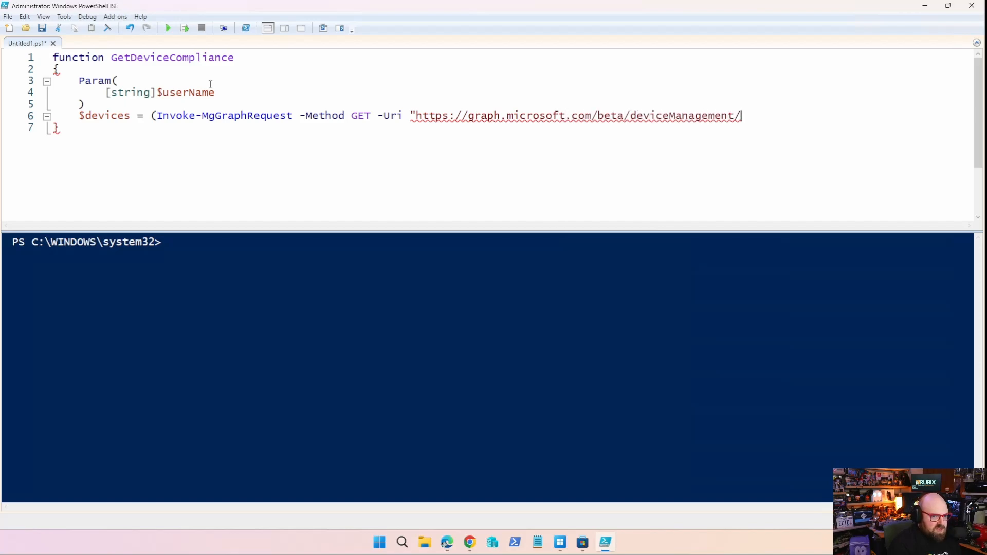
Filter managedDevices by userPrincipalName -eq $userName and take .value
type("managedDevi")
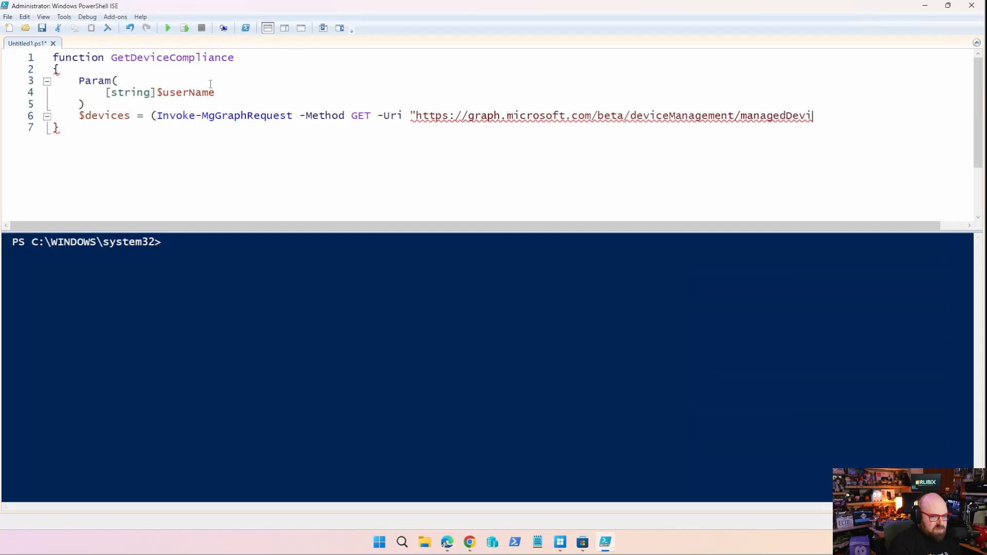
type("ces?")
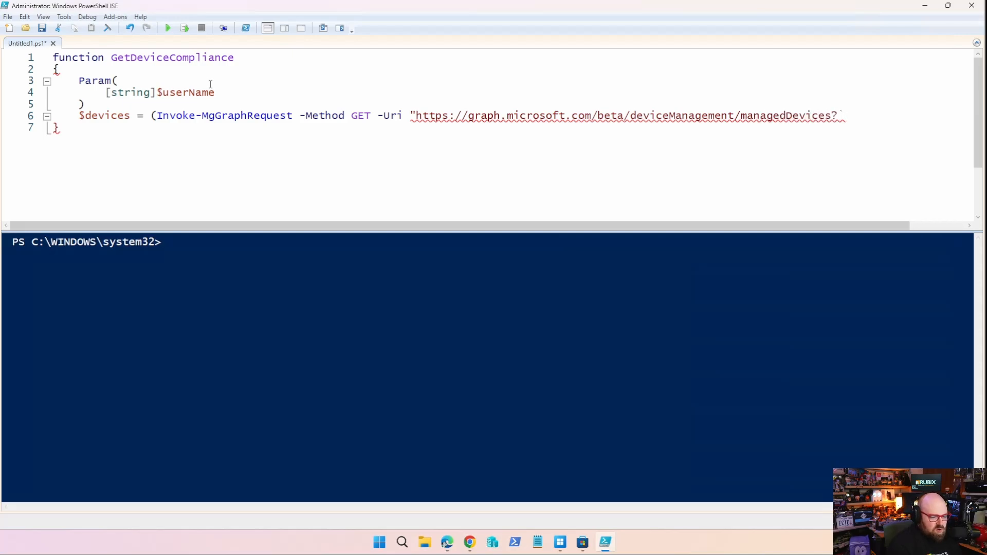
type("$fil")
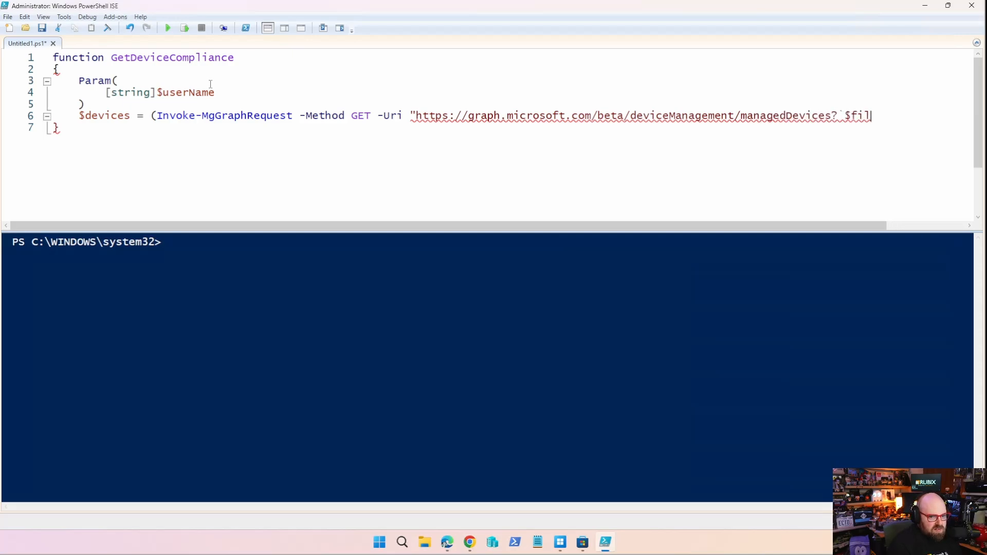
type("ter=userPrincipal")
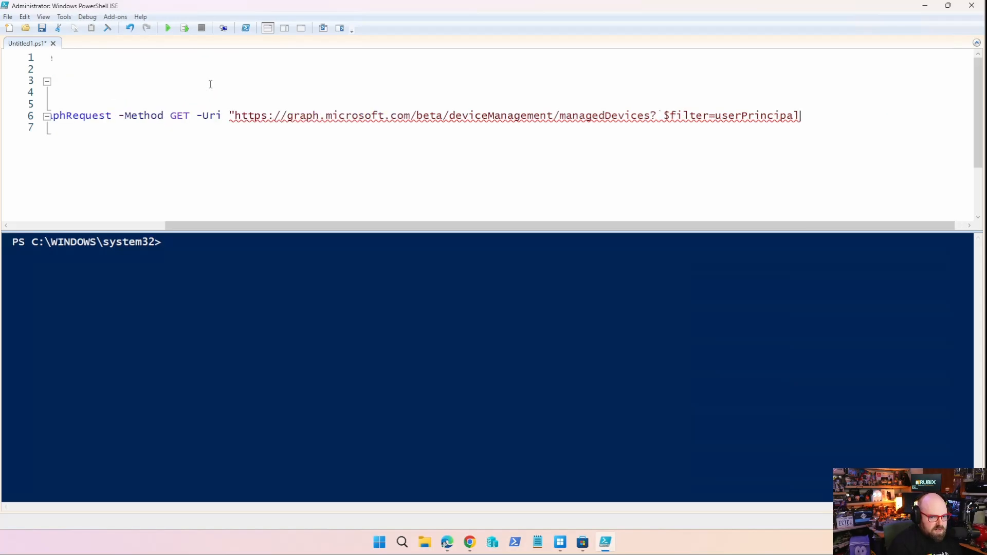
type("Name -eq '")
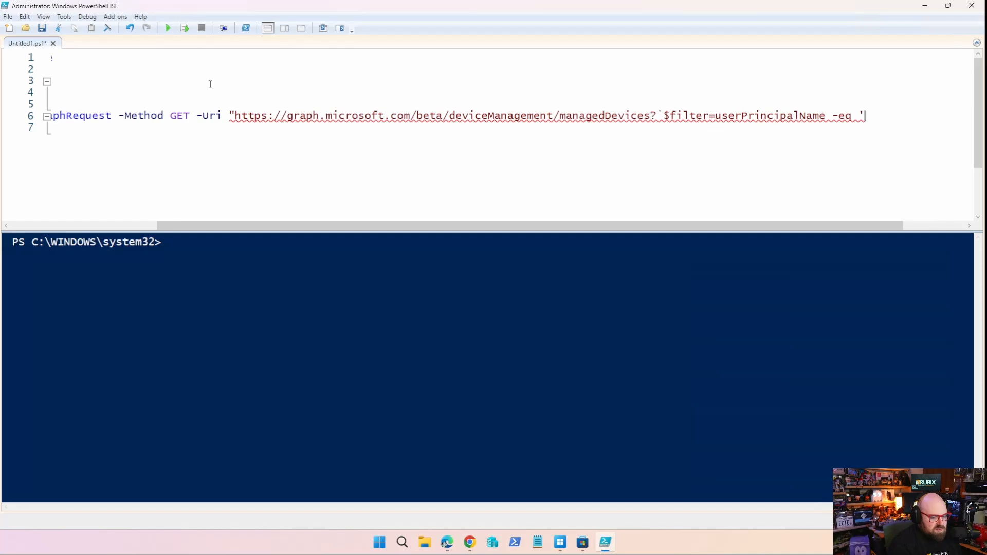
type("$($userName")
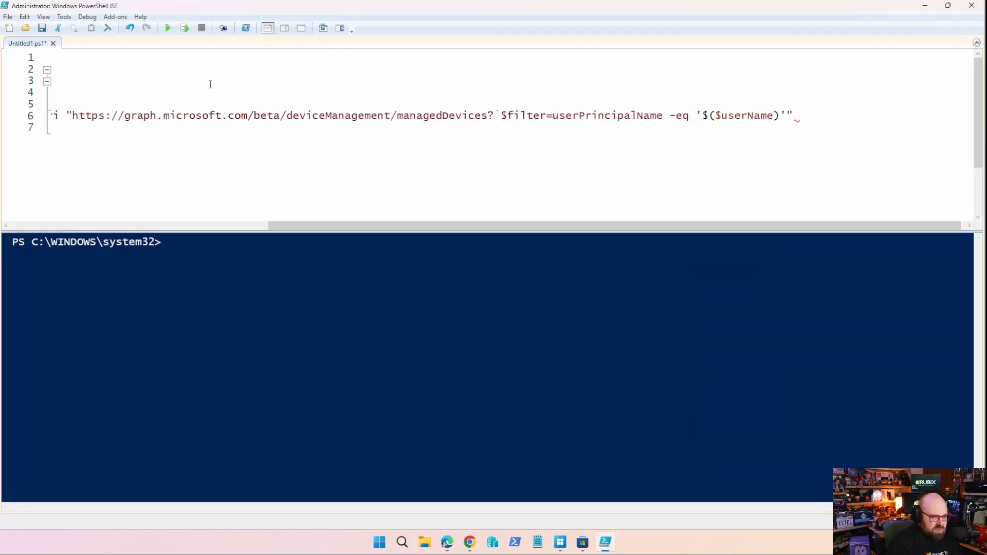
type("\").")
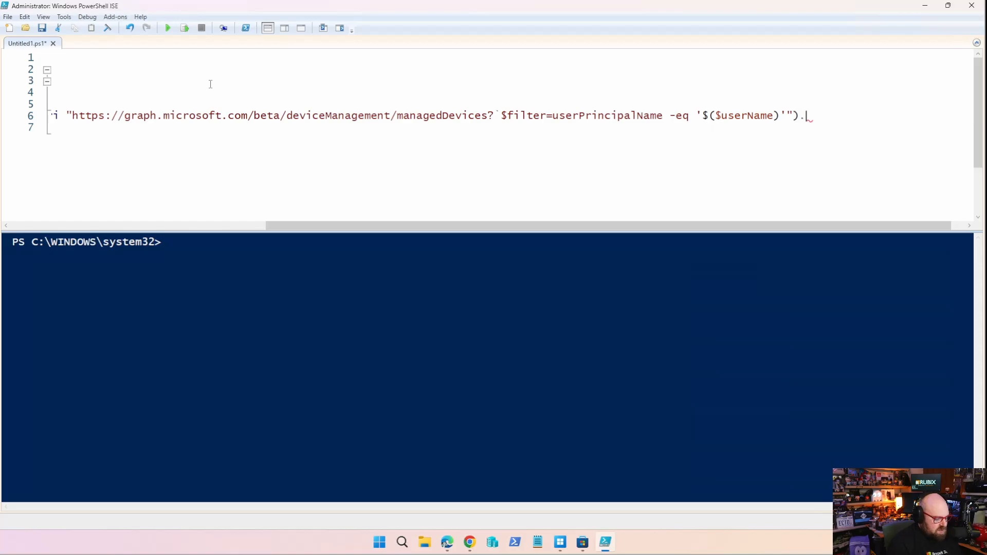
type("value")
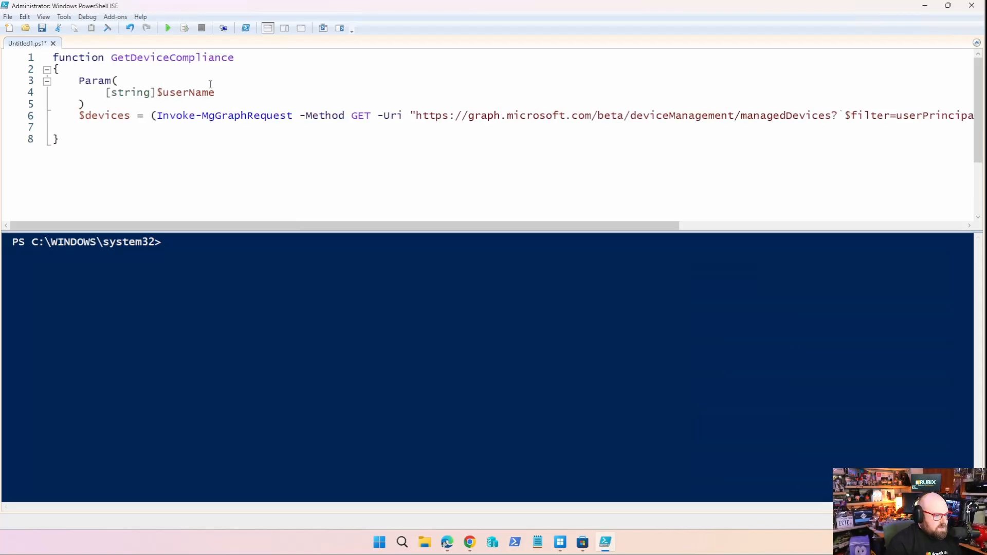
Loop over $devices, setting $compliance, $name and $id from each device
type("for")
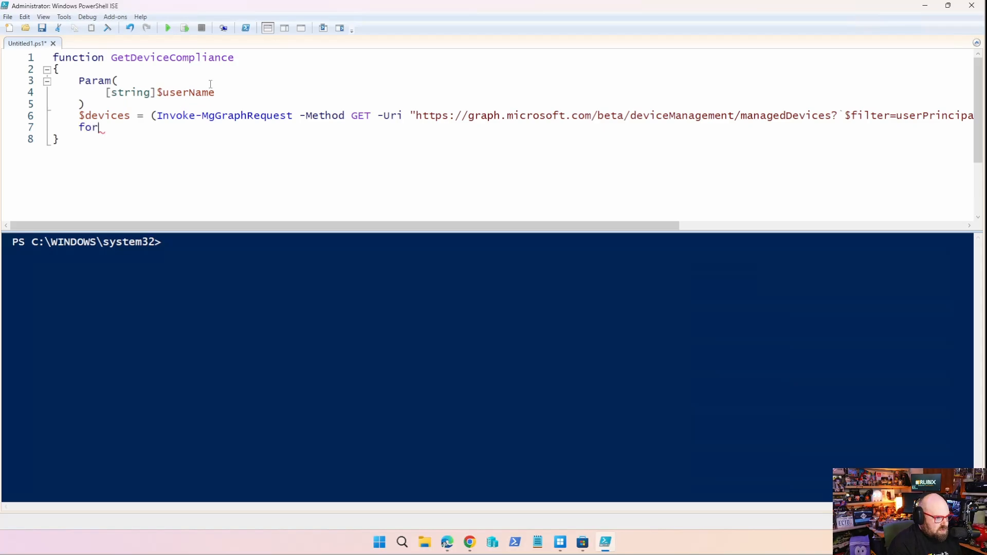
type("each($device in $devices")
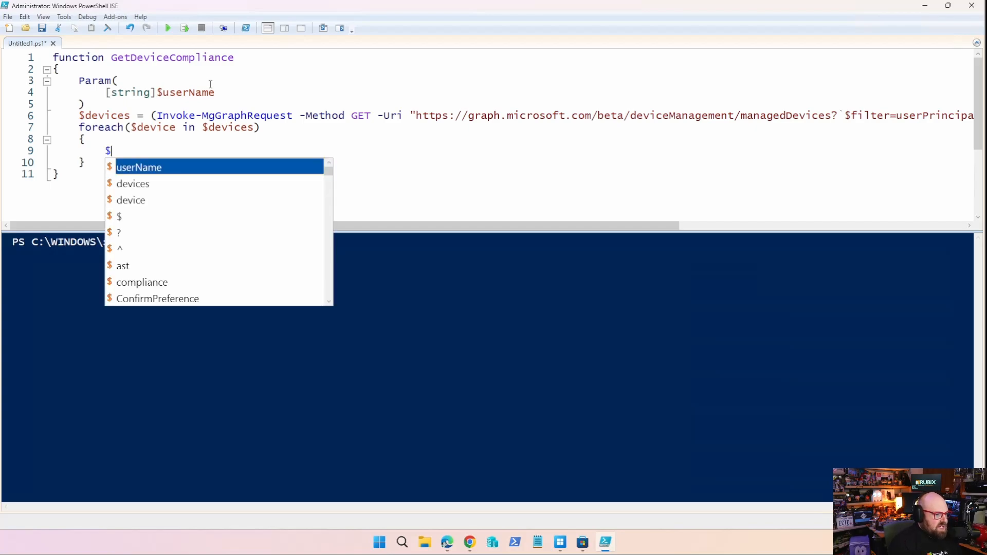
type("compliance")
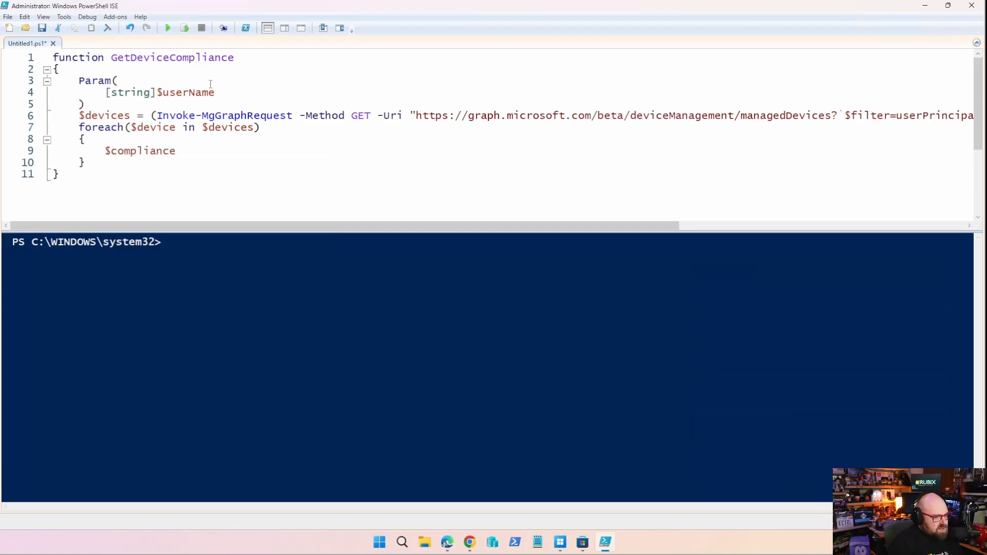
type("= $de")
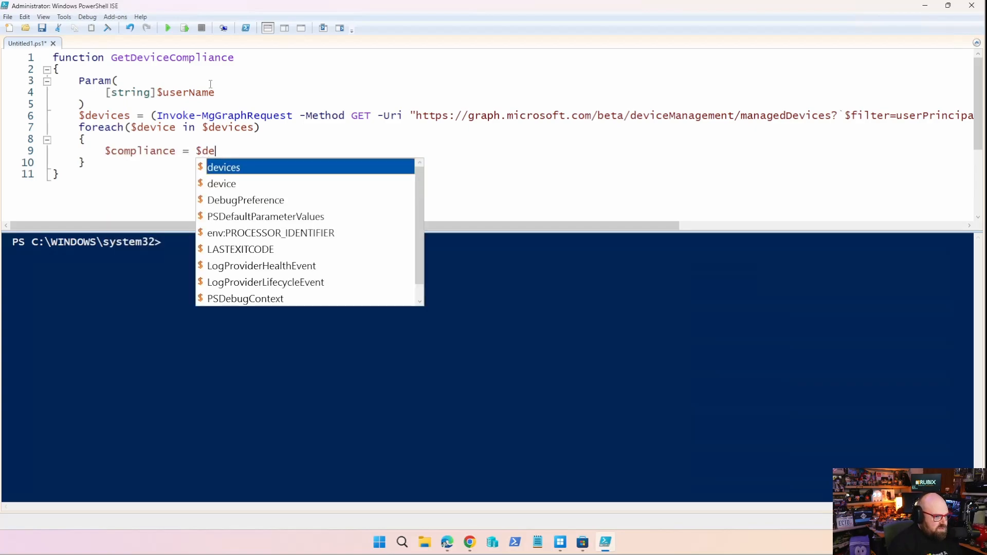
type("vice.complianceState")
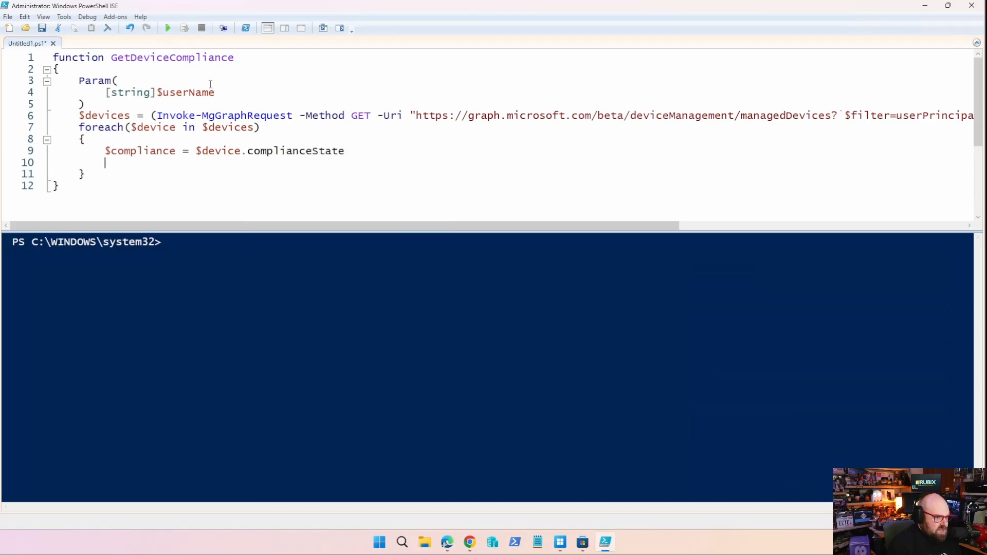
type("$")
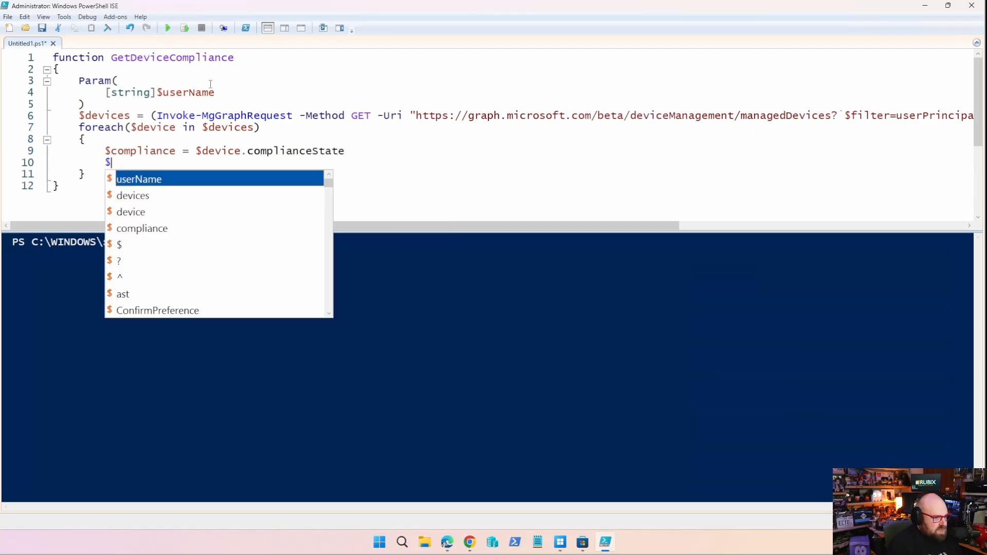
type("name = $d")
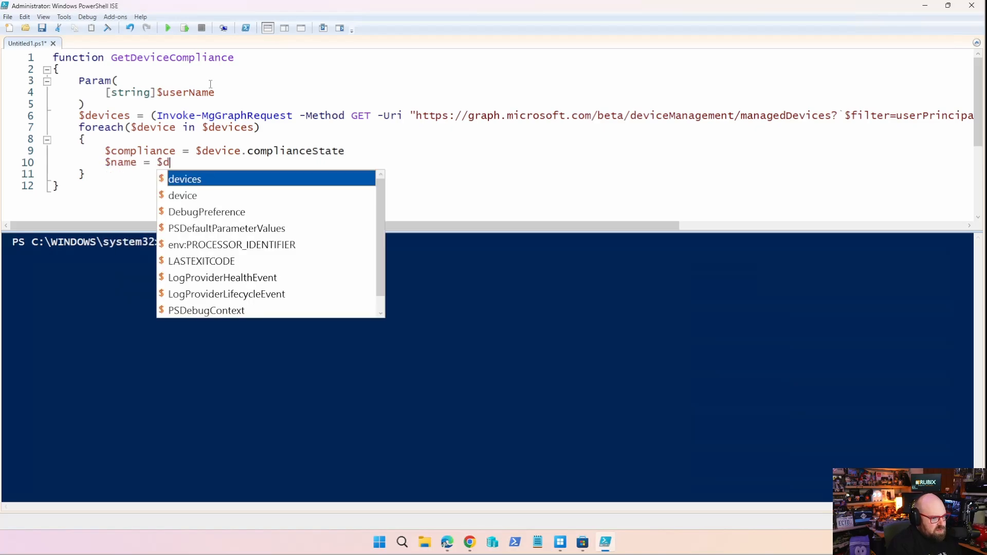
type("evice.deviceName")
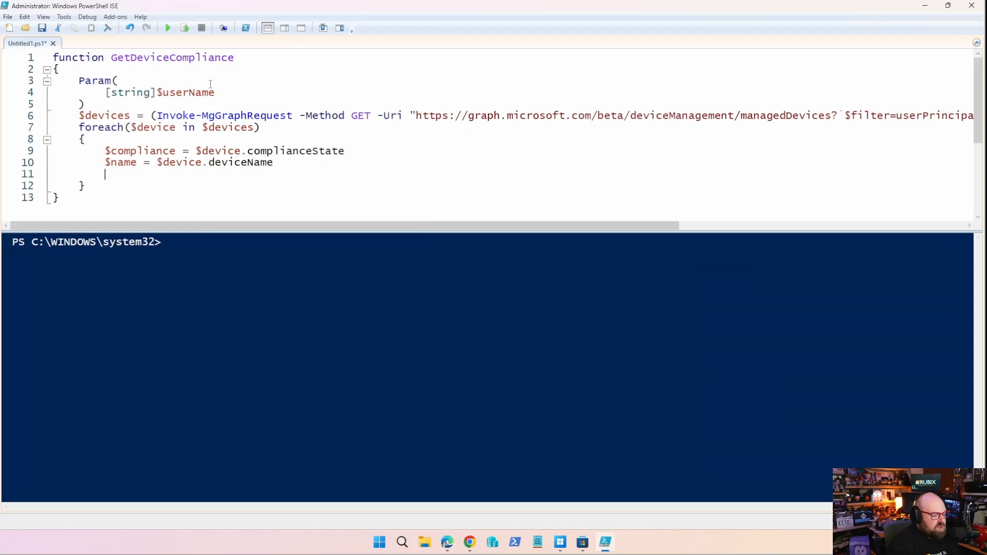
type("$")
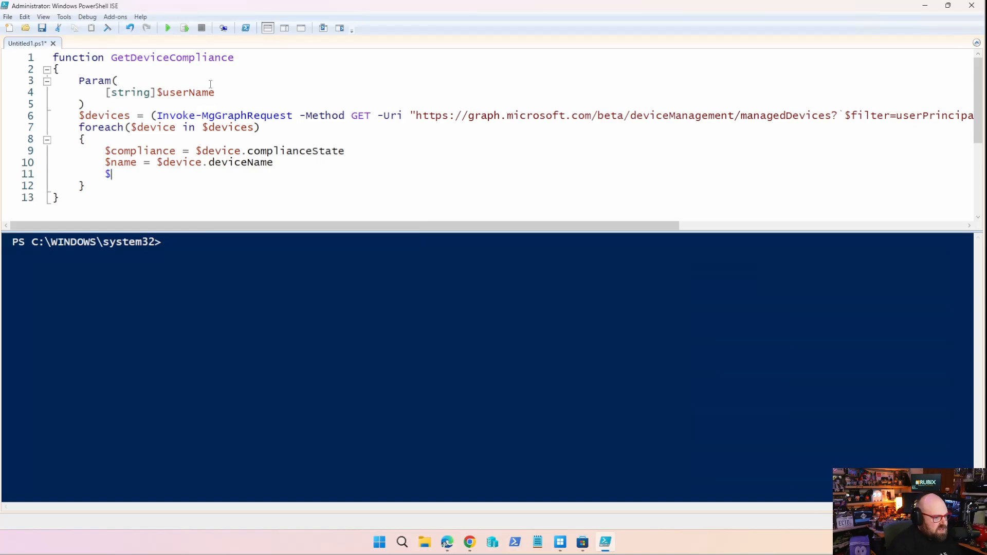
type("id = $device.id")
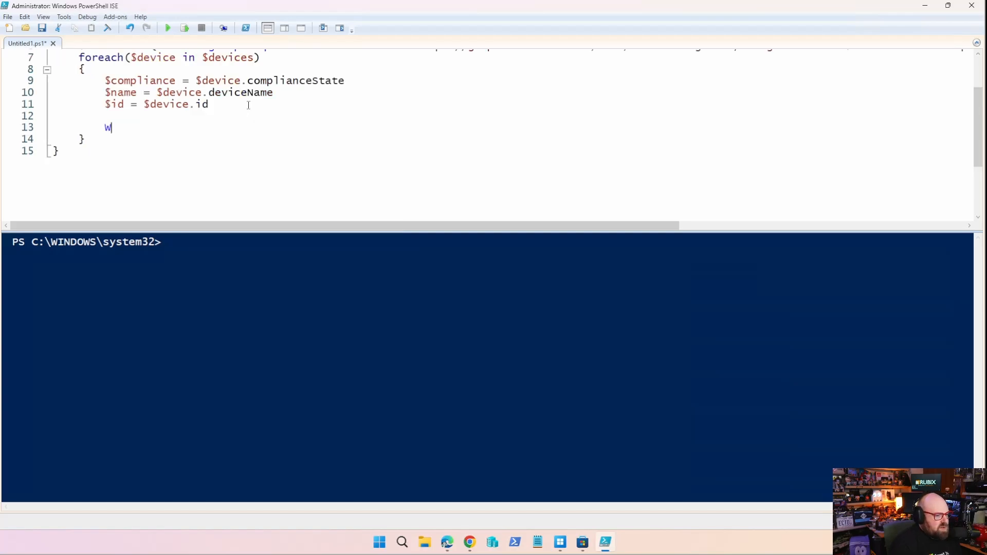
Write-Output a line giving $userName's device $name, its $id and compliance state
type("rite-Output")
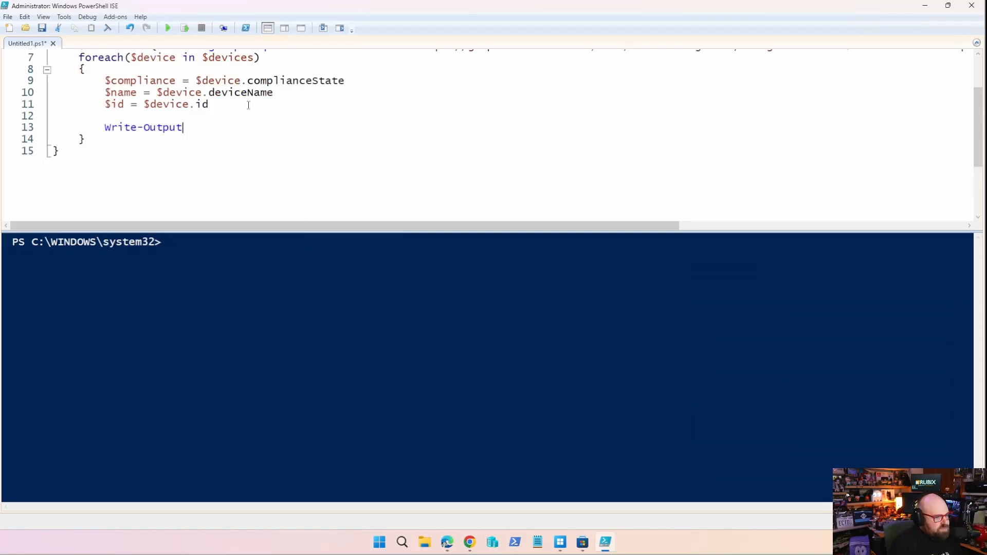
key("Backspace")
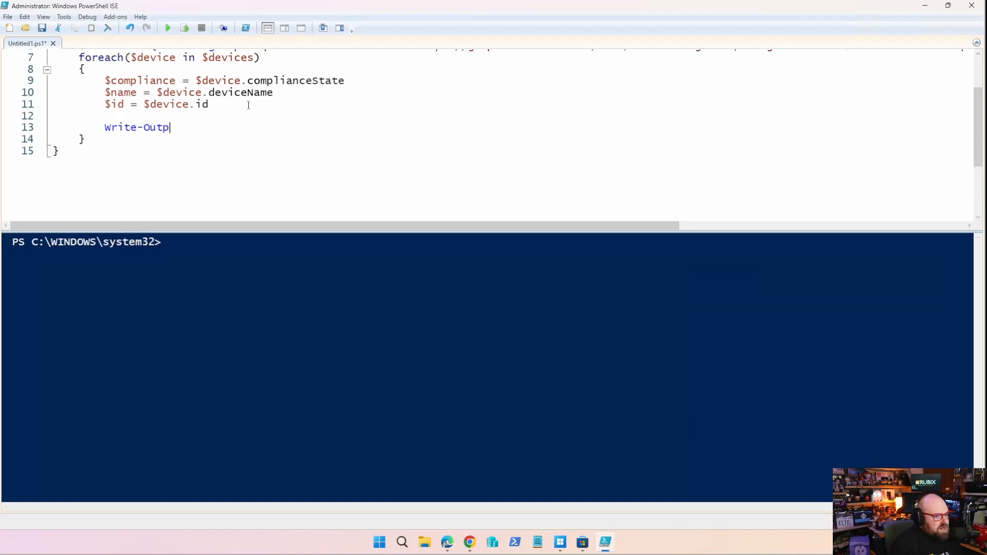
type("ut \"$($userName")
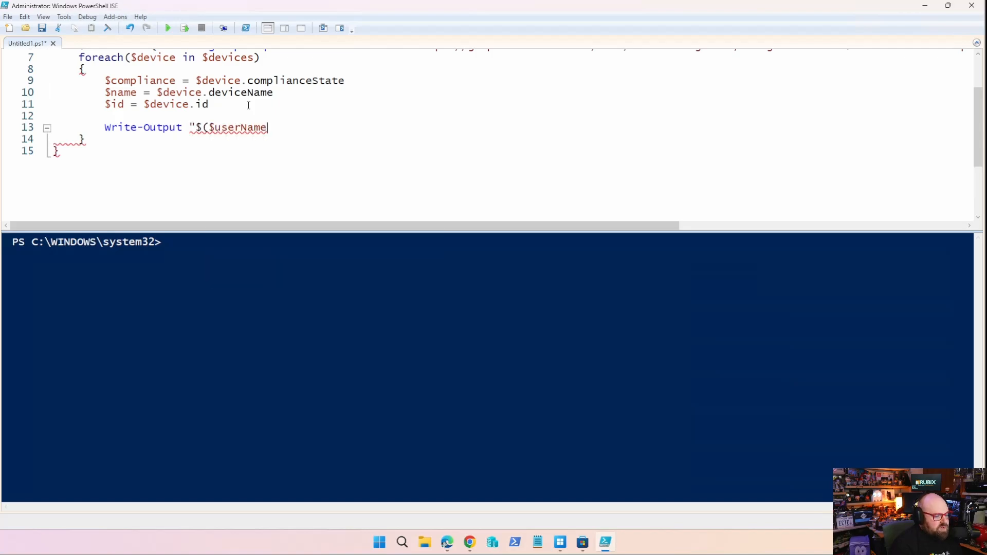
type(") has")
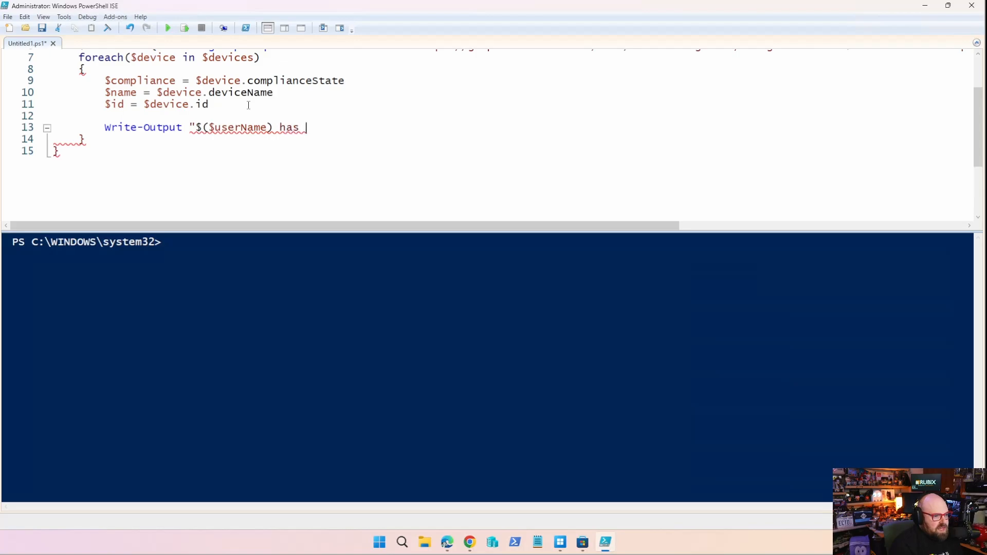
type("device")
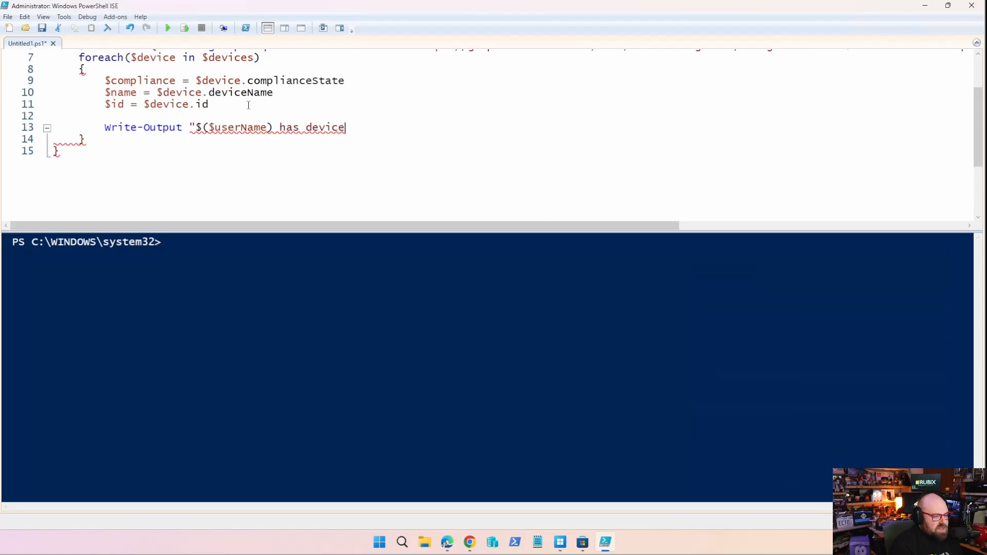
type("$($name) with ID: $($")
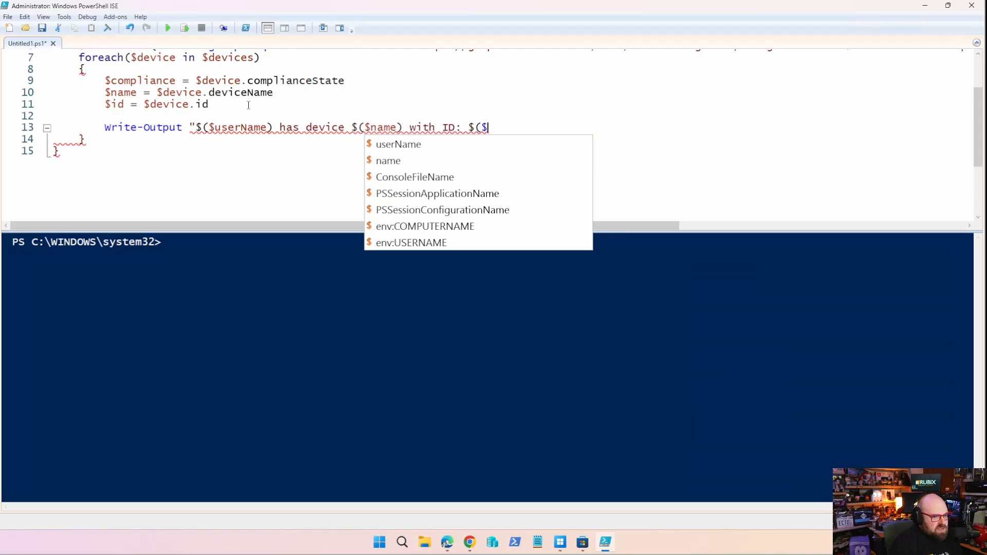
type("id)")
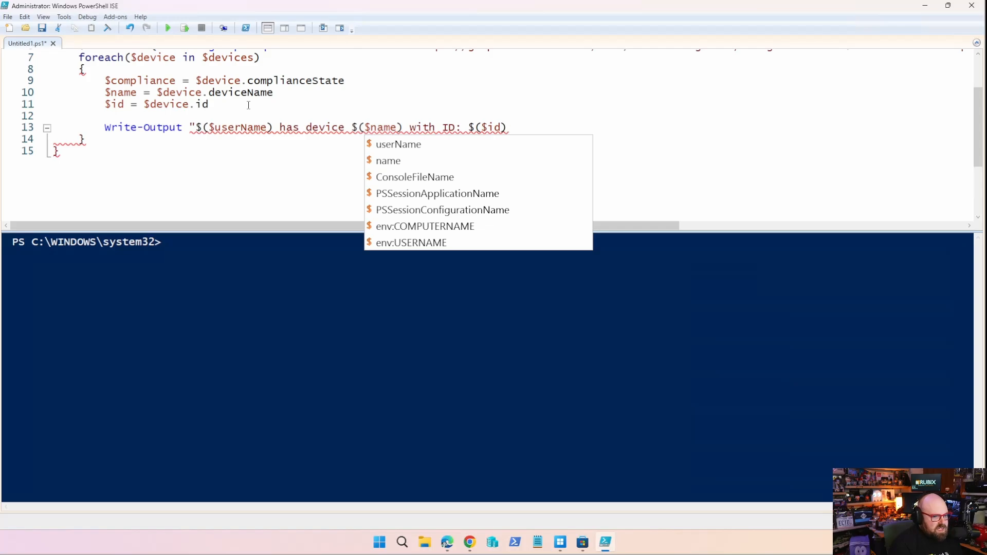
type("and compliance s")
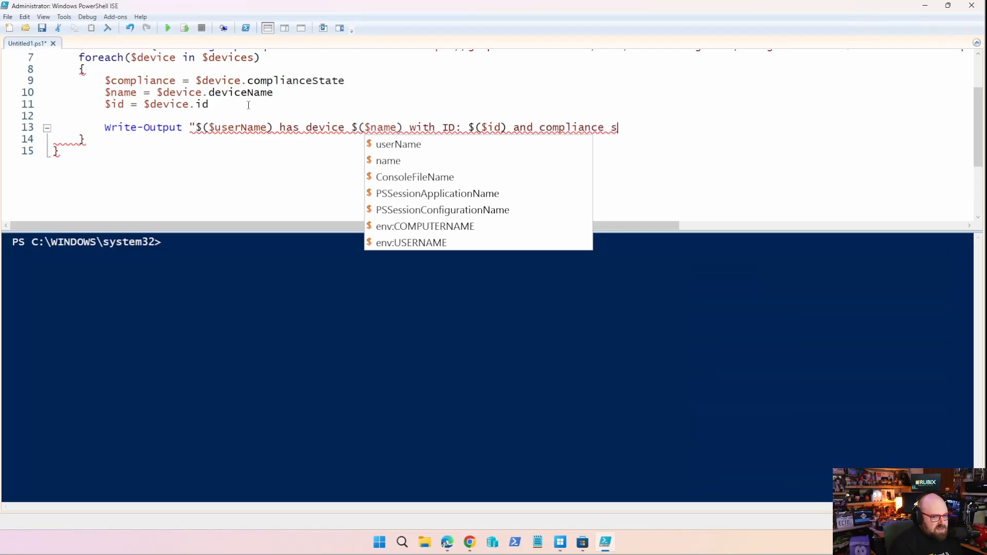
type("tate is $($compliance)")
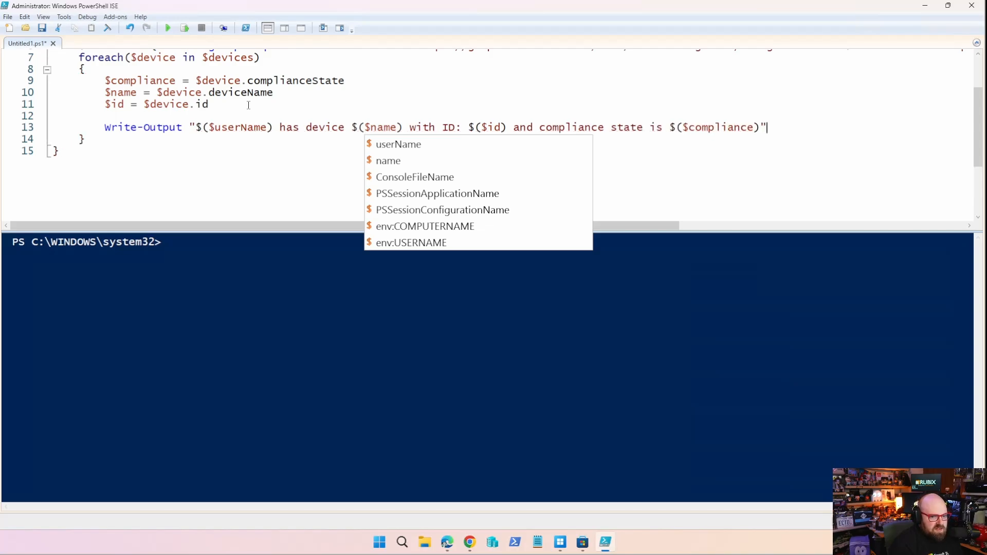
key("Escape")
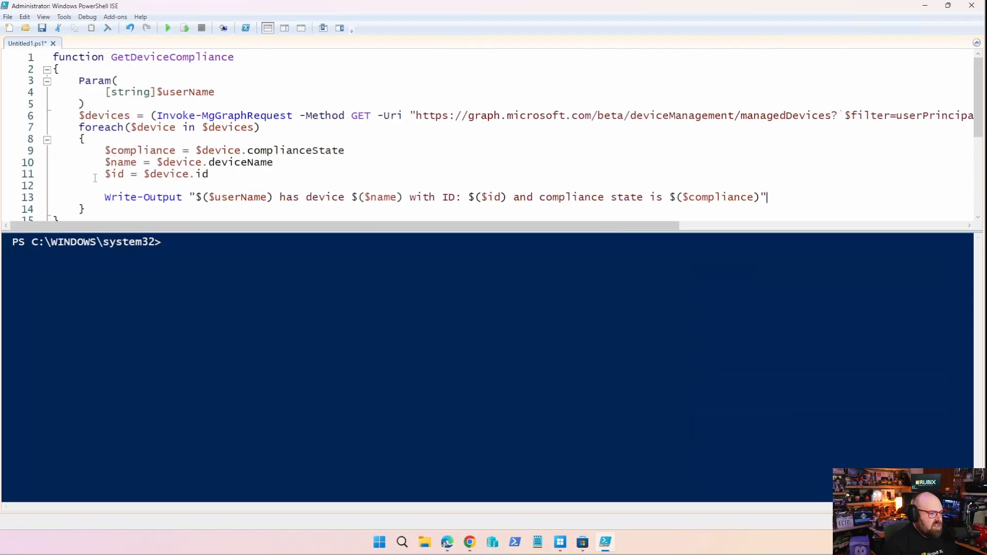
scroll("down", 3)
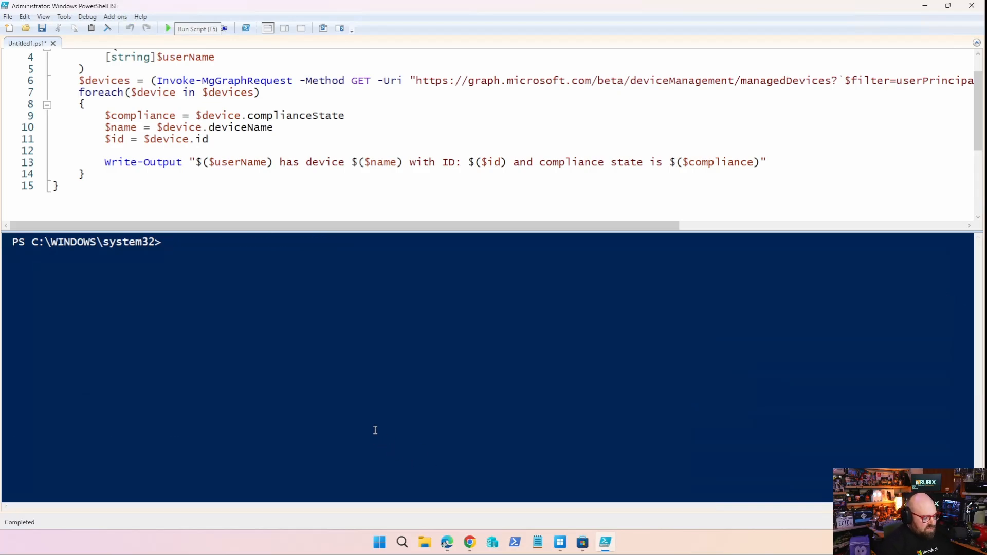
type("GetC")
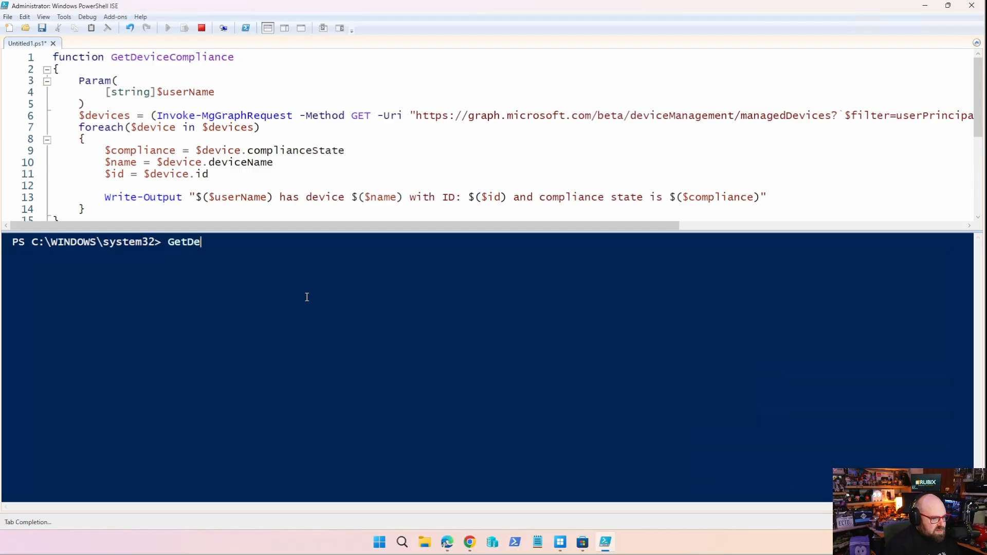
type("vice")
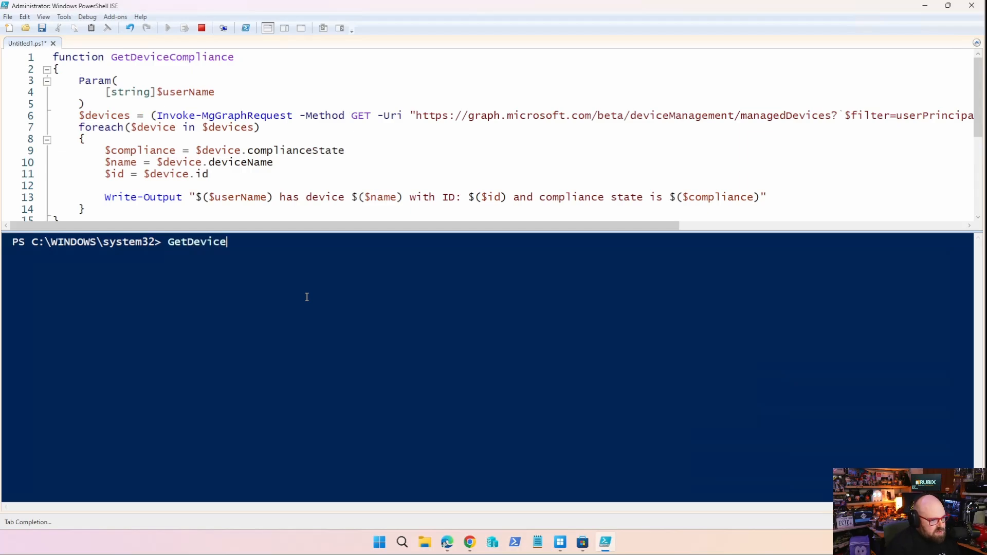
type("Complin")
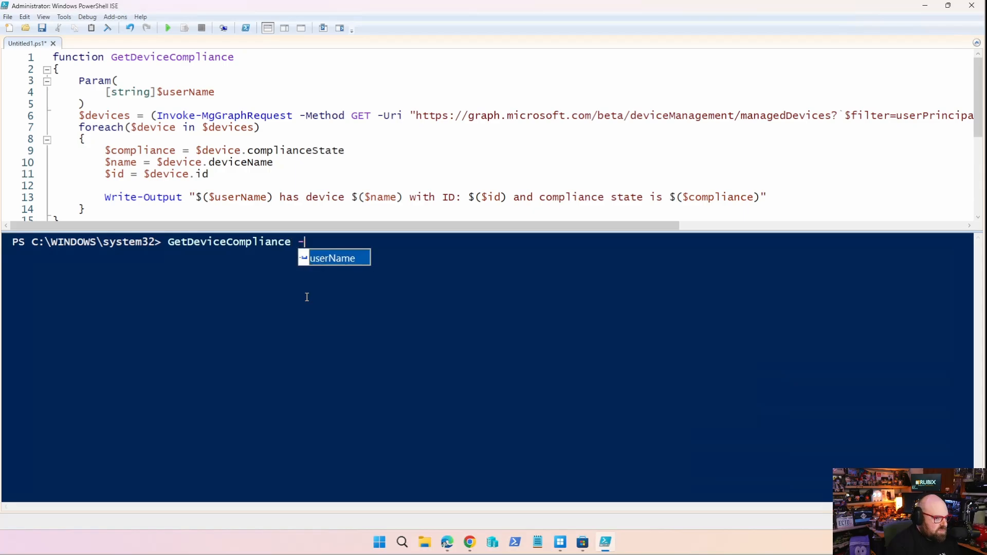
type("userName \"")
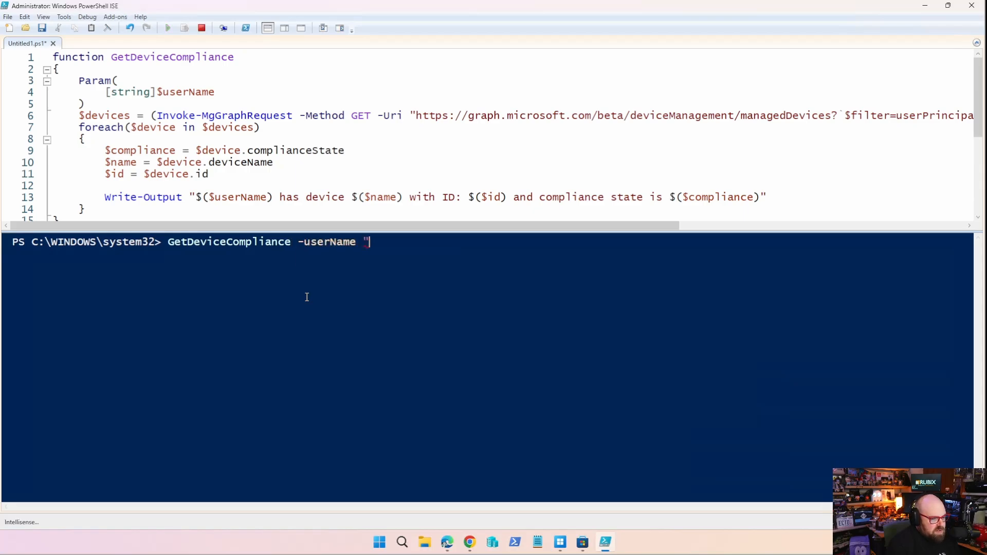
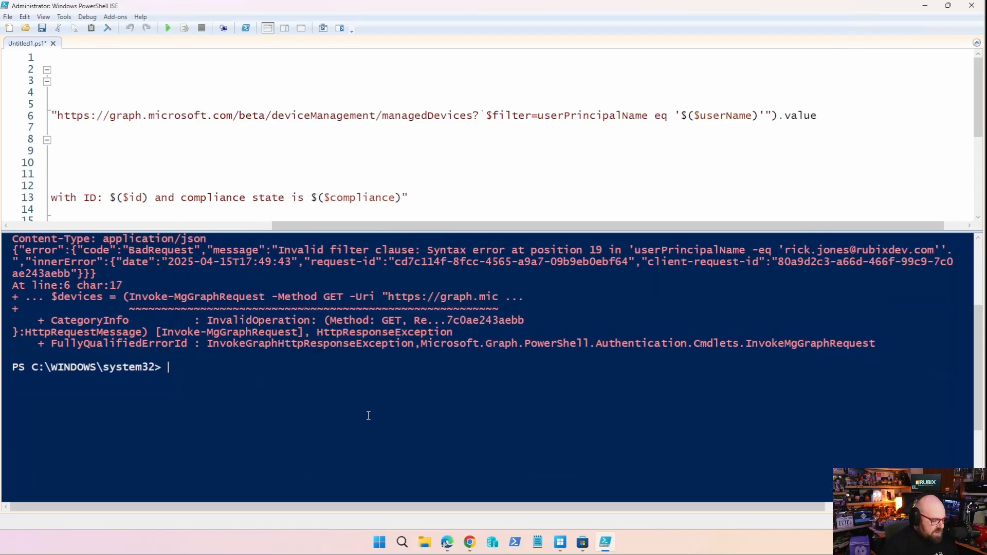
left_click(167, 28)
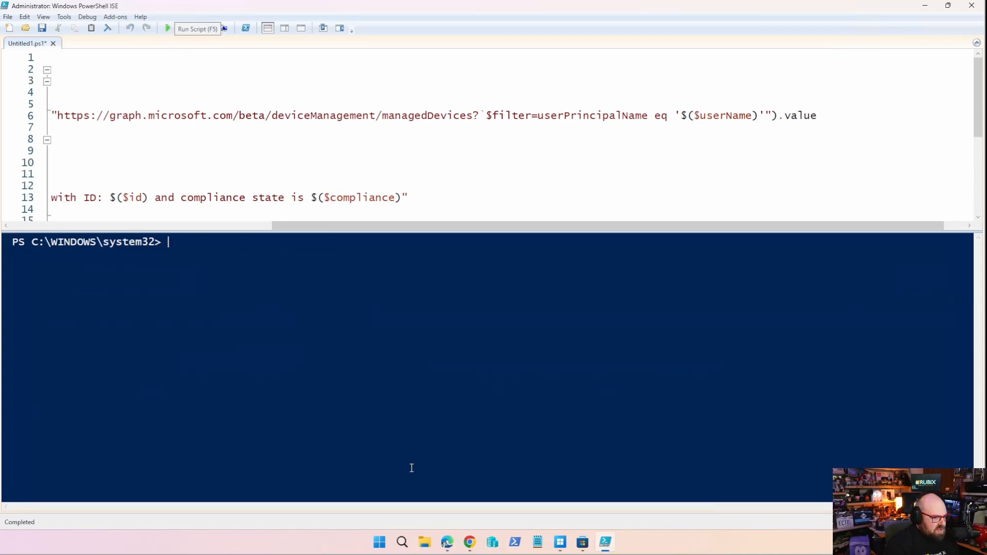
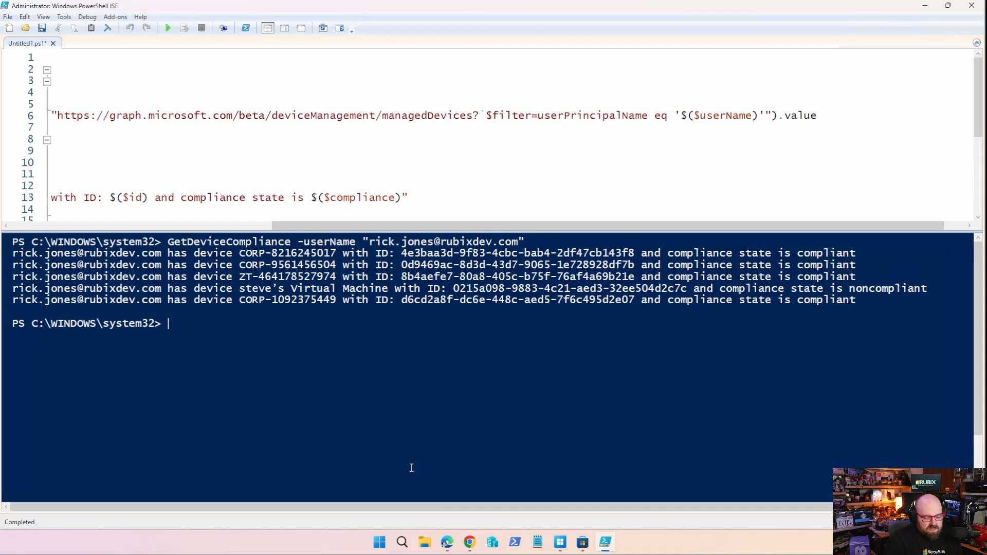
mouse_move(385, 478)
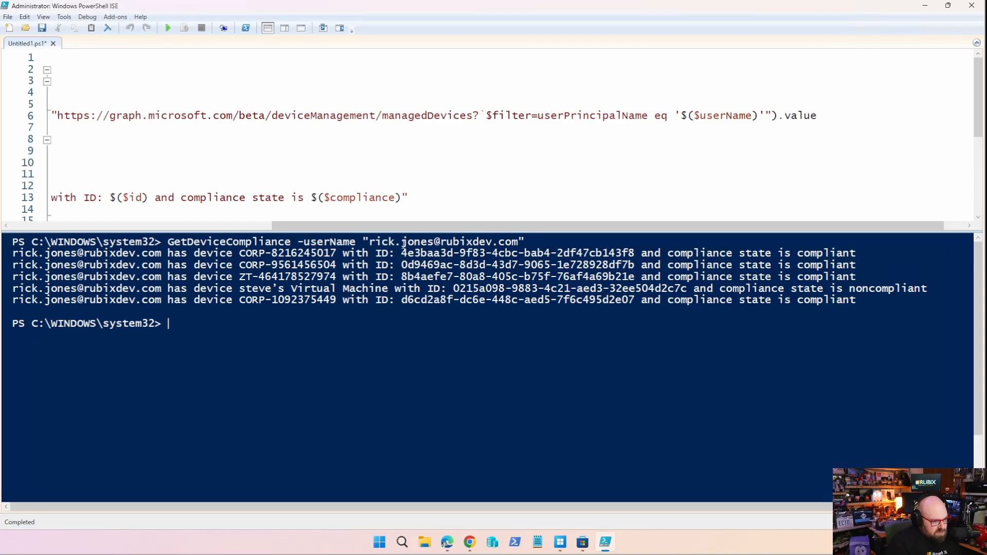
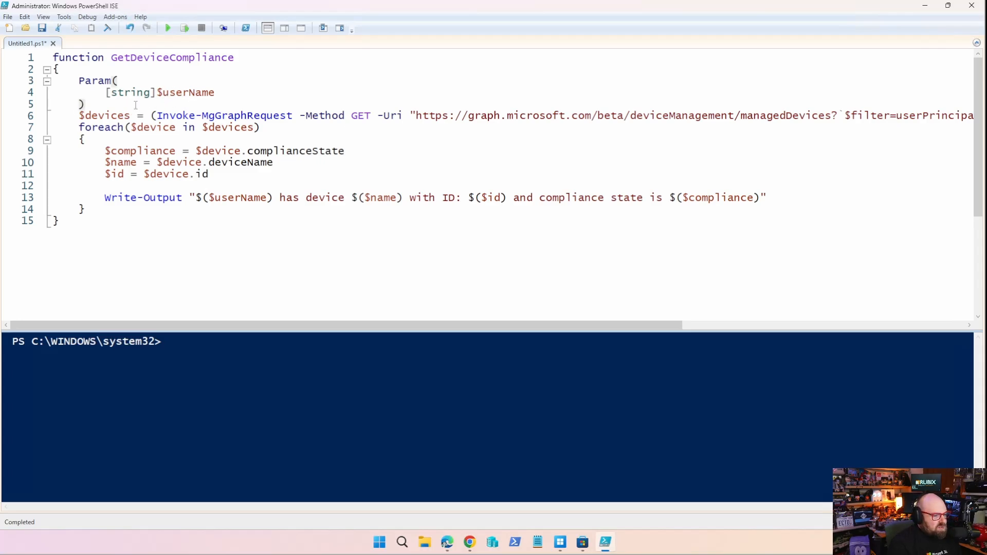
key("Enter")
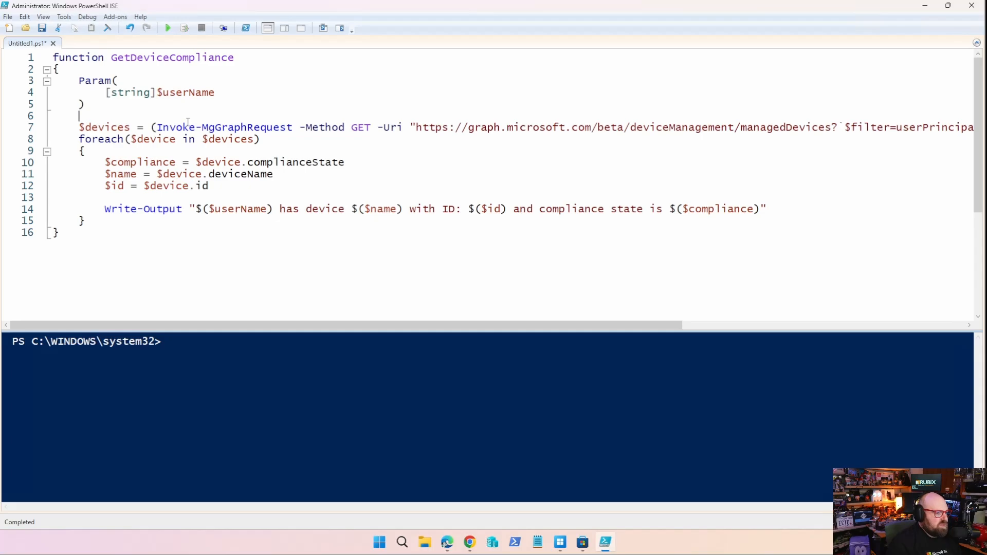
type("$")
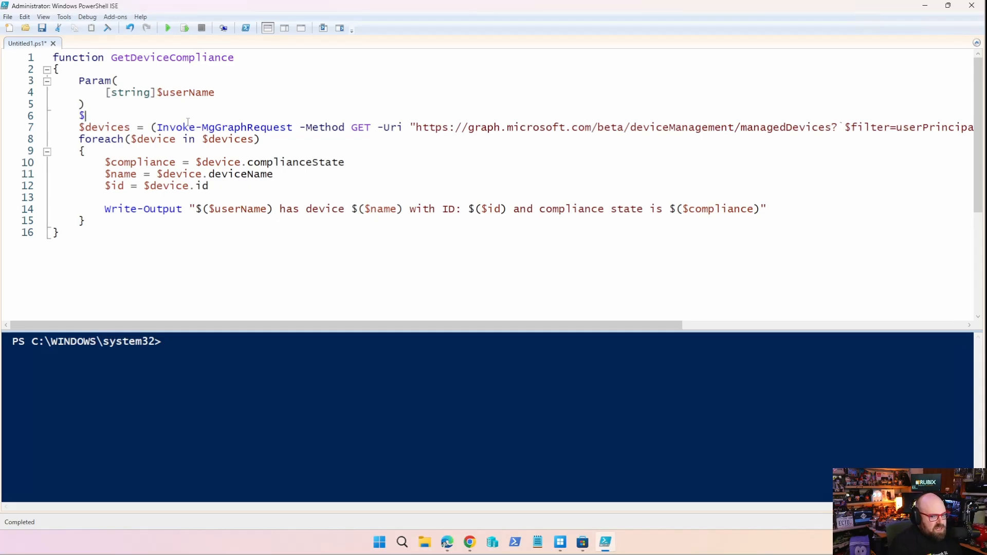
type("userPrinci")
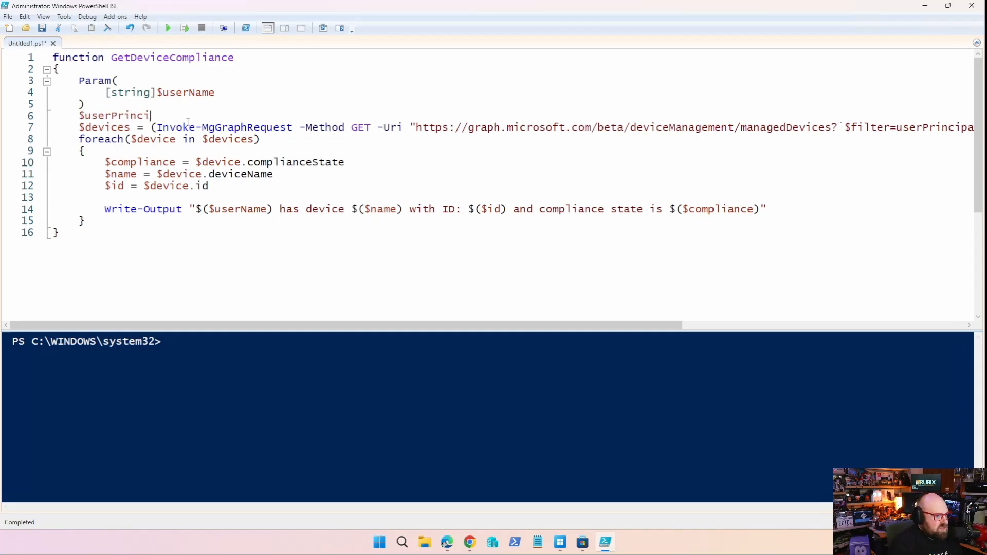
type("palName =")
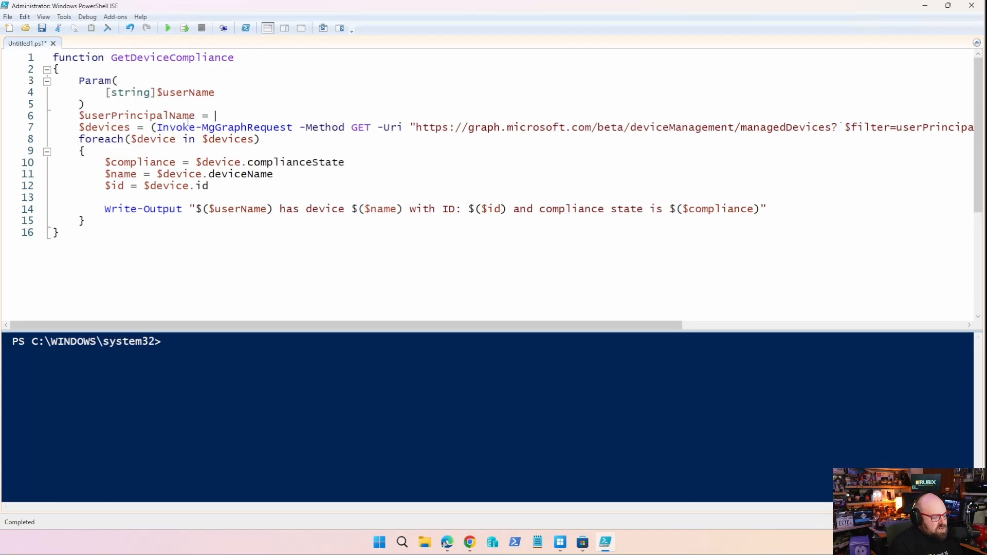
type("$userName")
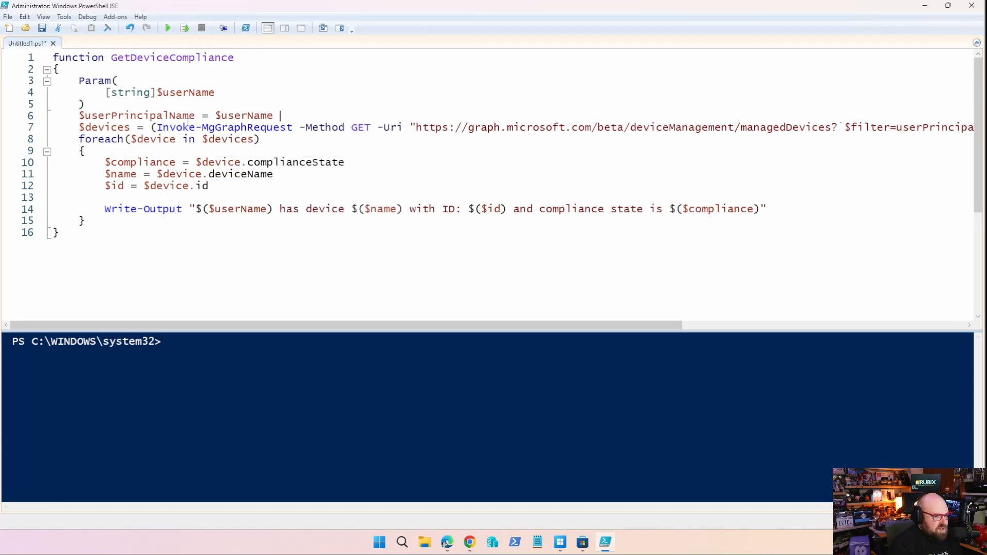
type("+ \"@g")
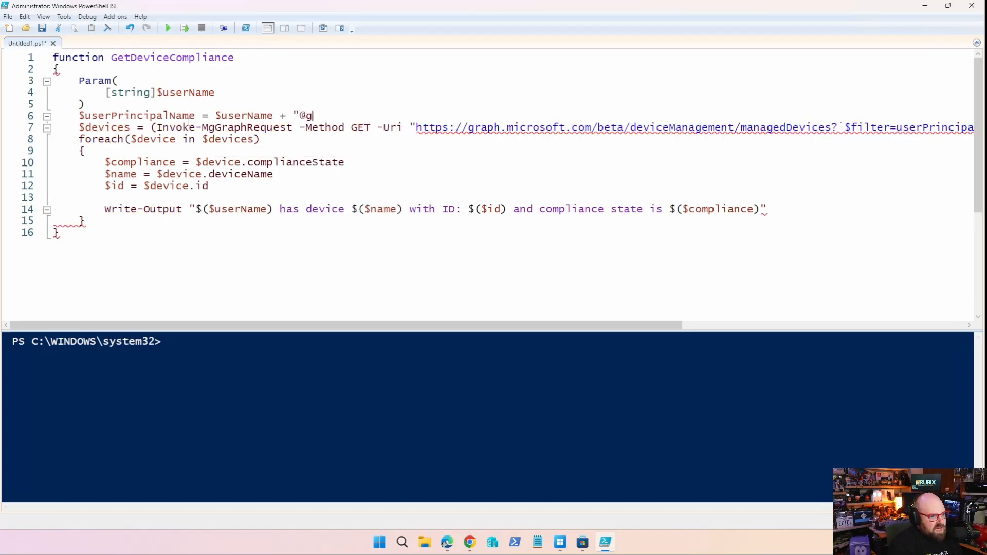
type("rubix")
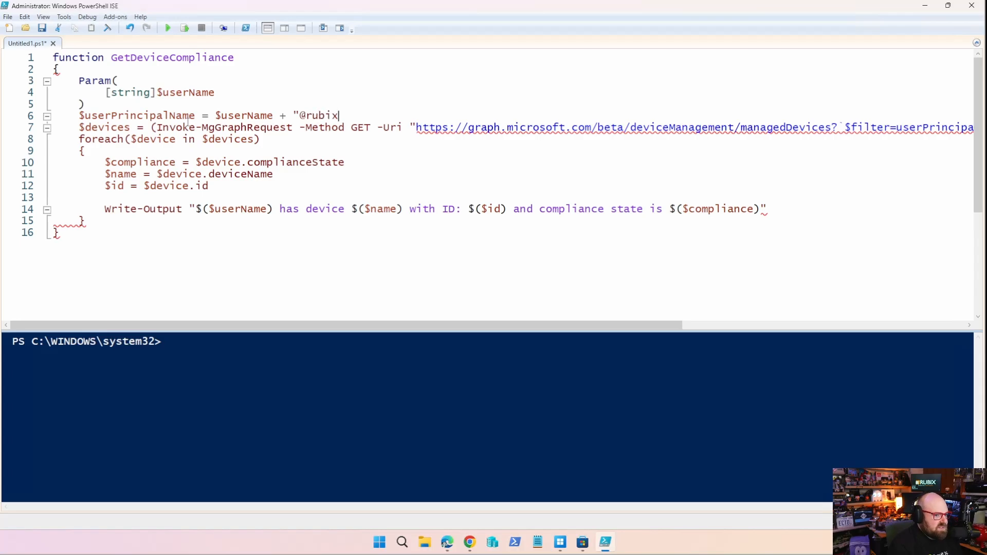
type("dev.com\"")
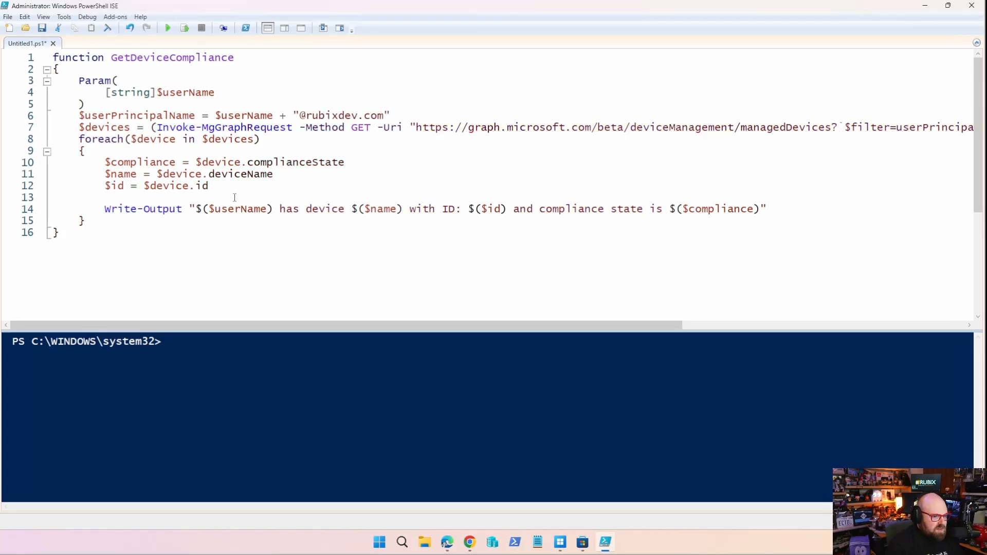
double_click(237, 209)
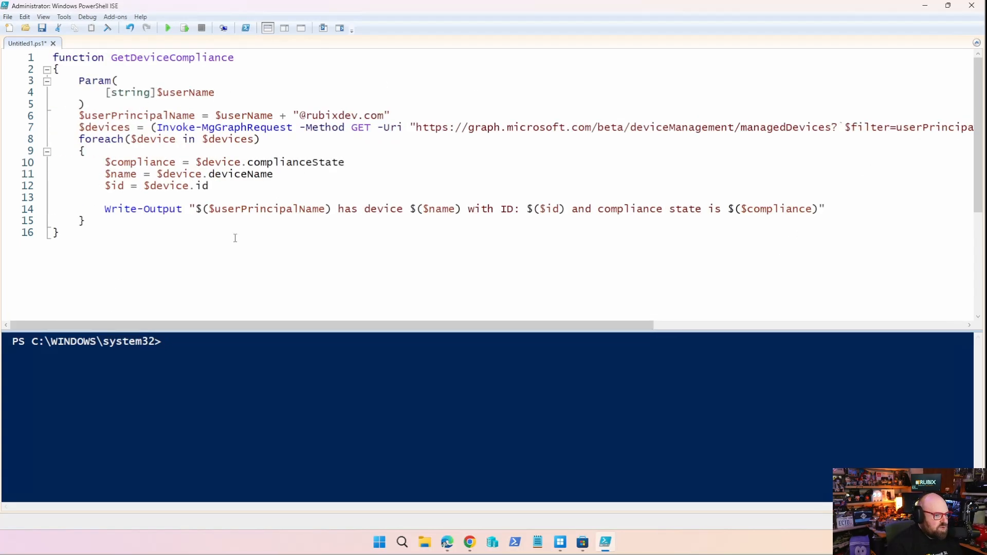
left_click(166, 28)
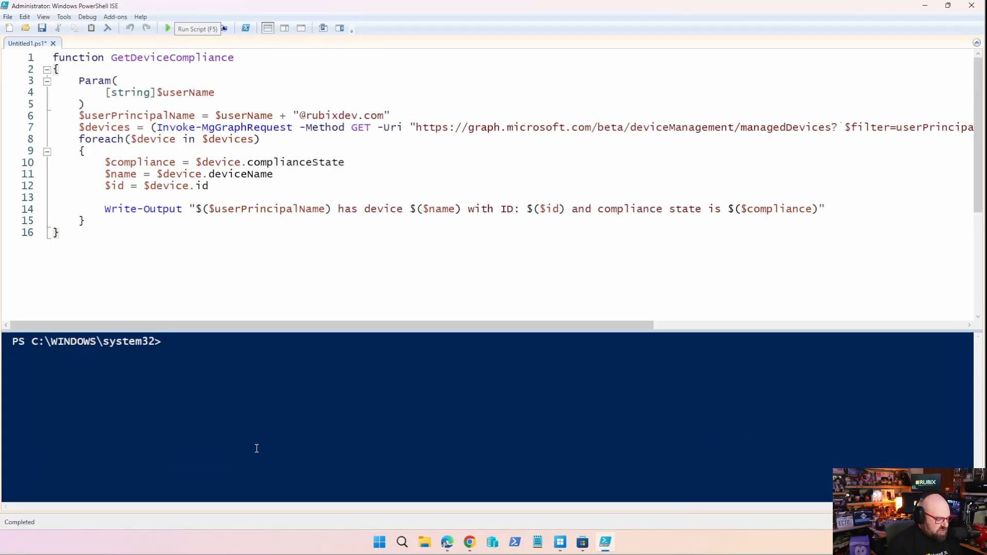
type("GetD")
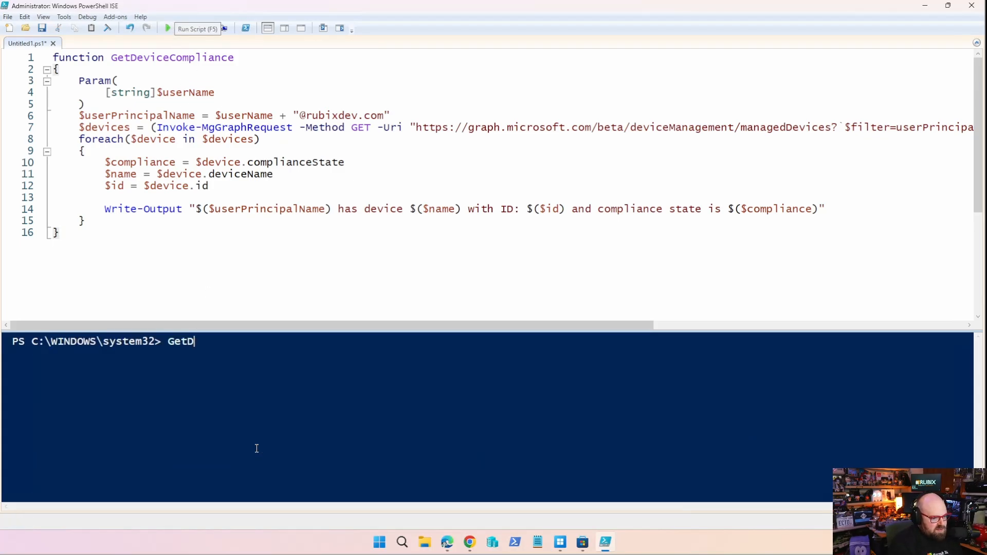
type("eviceCompliance -")
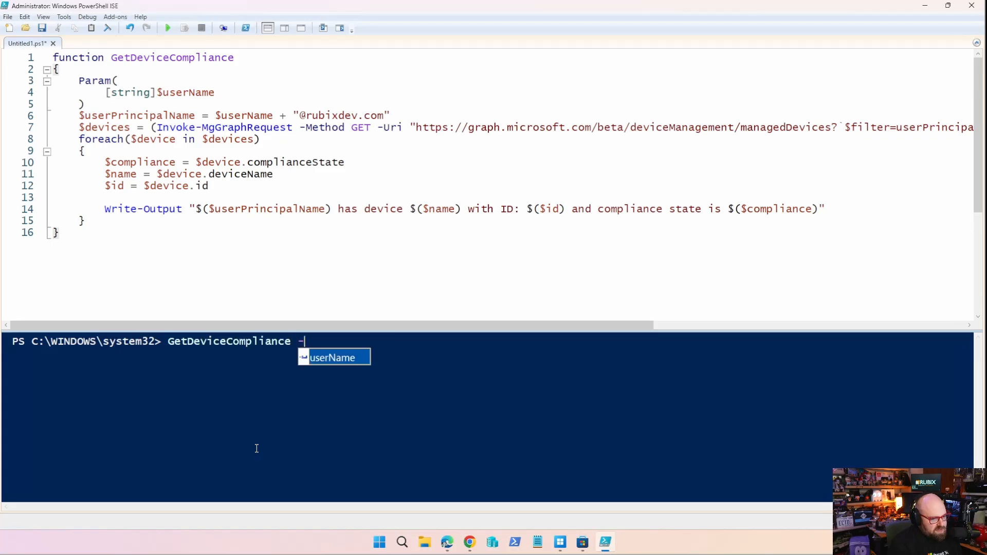
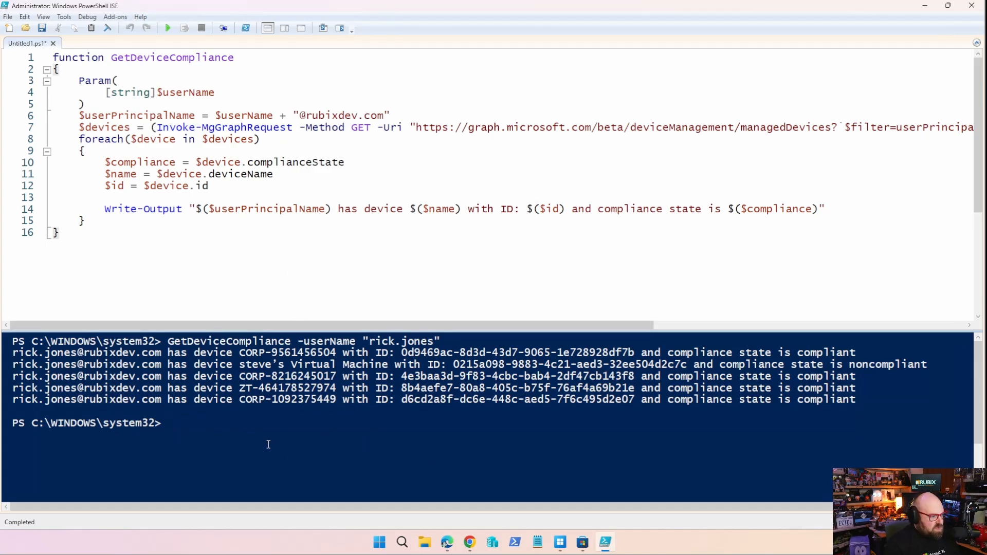
mouse_move(626, 412)
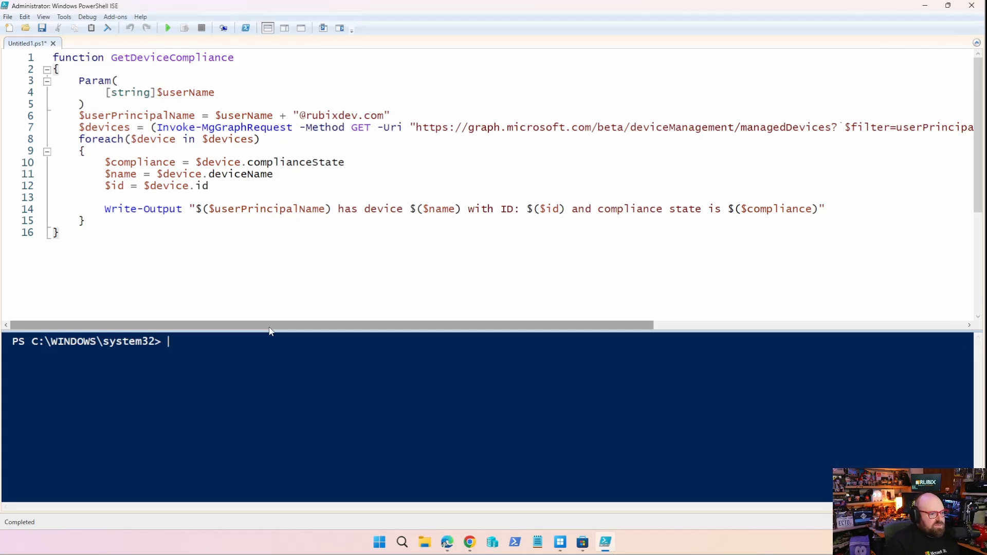
mouse_move(278, 385)
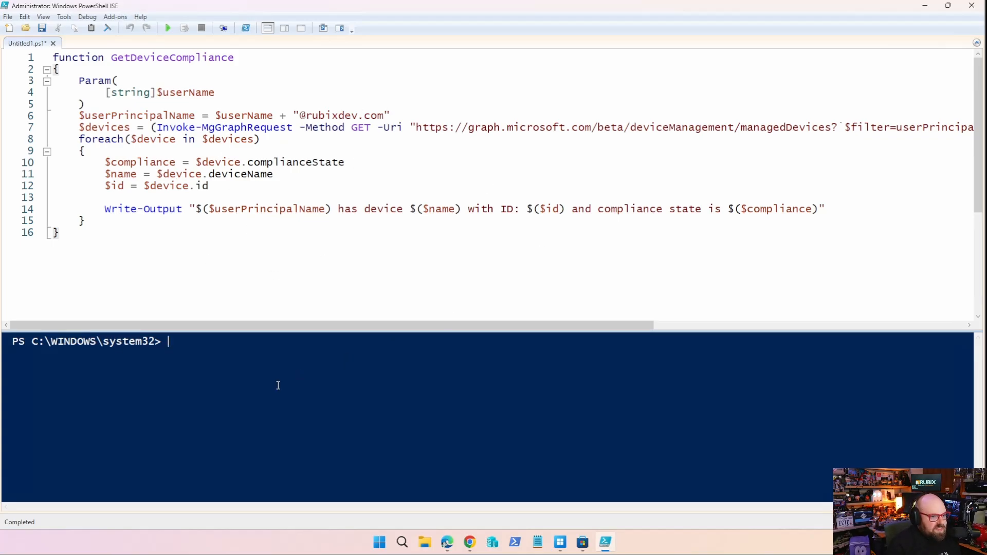
mouse_move(280, 357)
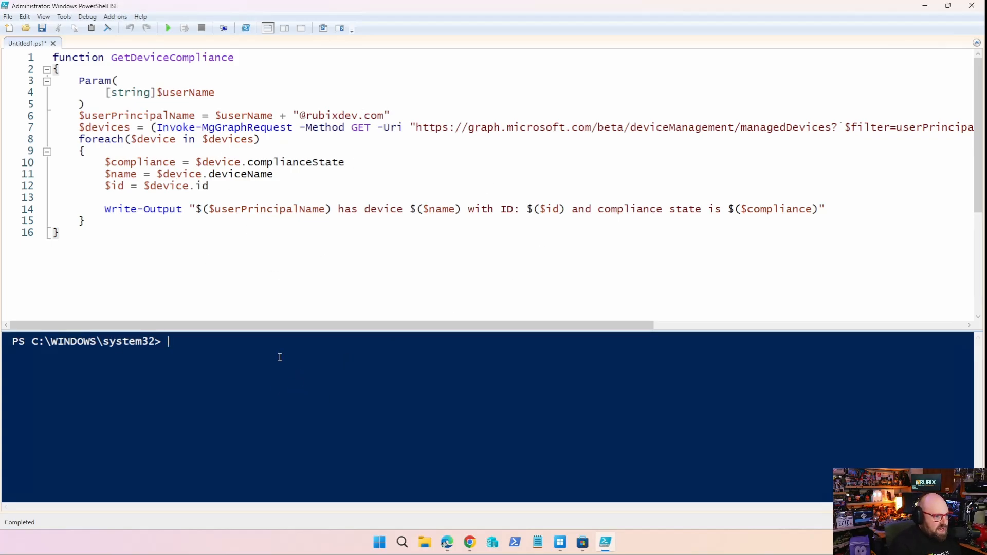
type("GetDe")
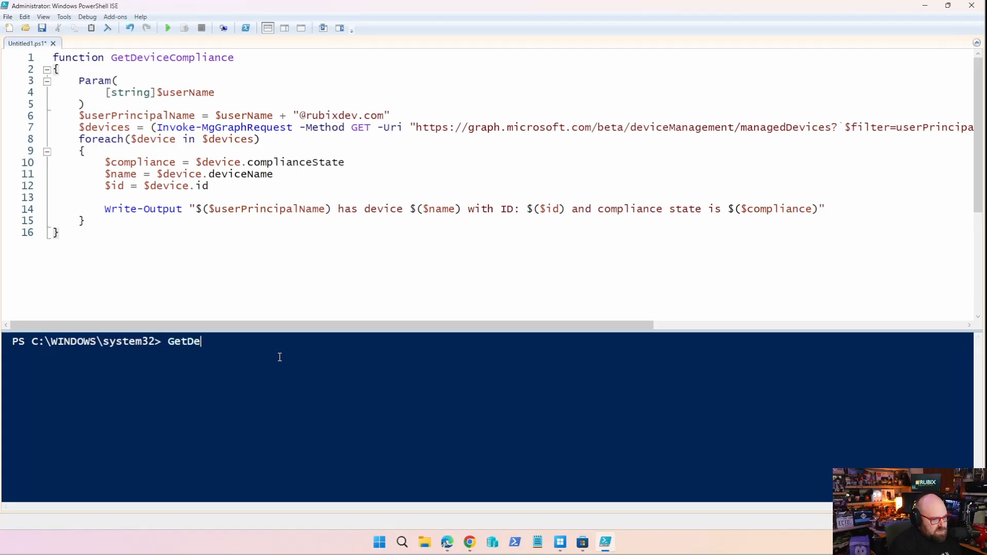
type("viceCompliance -userName")
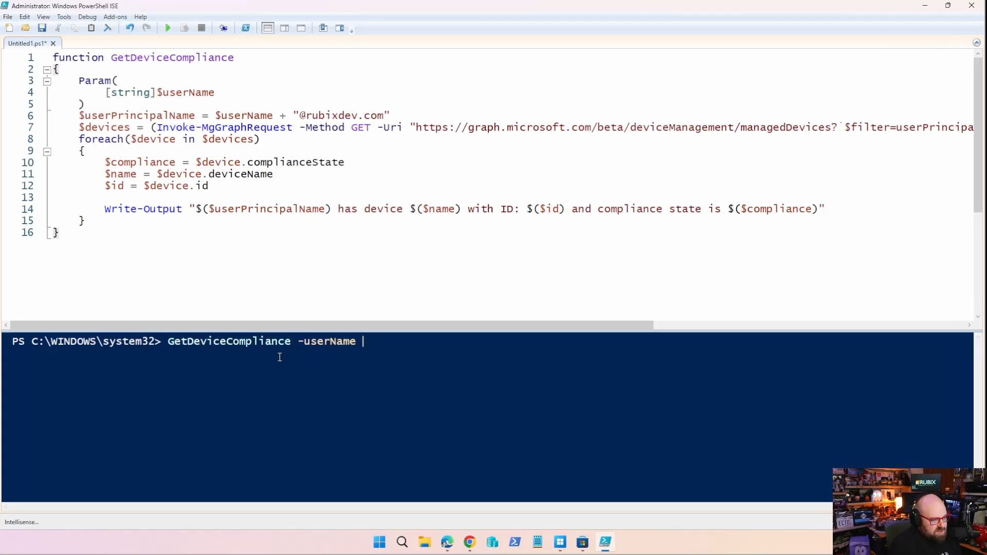
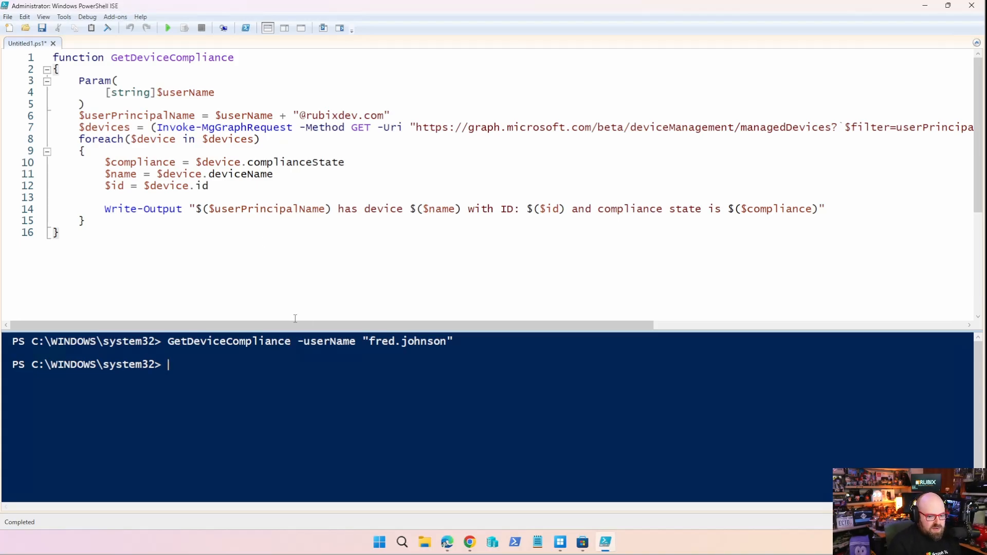
key("Enter")
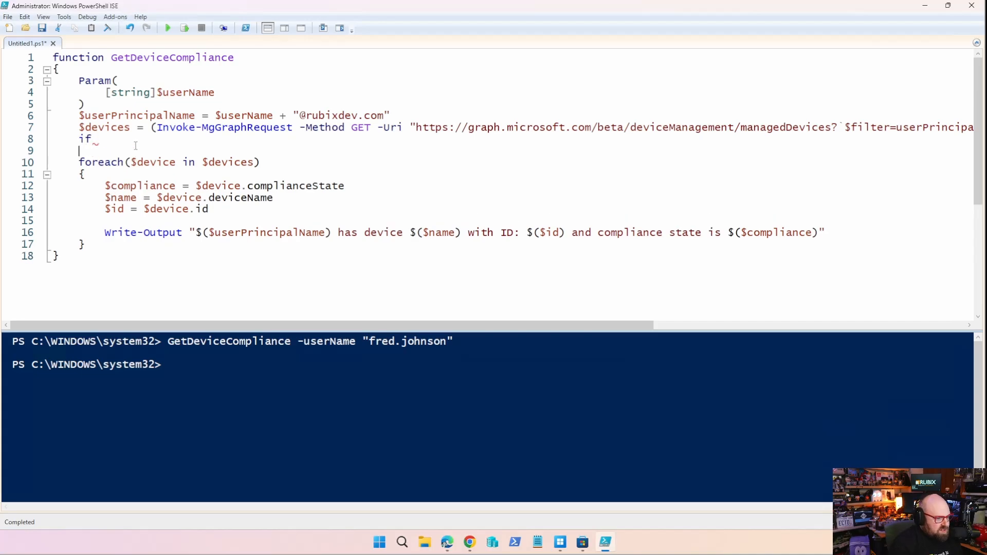
Wrap the foreach loop in if($devices.Count -ne 0) with an else writing "No devices found for" the user
type("{")
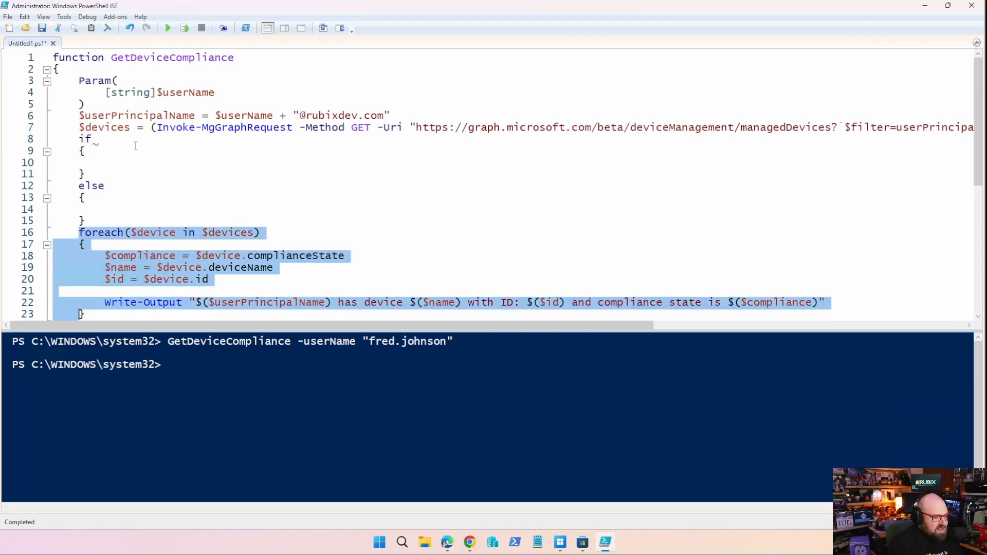
key("Delete")
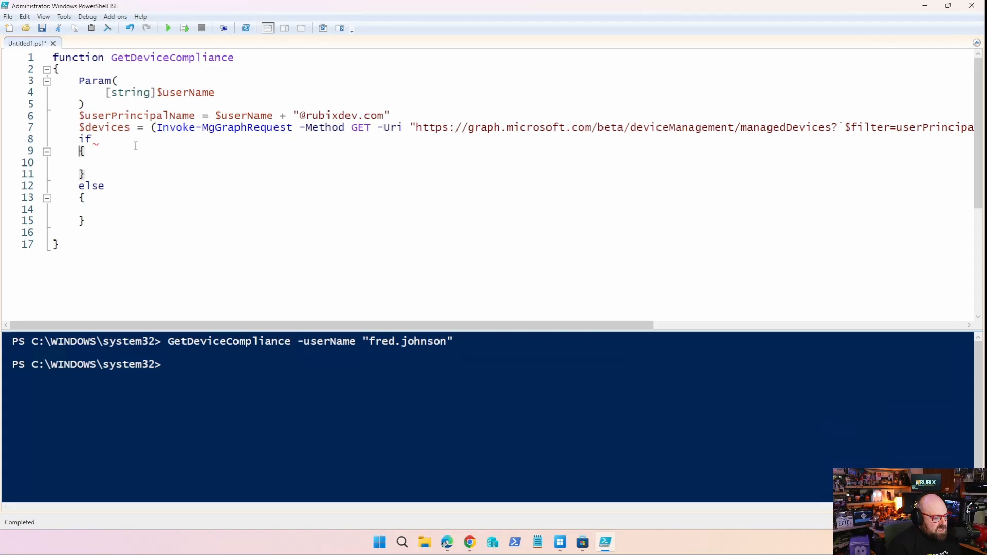
type("foreach($device in $devices)")
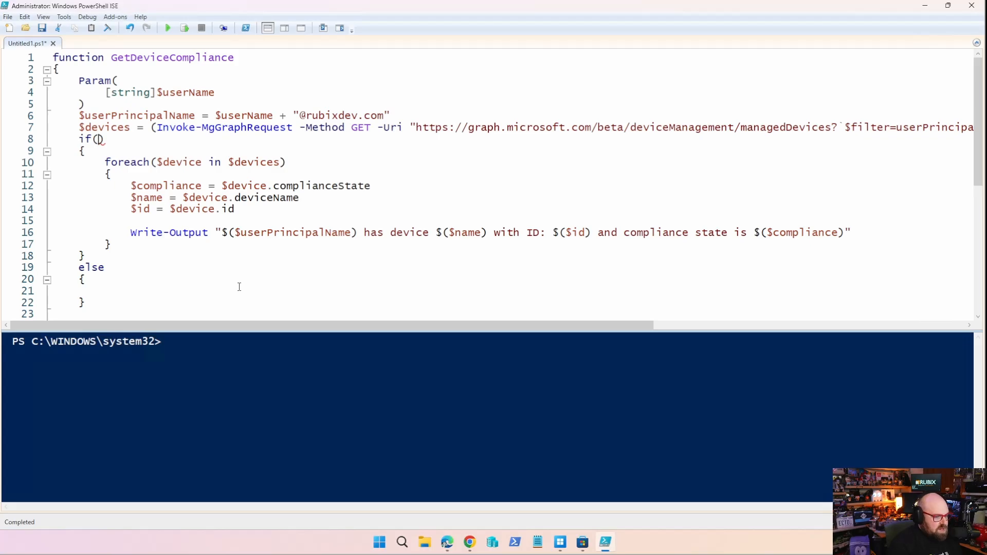
type("$devices.")
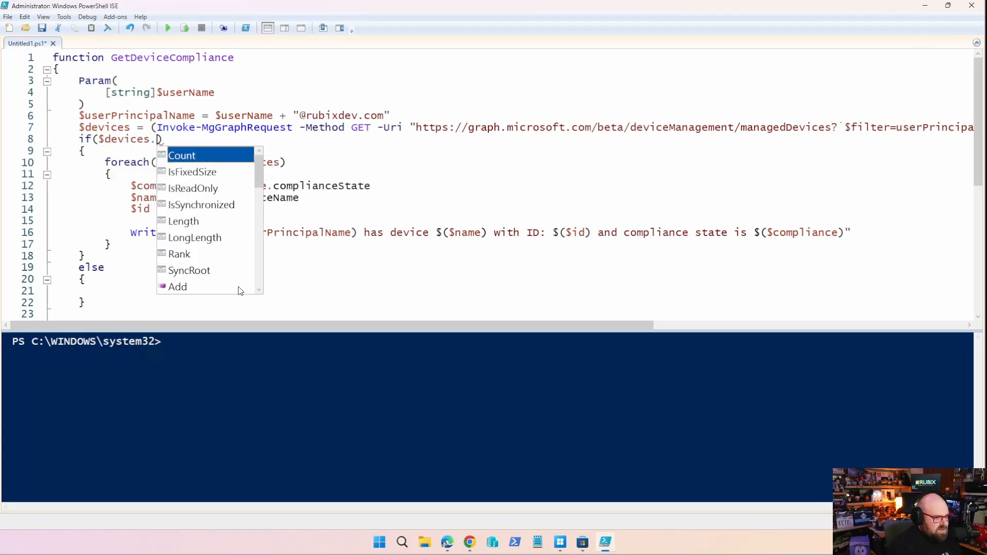
left_click(182, 155)
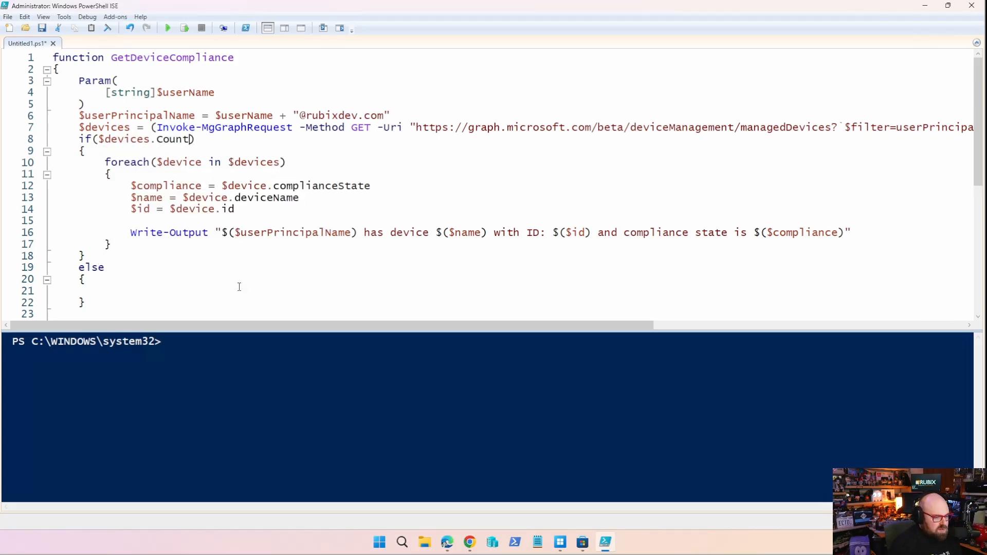
type("-ne")
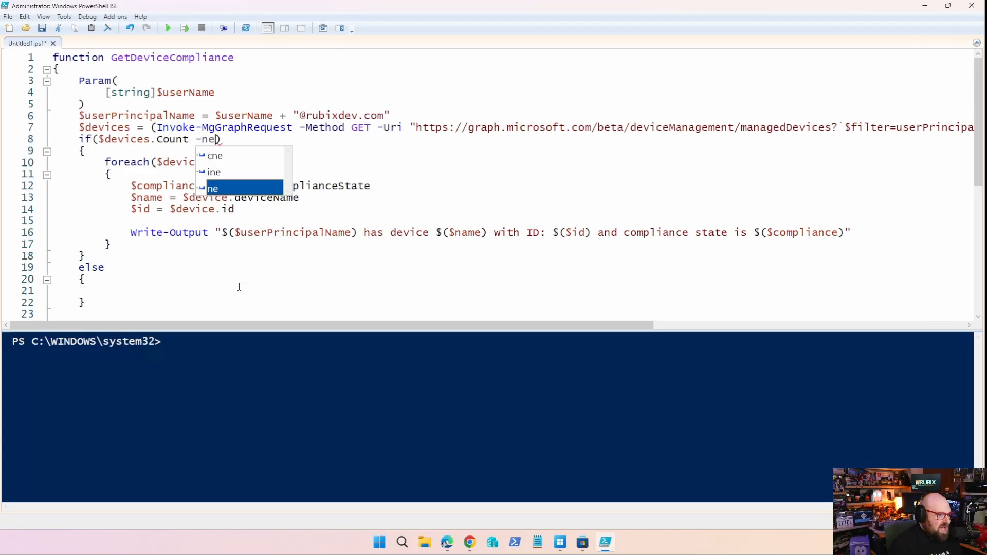
type("0)")
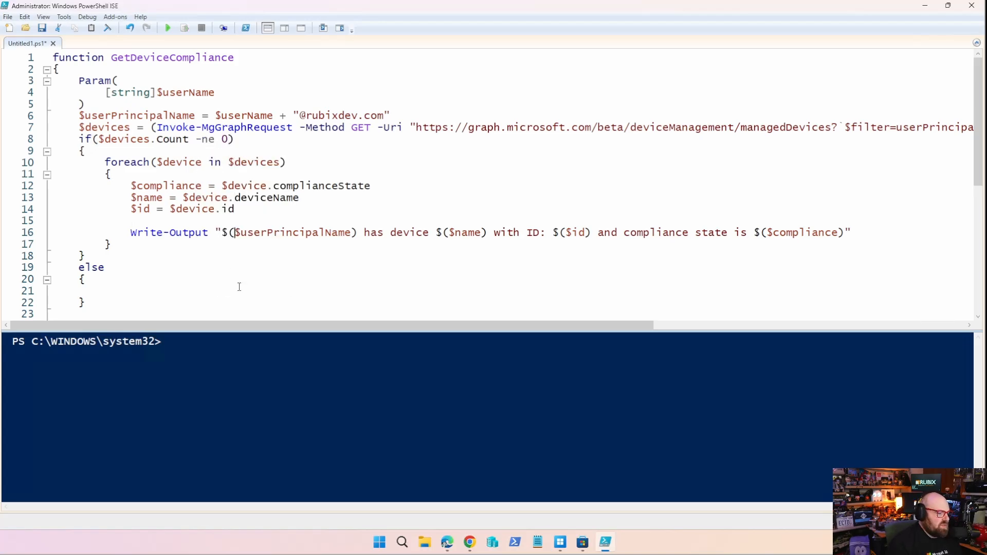
type("Write-Output \"No devices found for $($userPrincipalName)\"")
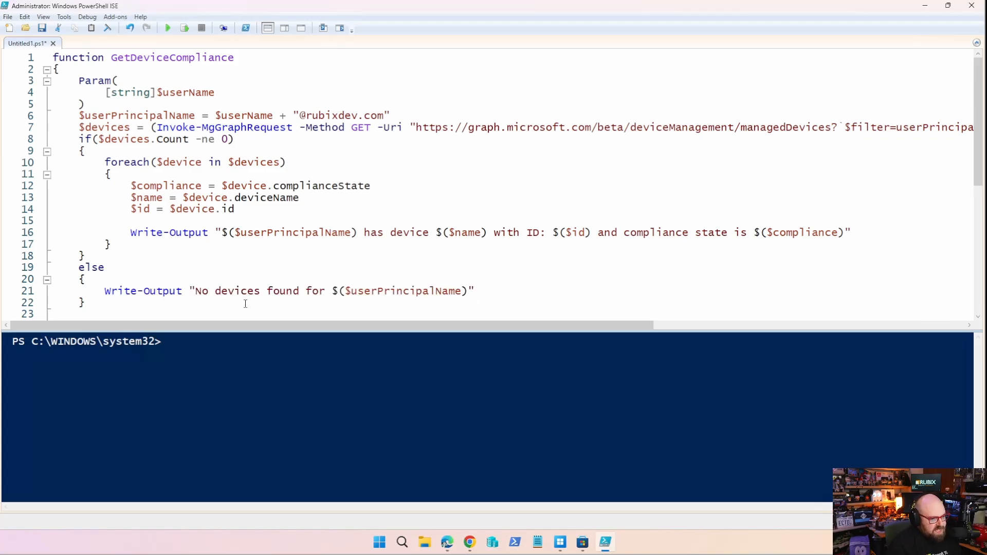
left_click(168, 28)
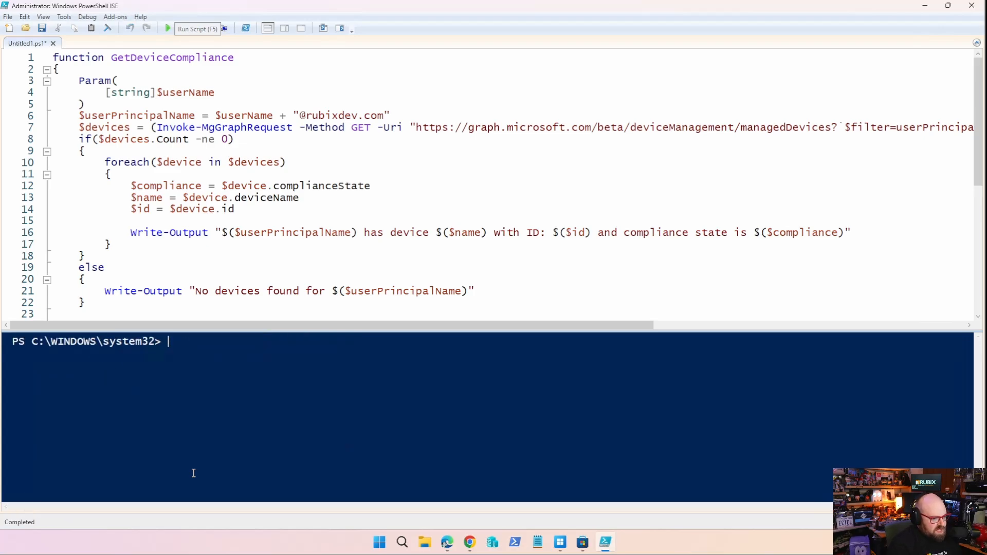
type("Get")
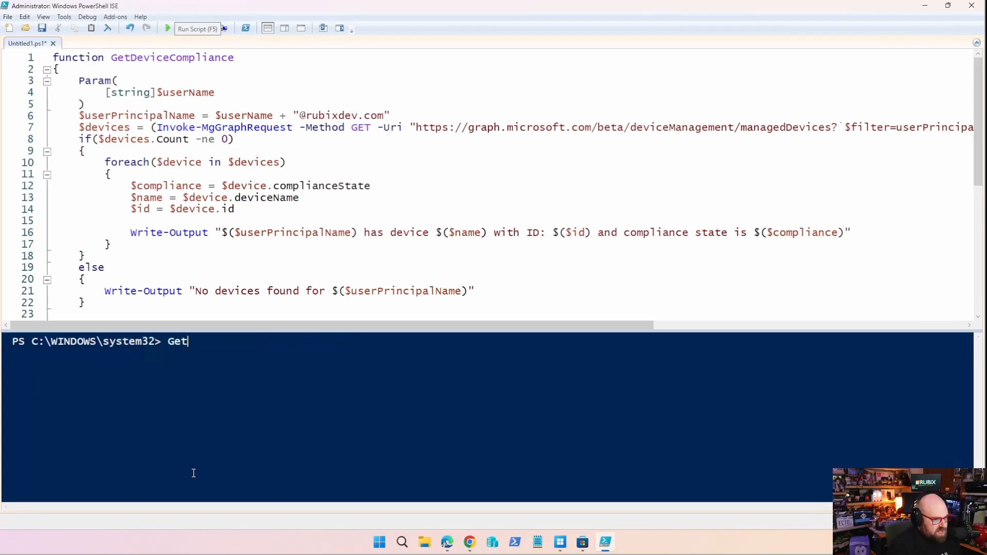
type("DeviceCompliance -")
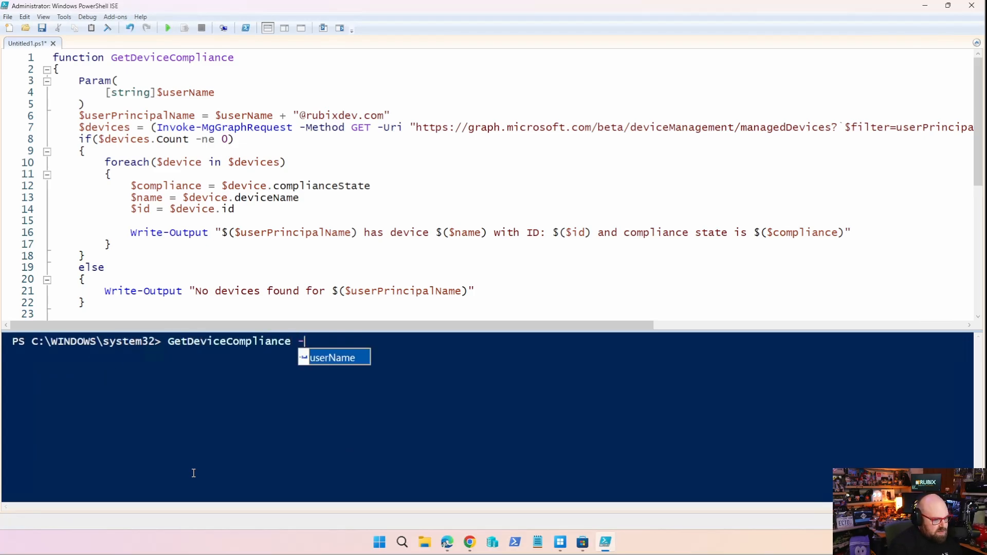
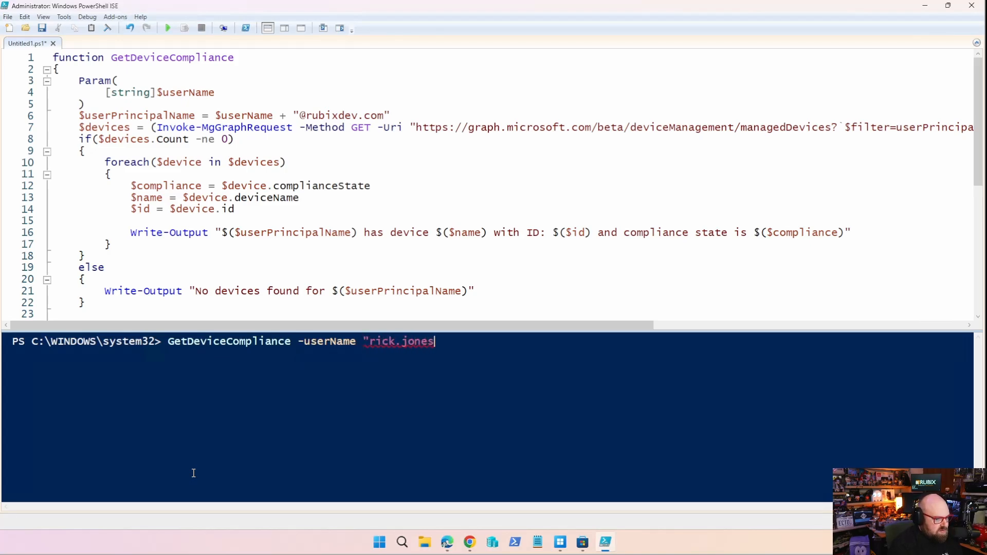
key("Enter")
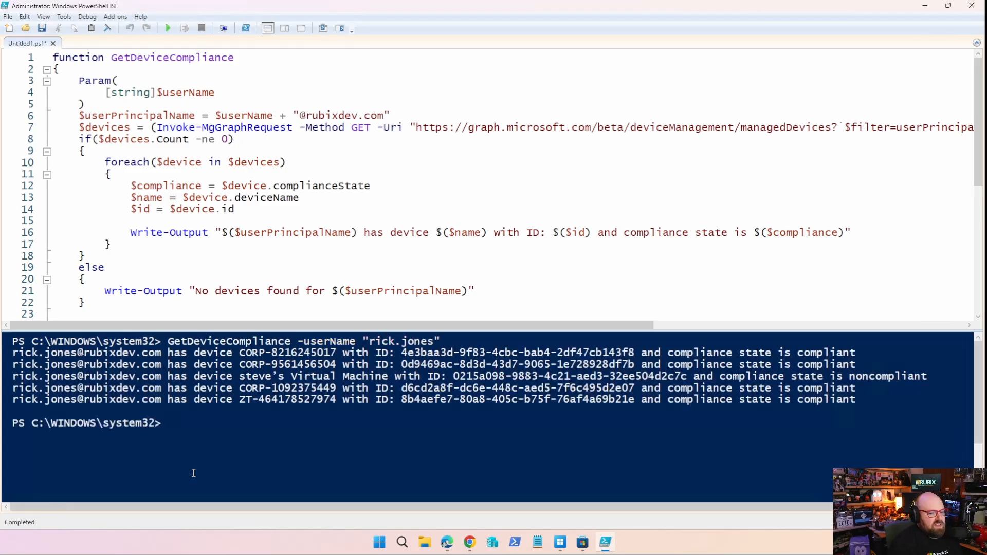
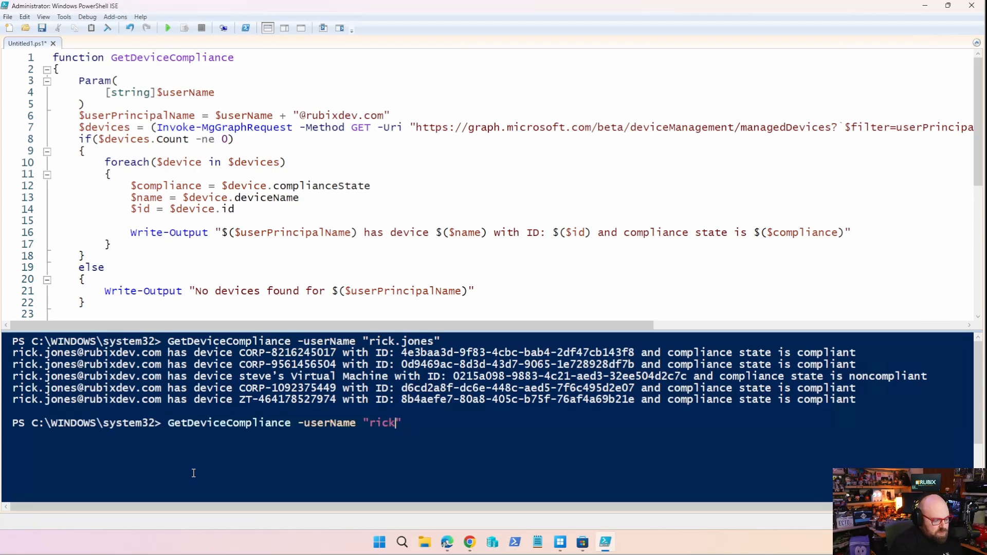
type("fred.")
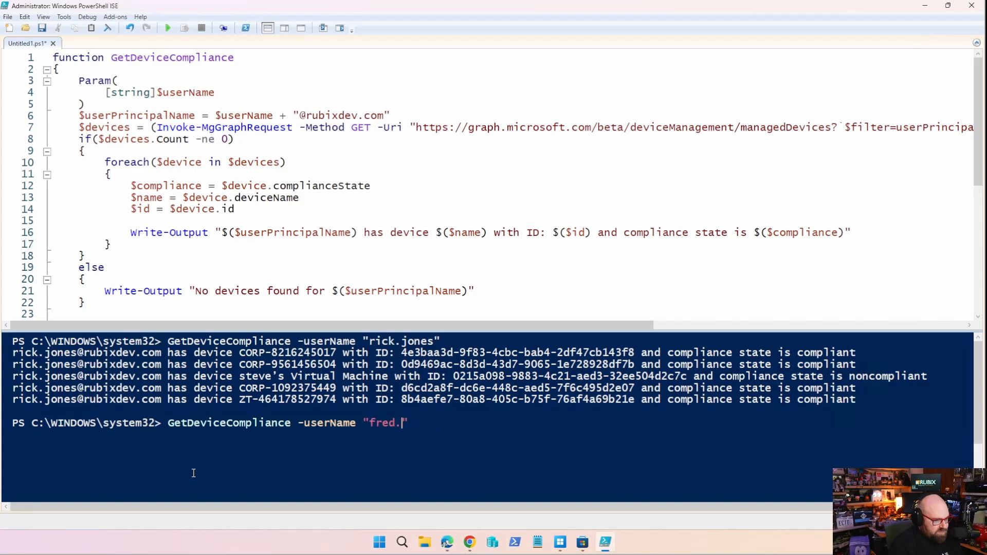